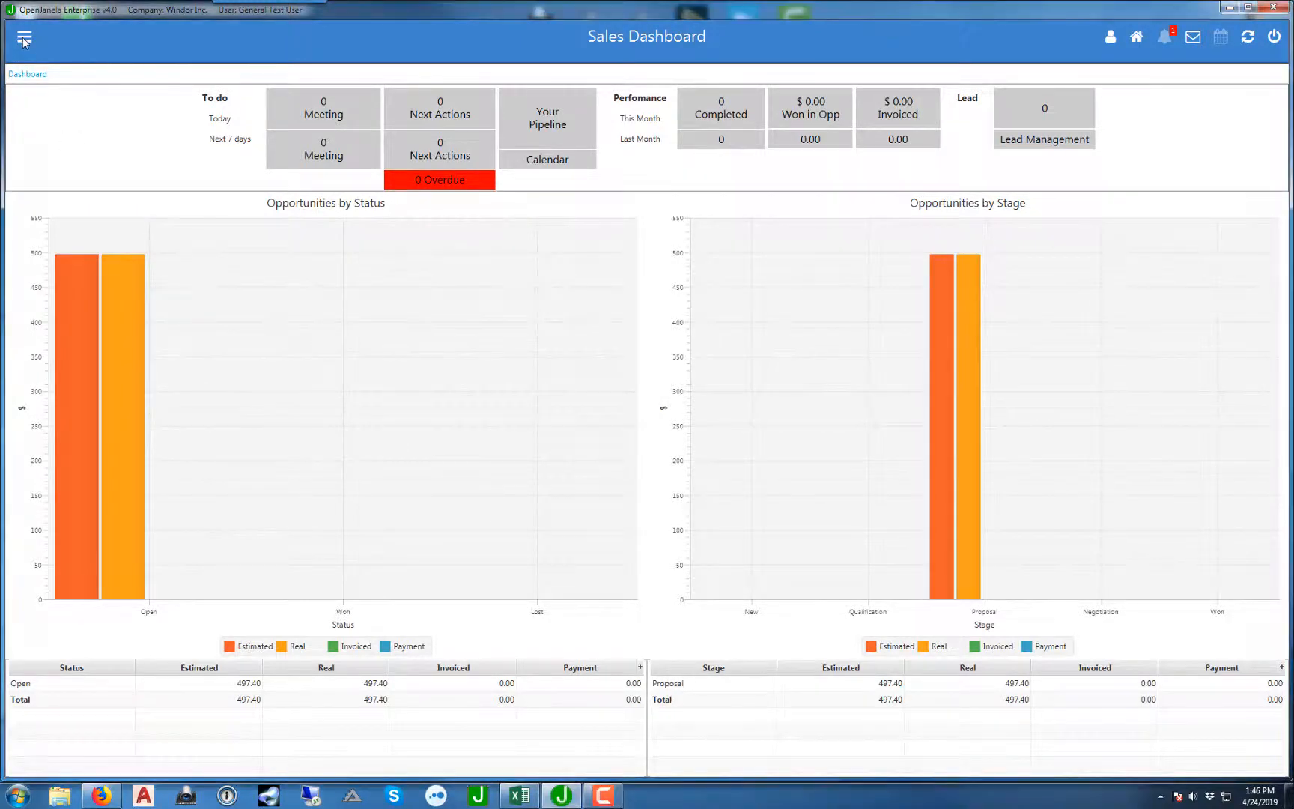
# Step: In Customer Management, filter partners by 'sample' to show Dealer Sample's quote documents
pyautogui.click(23, 38)
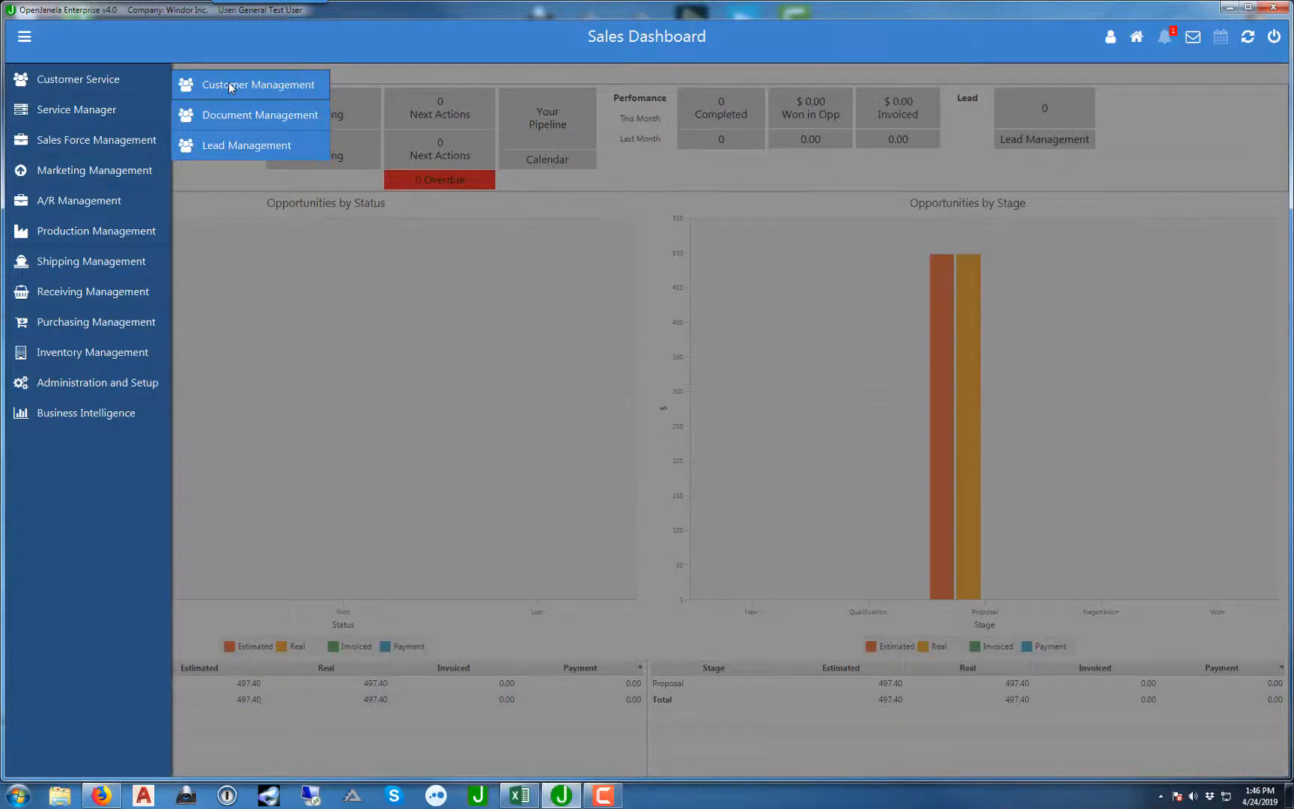
pyautogui.click(264, 84)
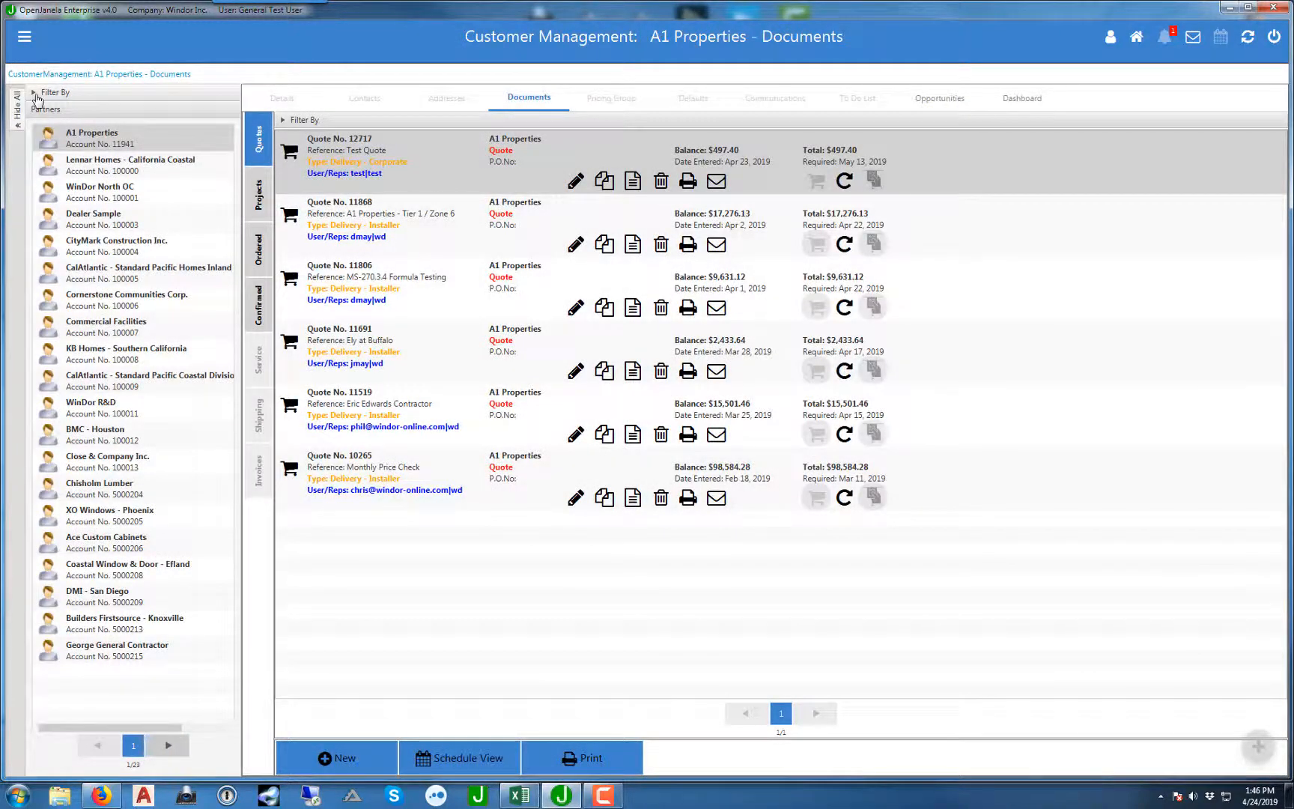
pyautogui.click(56, 91)
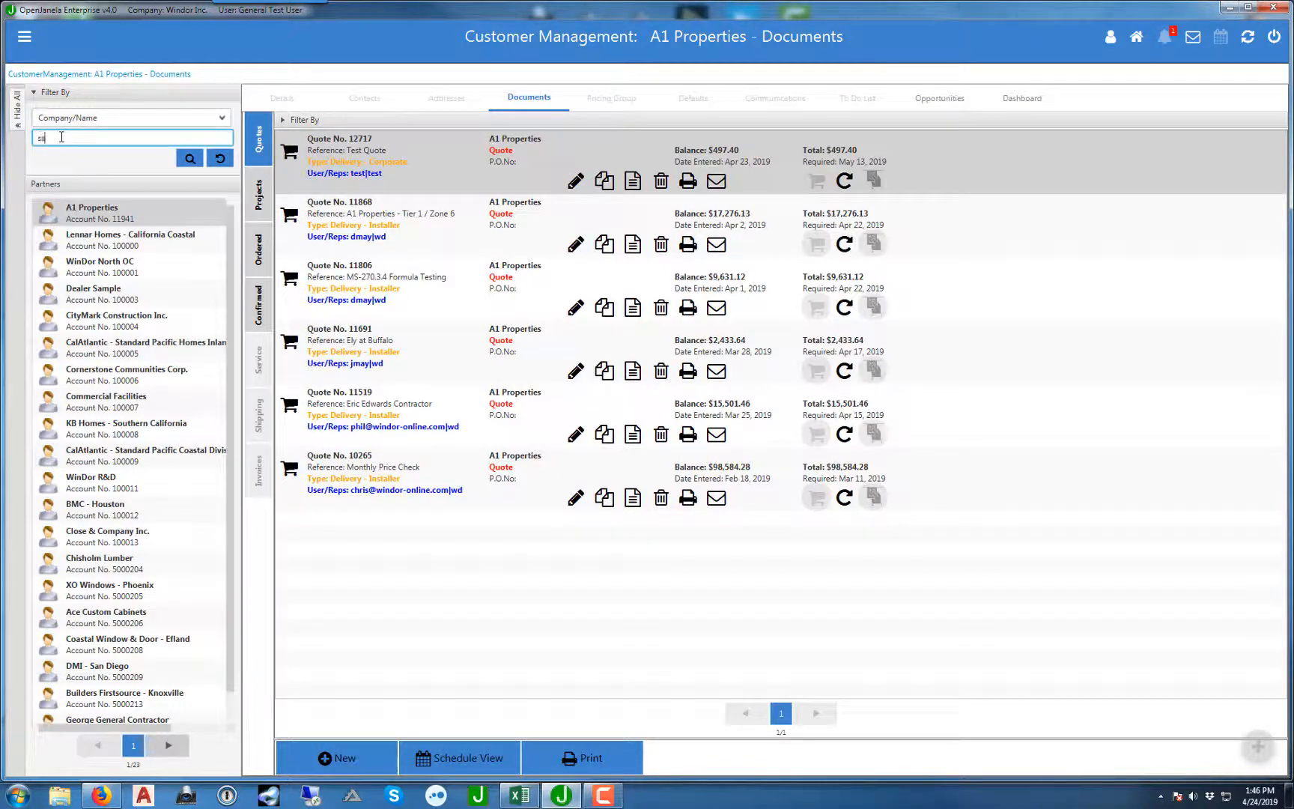
pyautogui.write('sample')
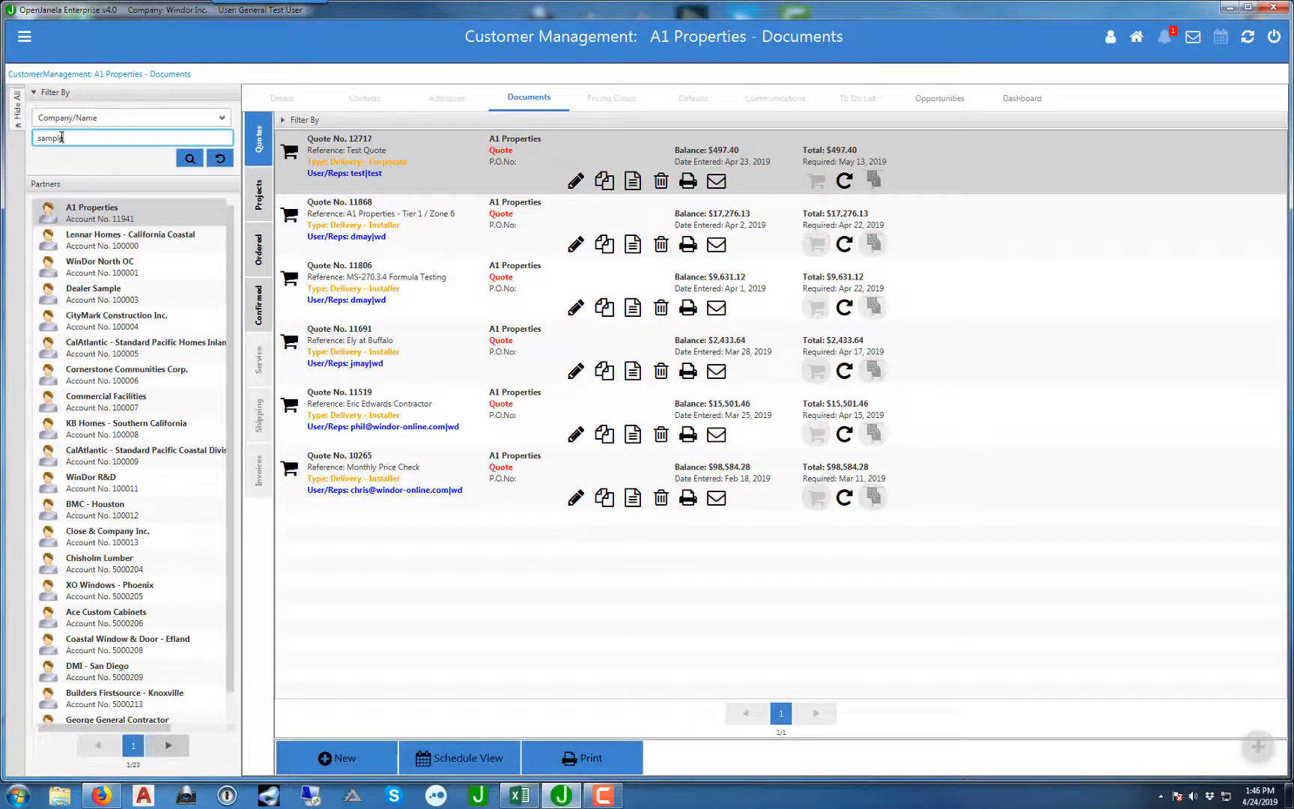
pyautogui.click(189, 157)
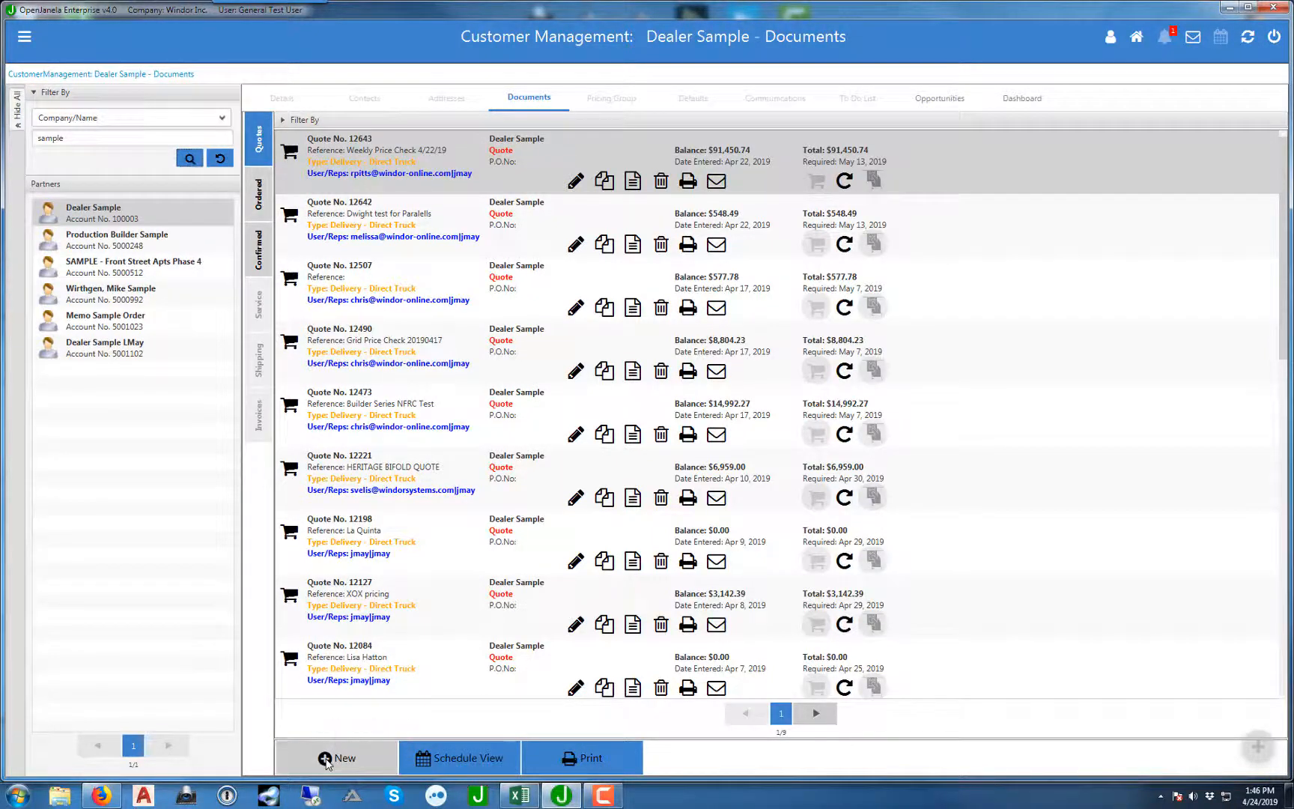
# Step: Create a new Dealer Sample quote with reference 'Test' and expand its ship and bill-to addresses
pyautogui.click(340, 758)
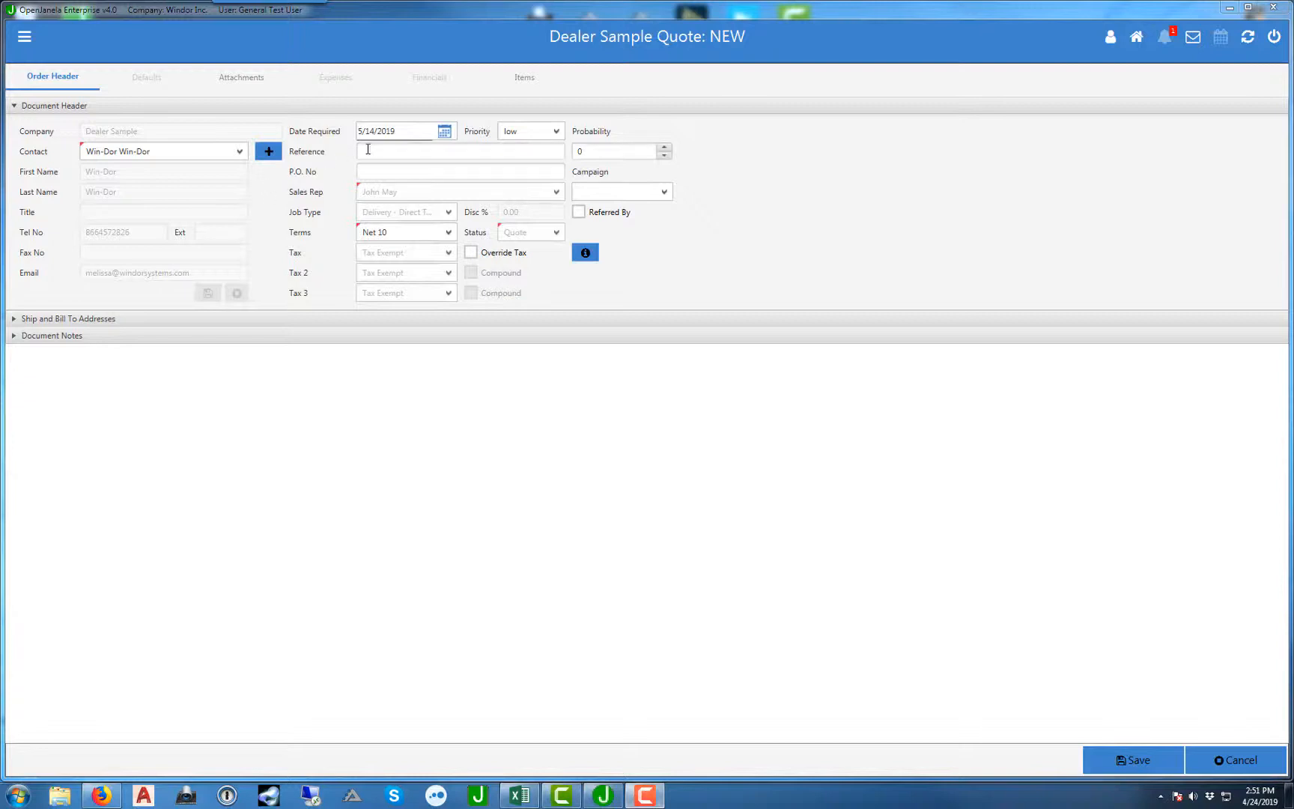
pyautogui.write('1')
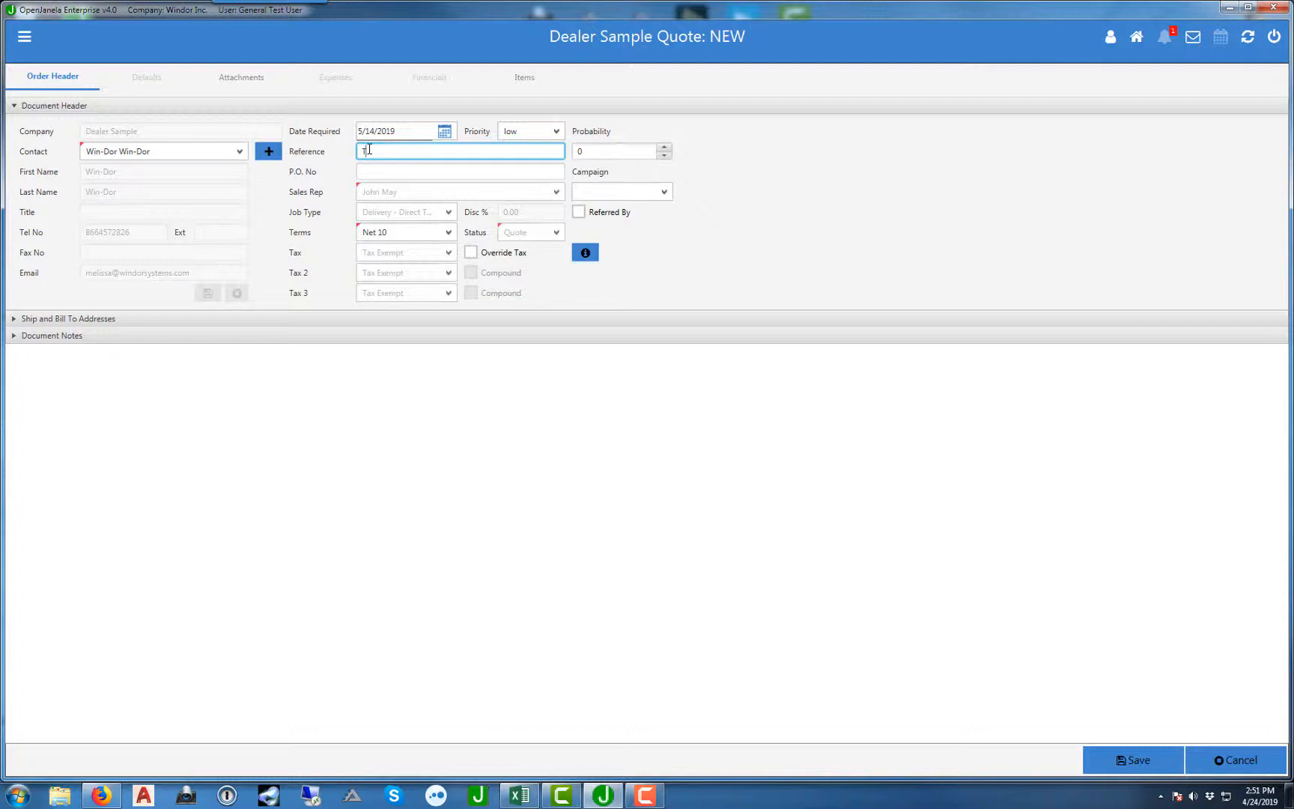
pyautogui.write('Test')
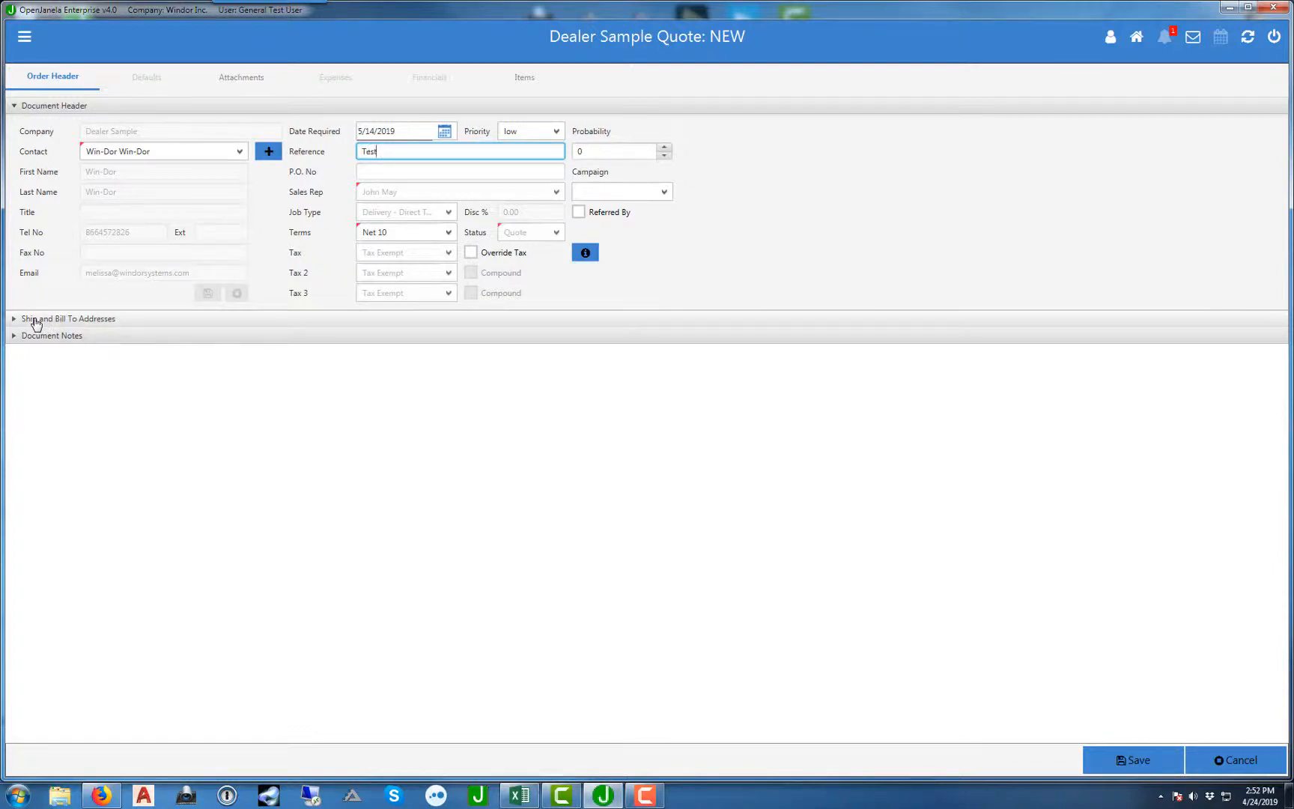
pyautogui.click(70, 318)
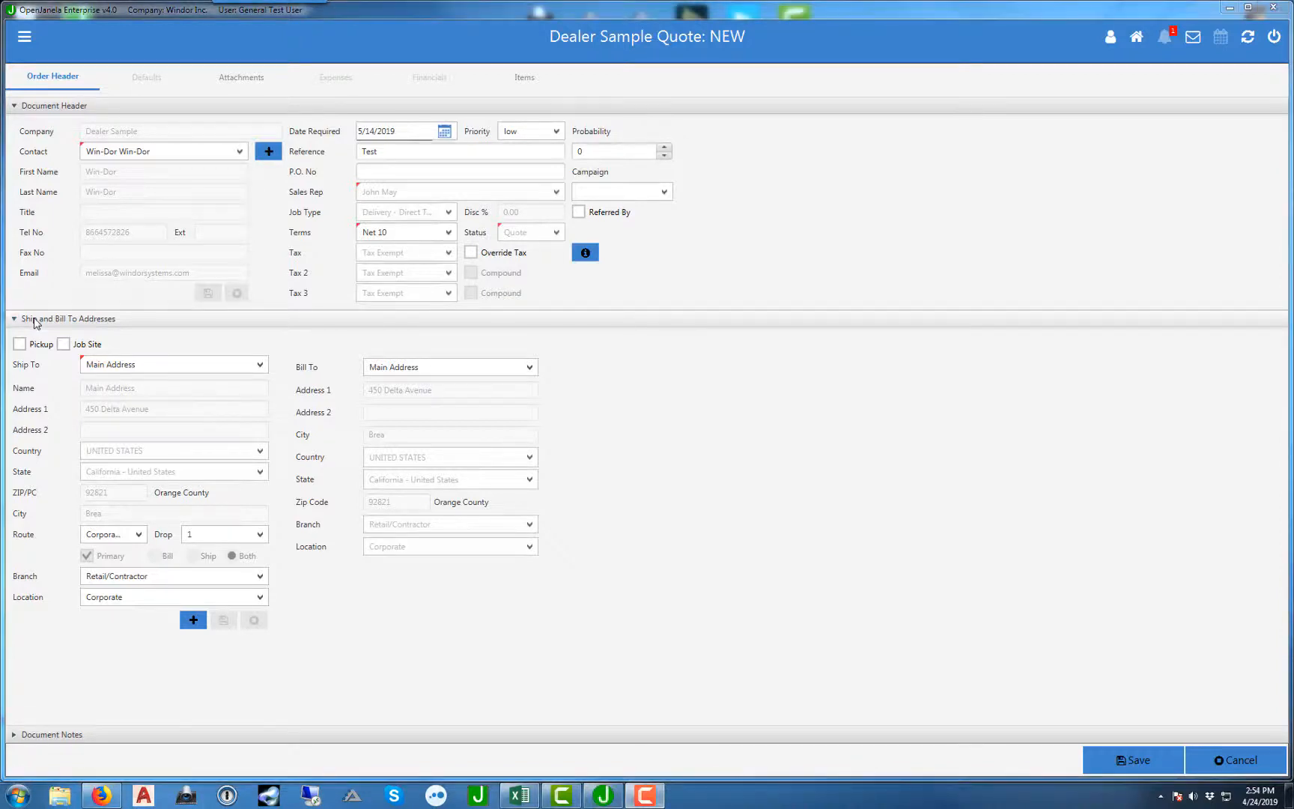
pyautogui.moveTo(459, 112)
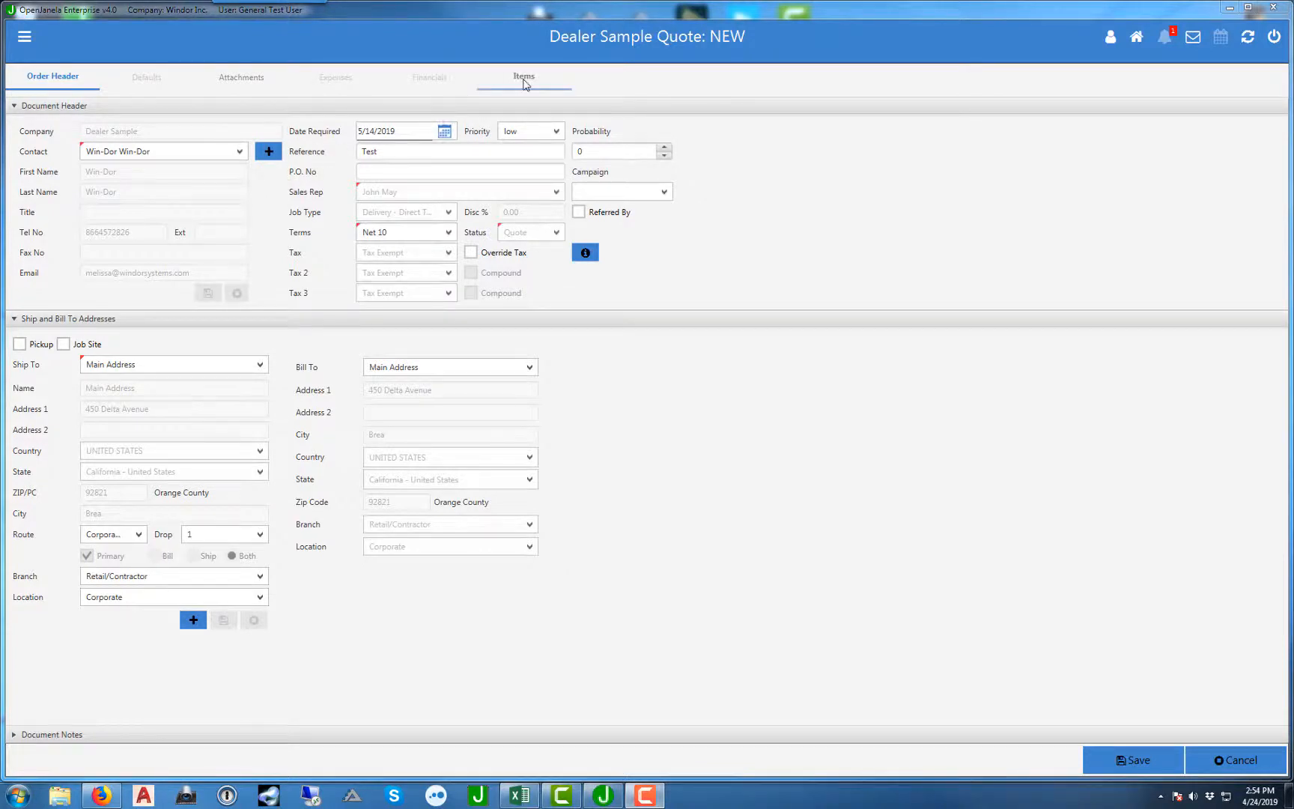
# Step: Show the new quote's Items page, empty with a $0.00 balance
pyautogui.click(523, 77)
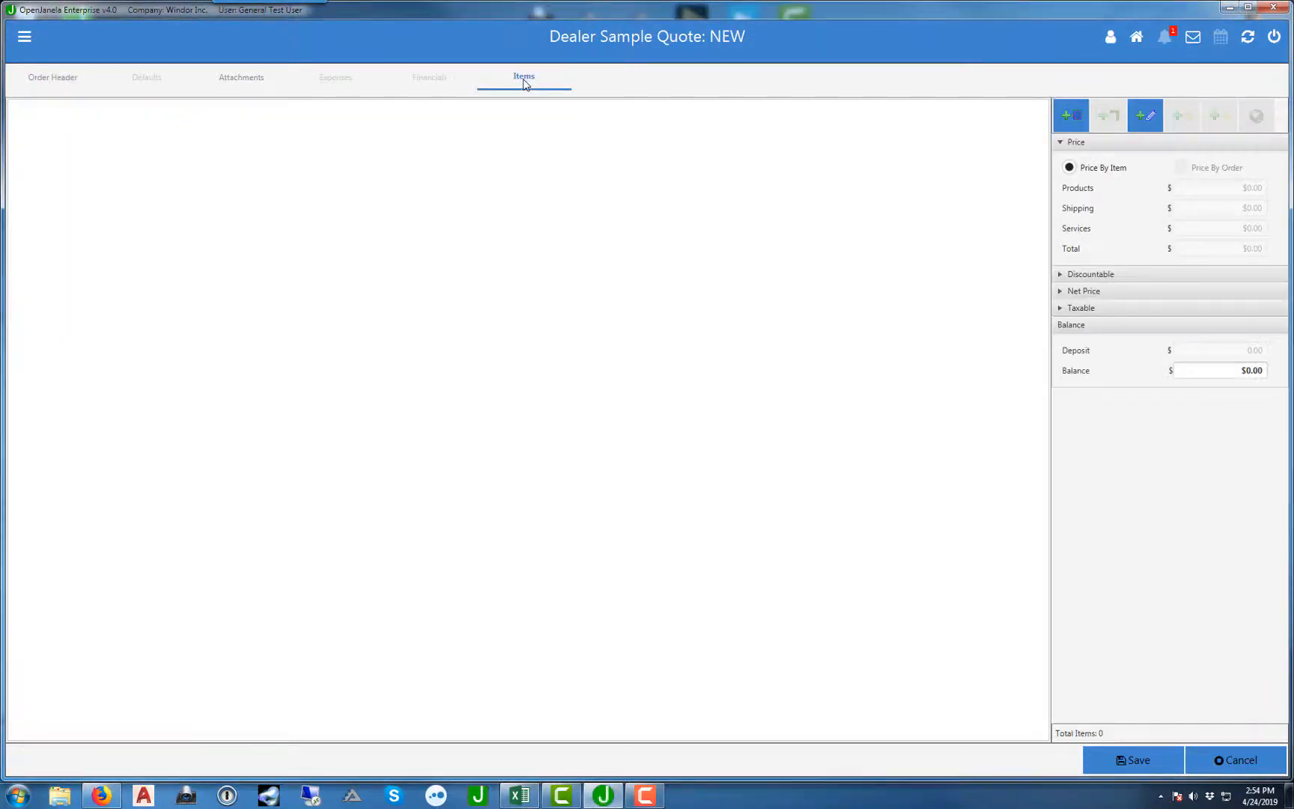
pyautogui.moveTo(653, 463)
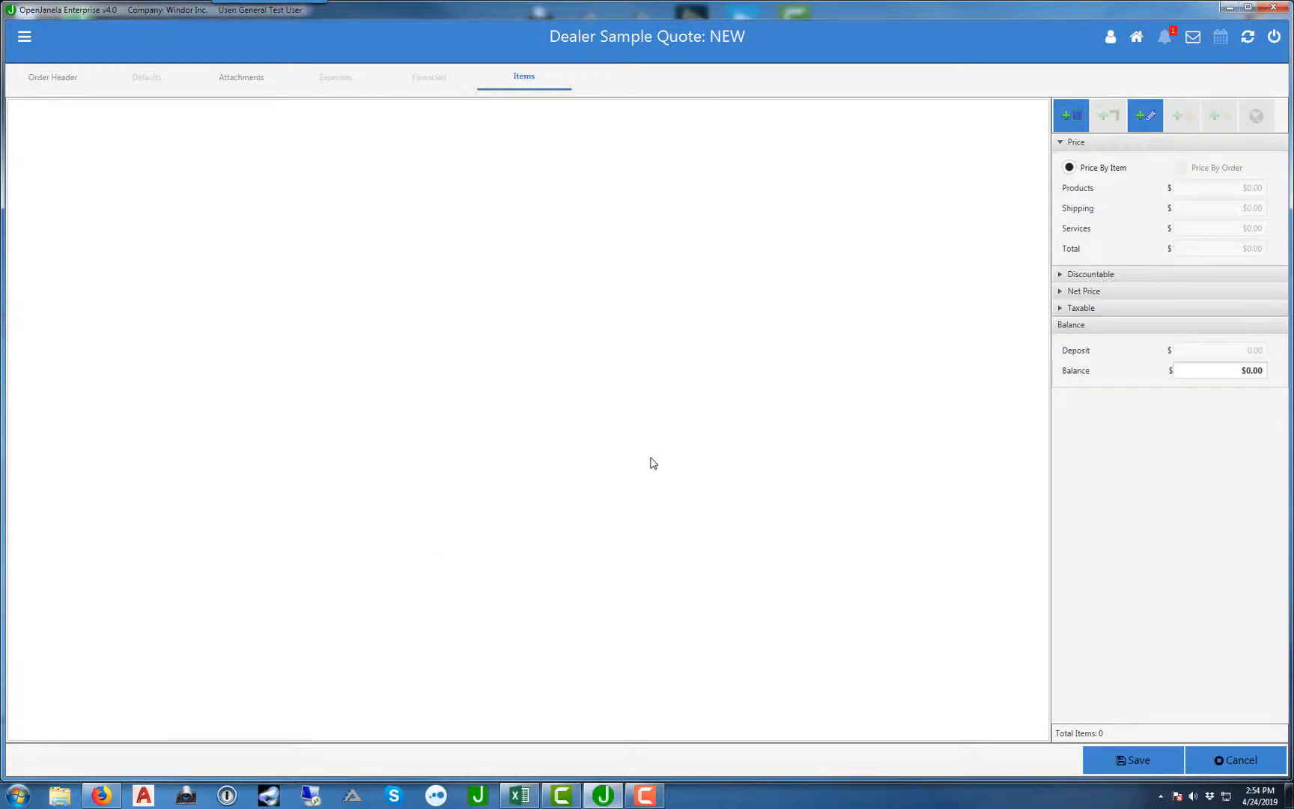
pyautogui.moveTo(496, 342)
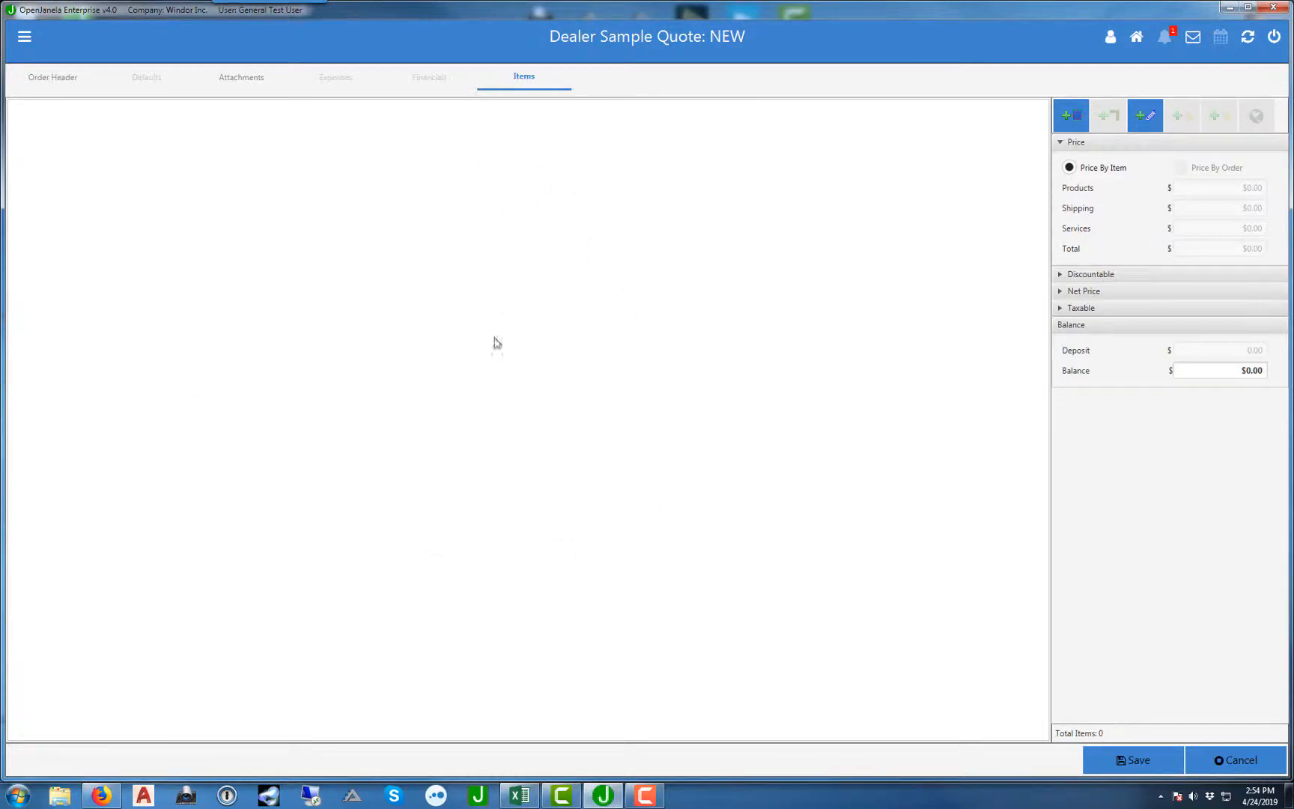
pyautogui.moveTo(925, 152)
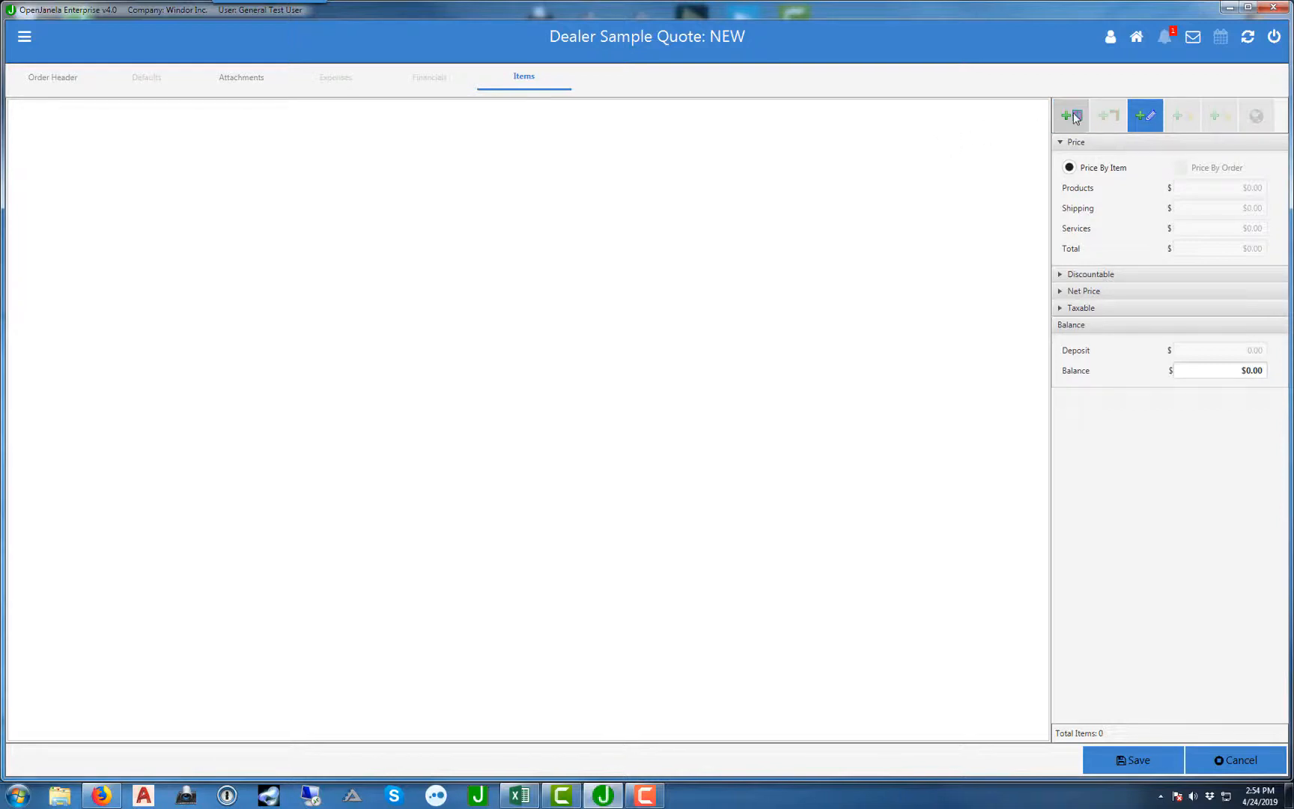
# Step: Add an item and pick the 1550 XO window design at a 60 x 48 frame
pyautogui.click(1070, 115)
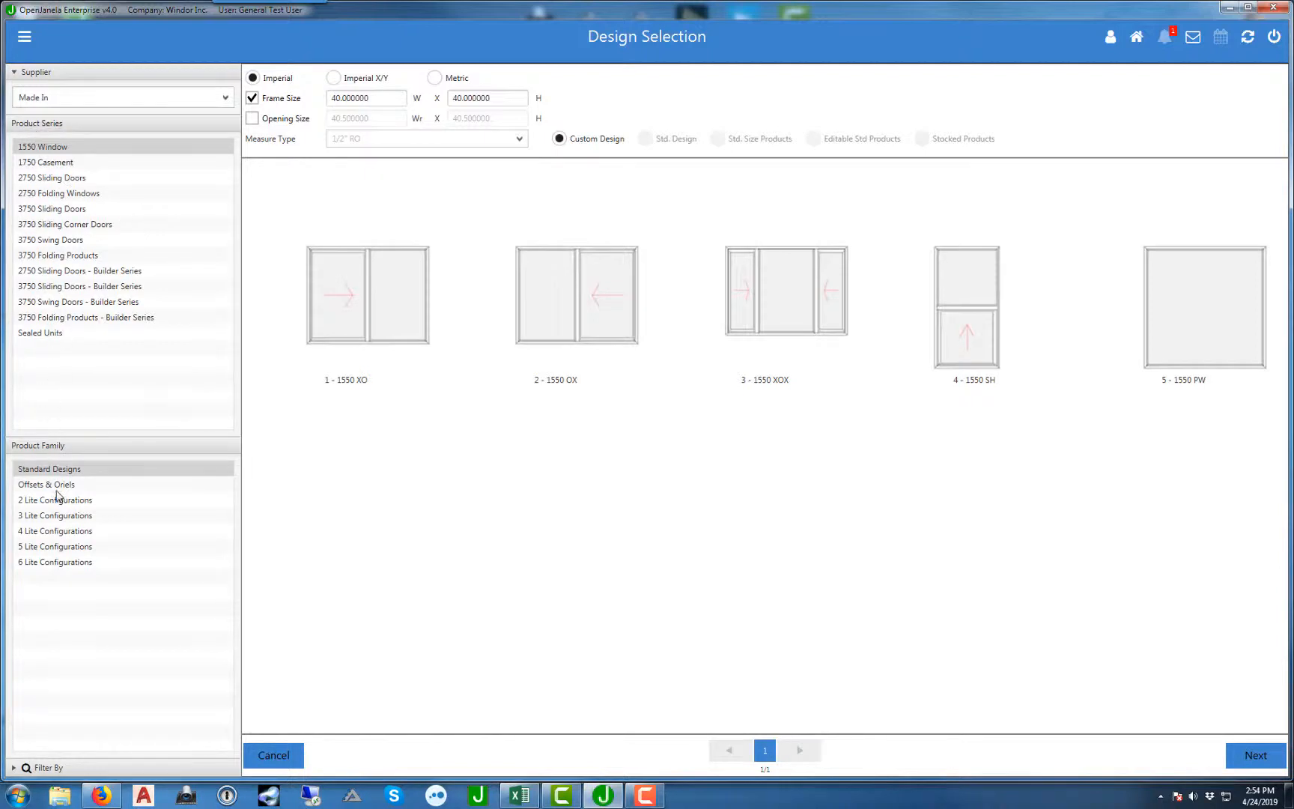
pyautogui.moveTo(50, 162)
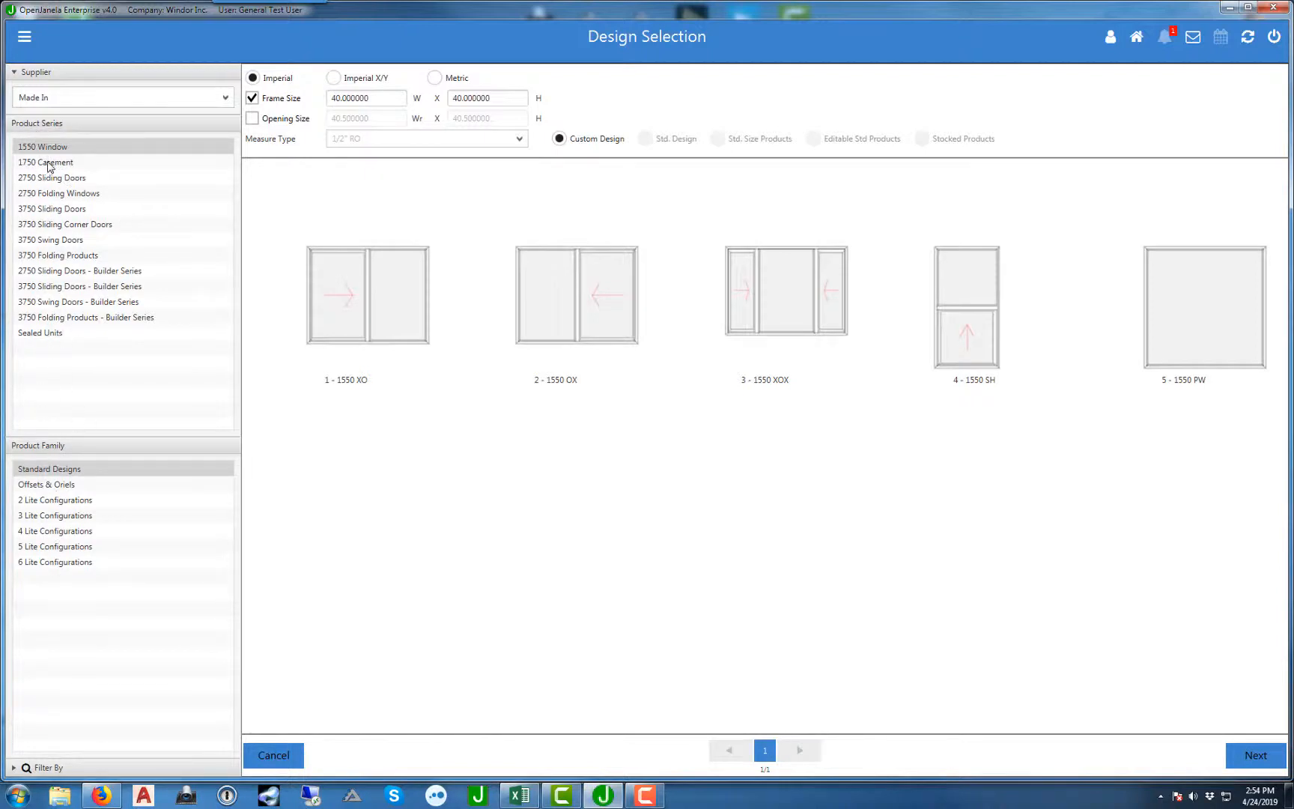
pyautogui.click(46, 162)
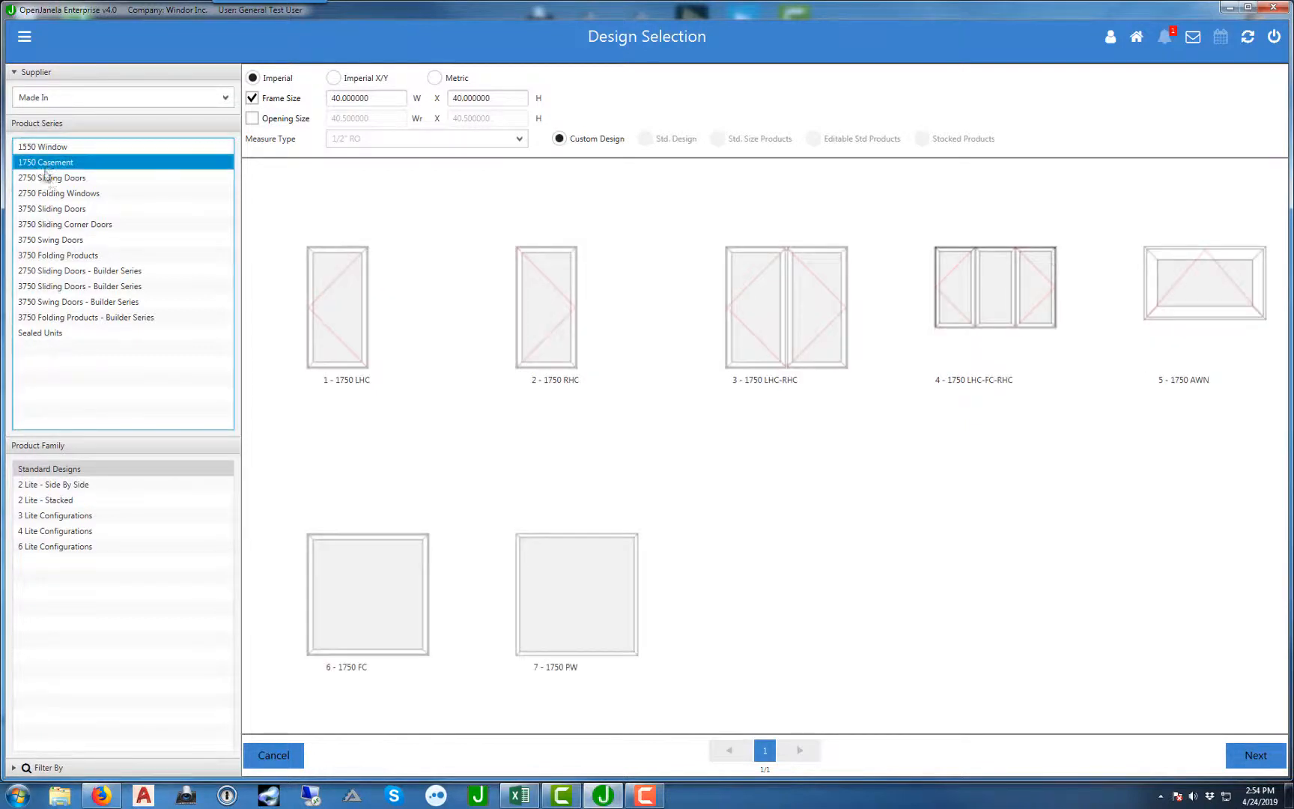
pyautogui.click(52, 178)
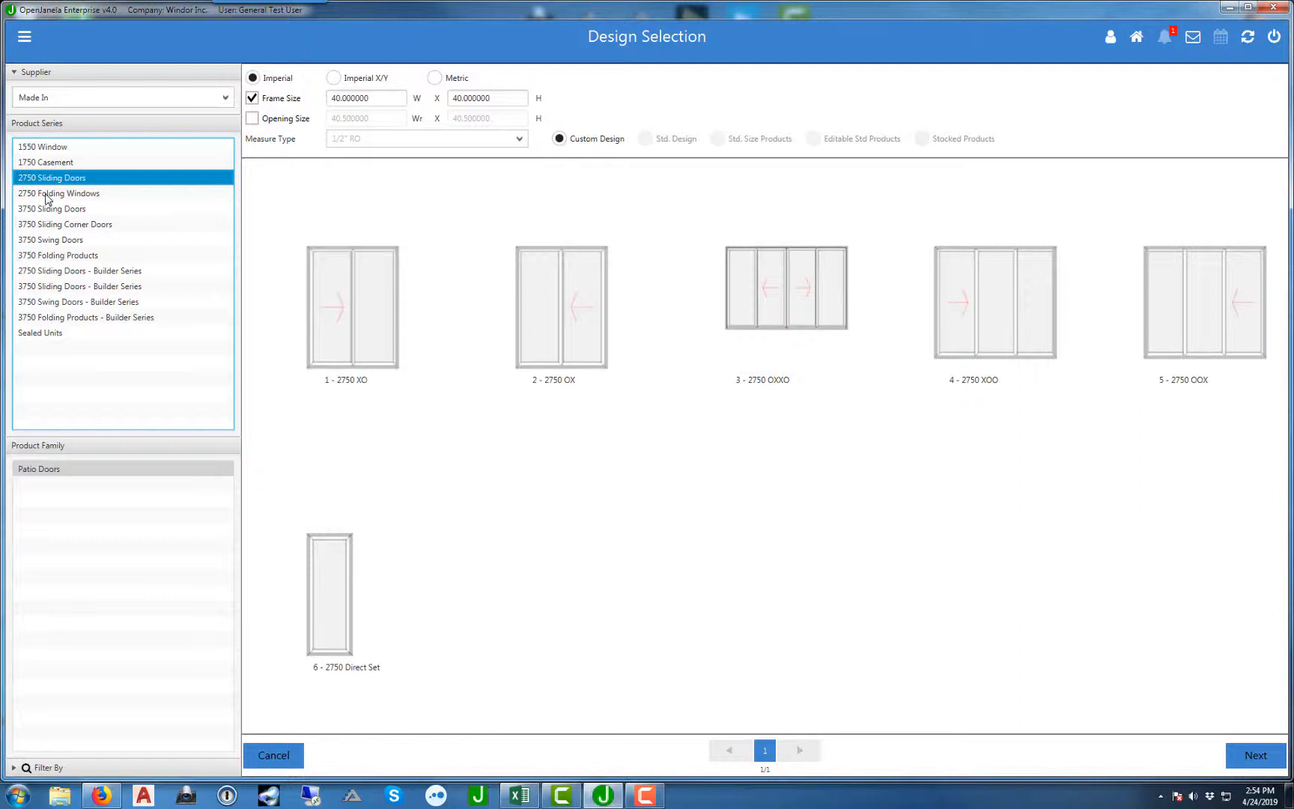
pyautogui.click(59, 193)
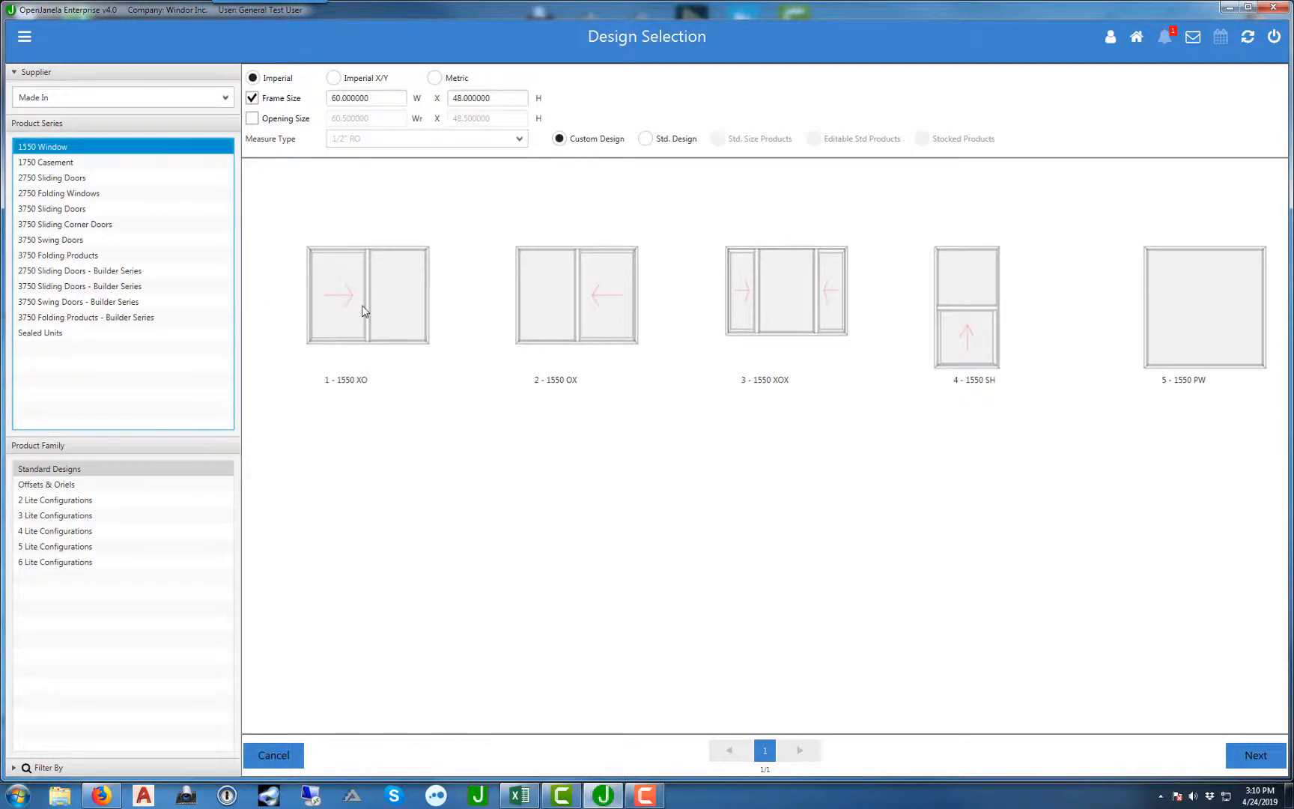
pyautogui.click(367, 294)
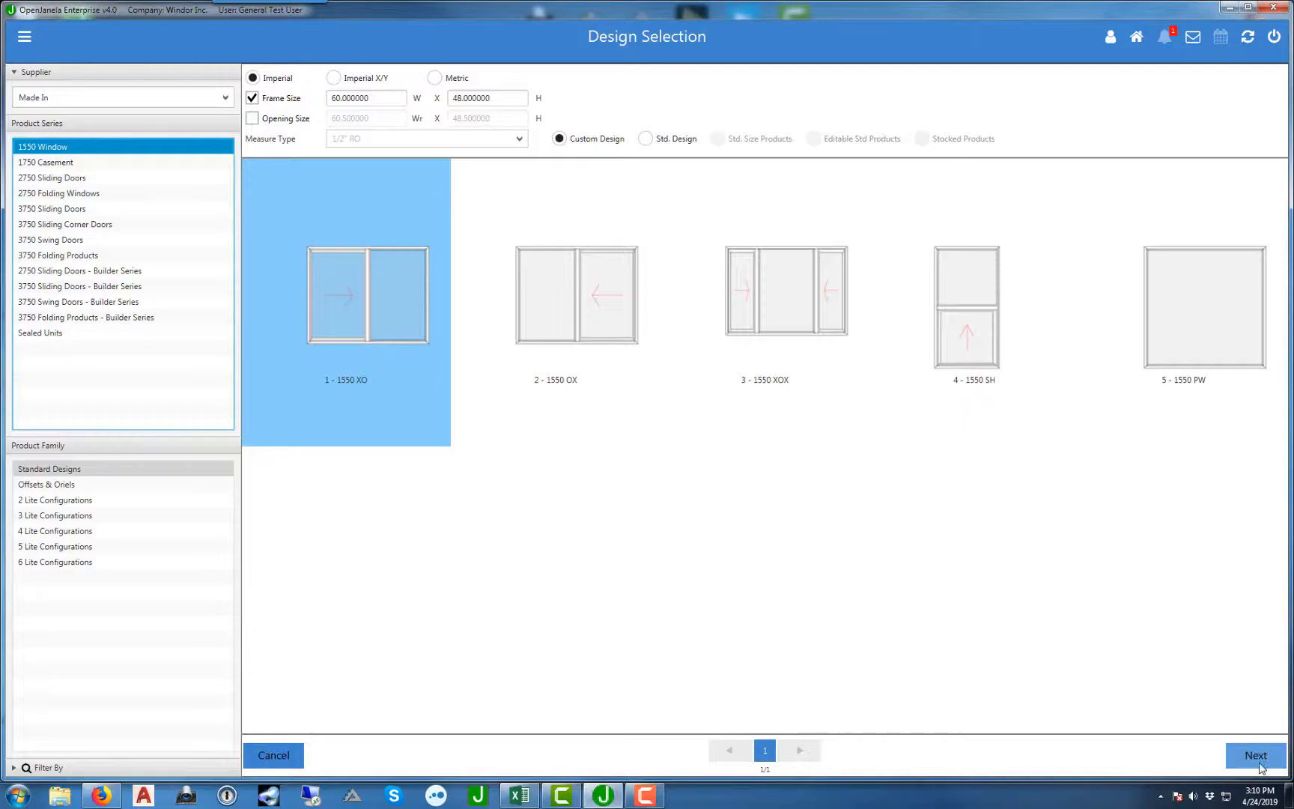
# Step: Move to the product editor and resize the XO window frame to 49.5 x 47
pyautogui.click(1255, 755)
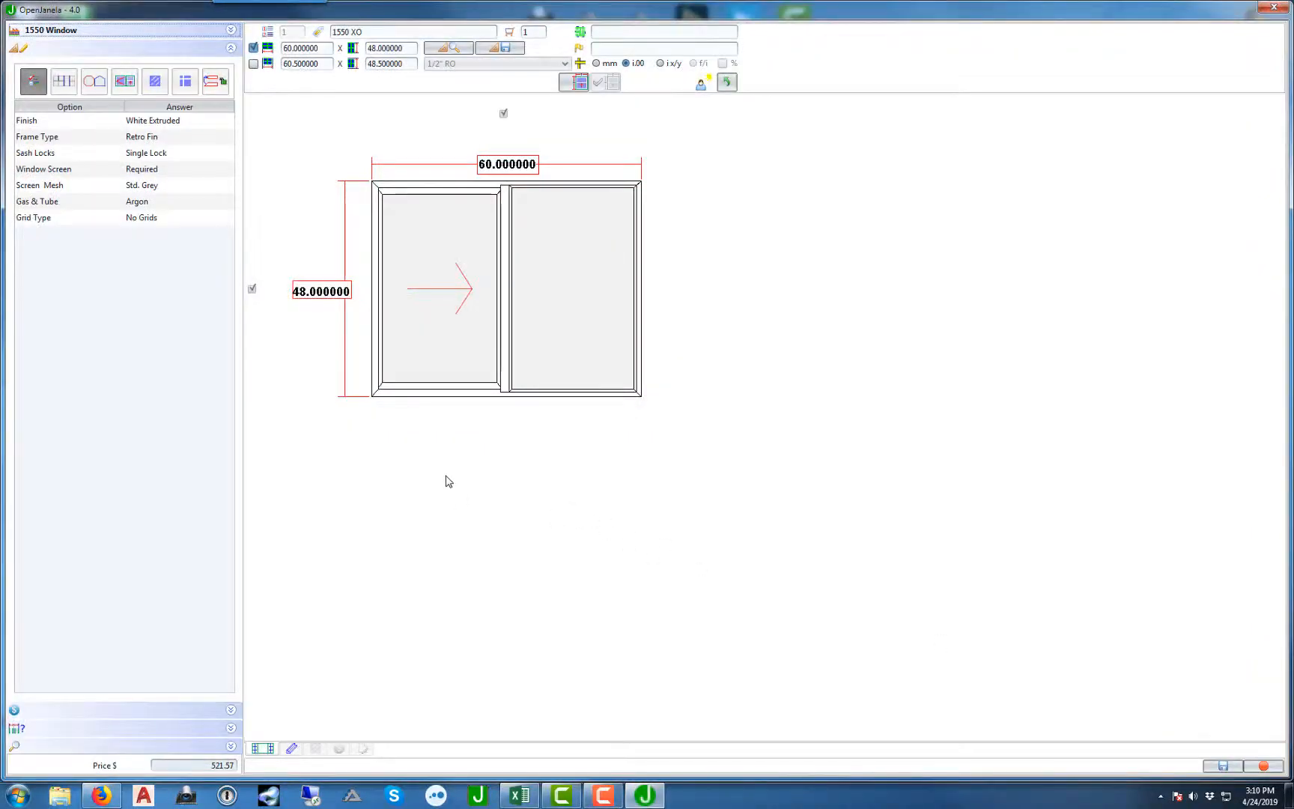
pyautogui.moveTo(322, 48)
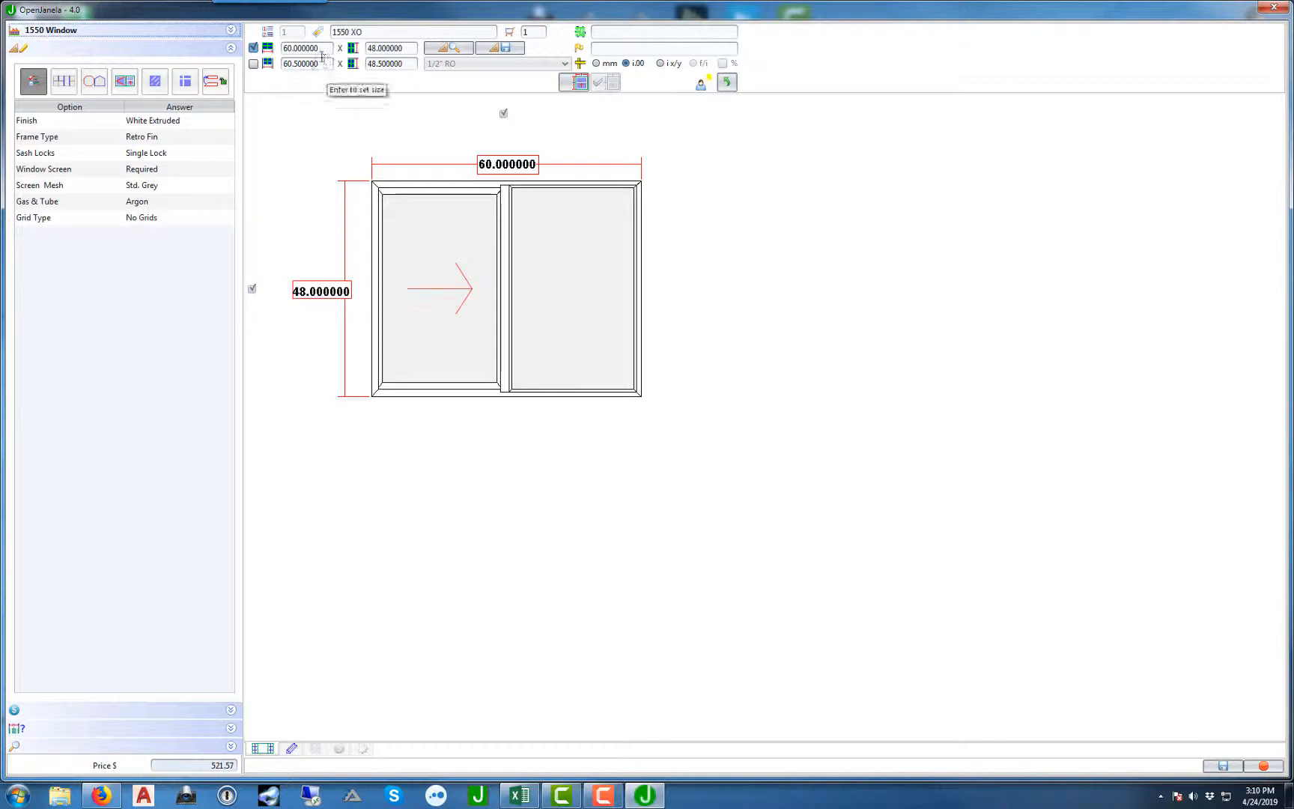
pyautogui.click(305, 48)
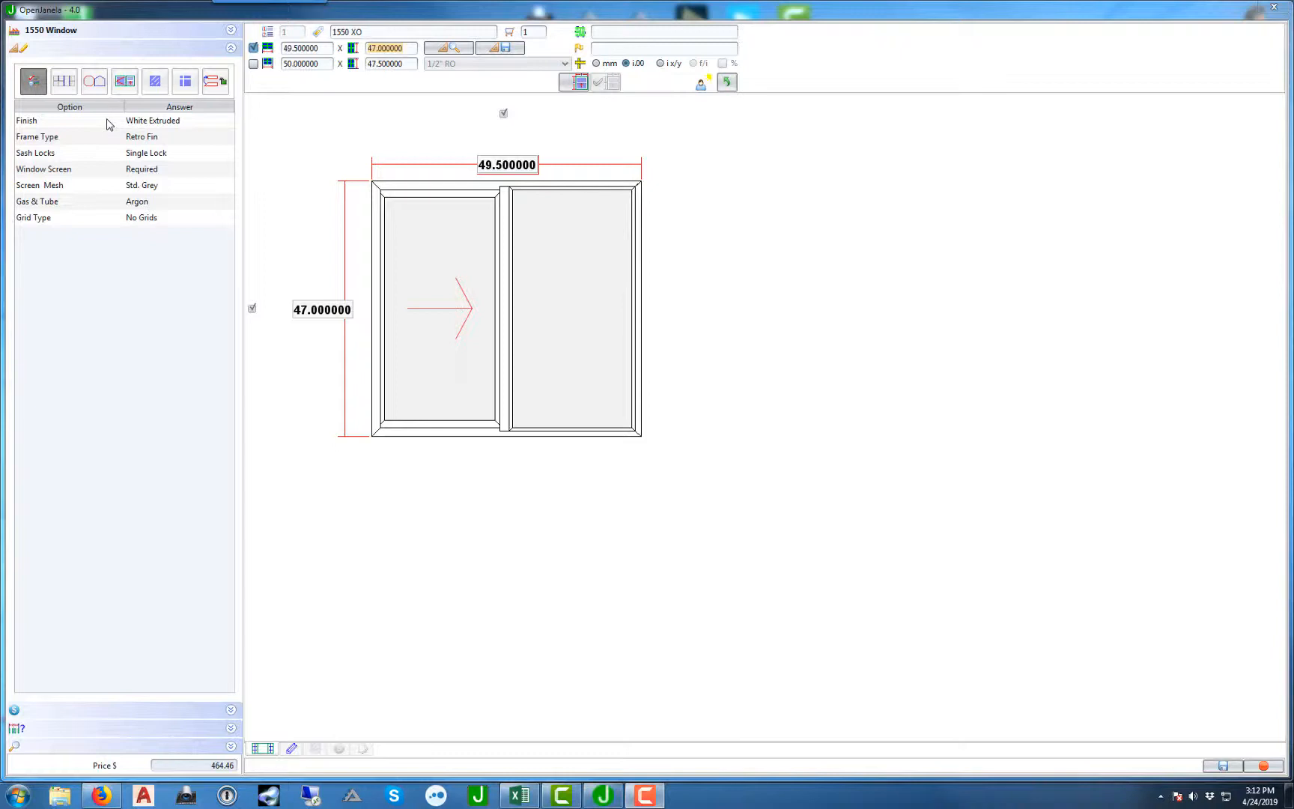
pyautogui.moveTo(114, 130)
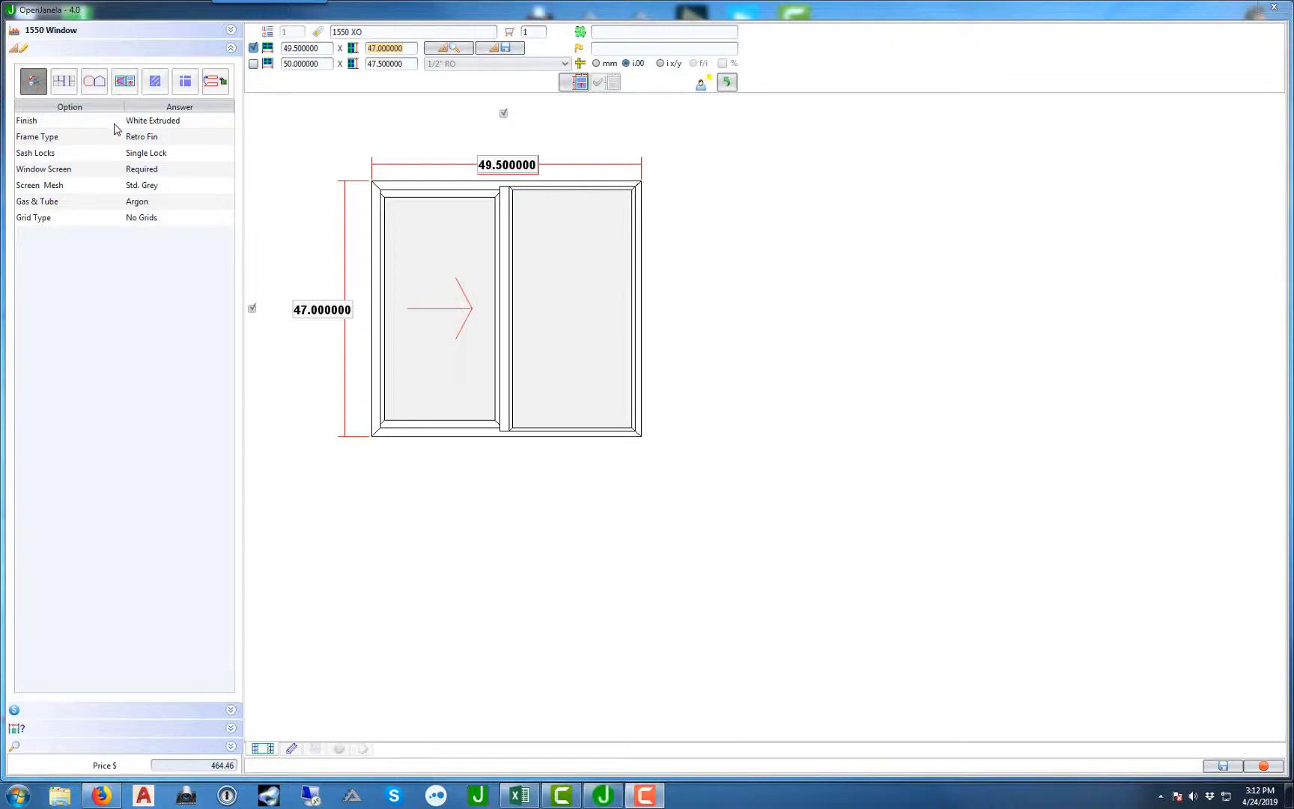
# Step: Set the finish to Painted Exterior in DK Bronze Coated, raising the price to $700.51
pyautogui.click(178, 120)
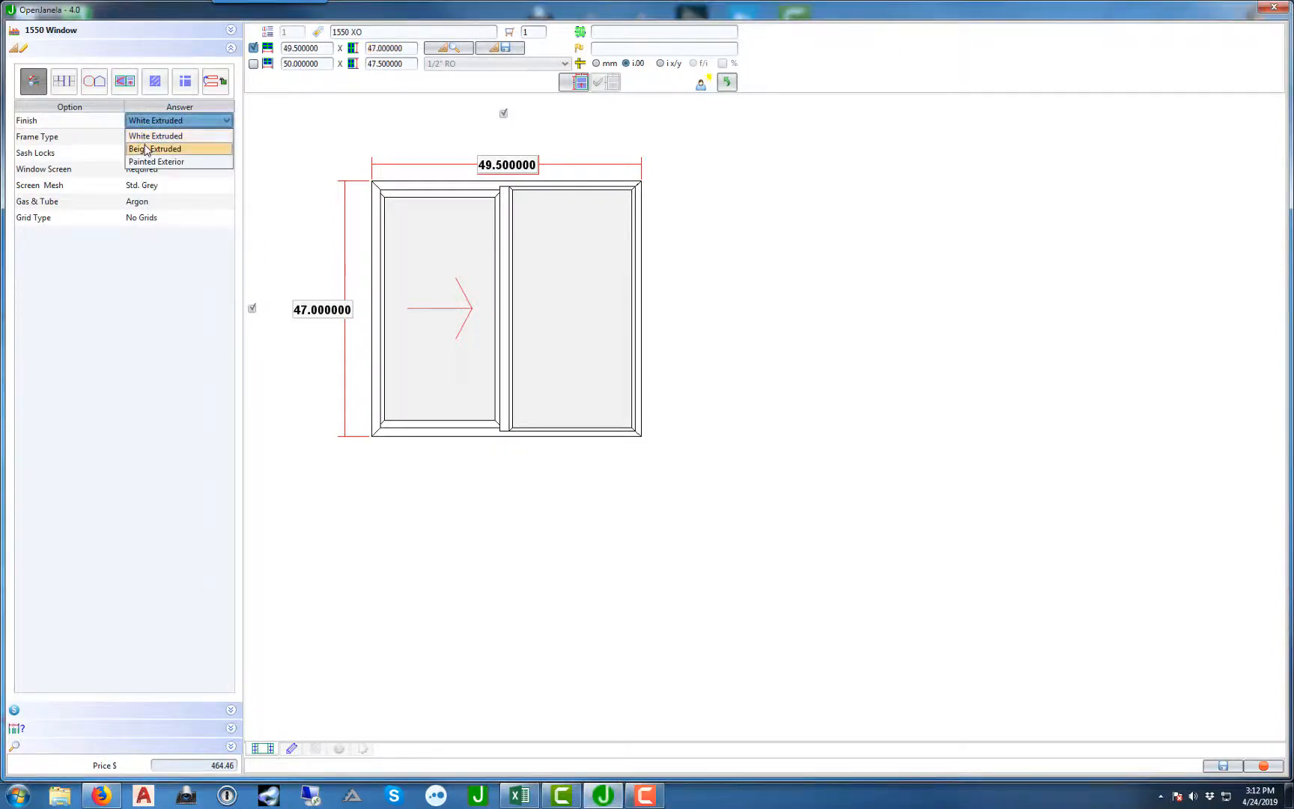
pyautogui.click(154, 148)
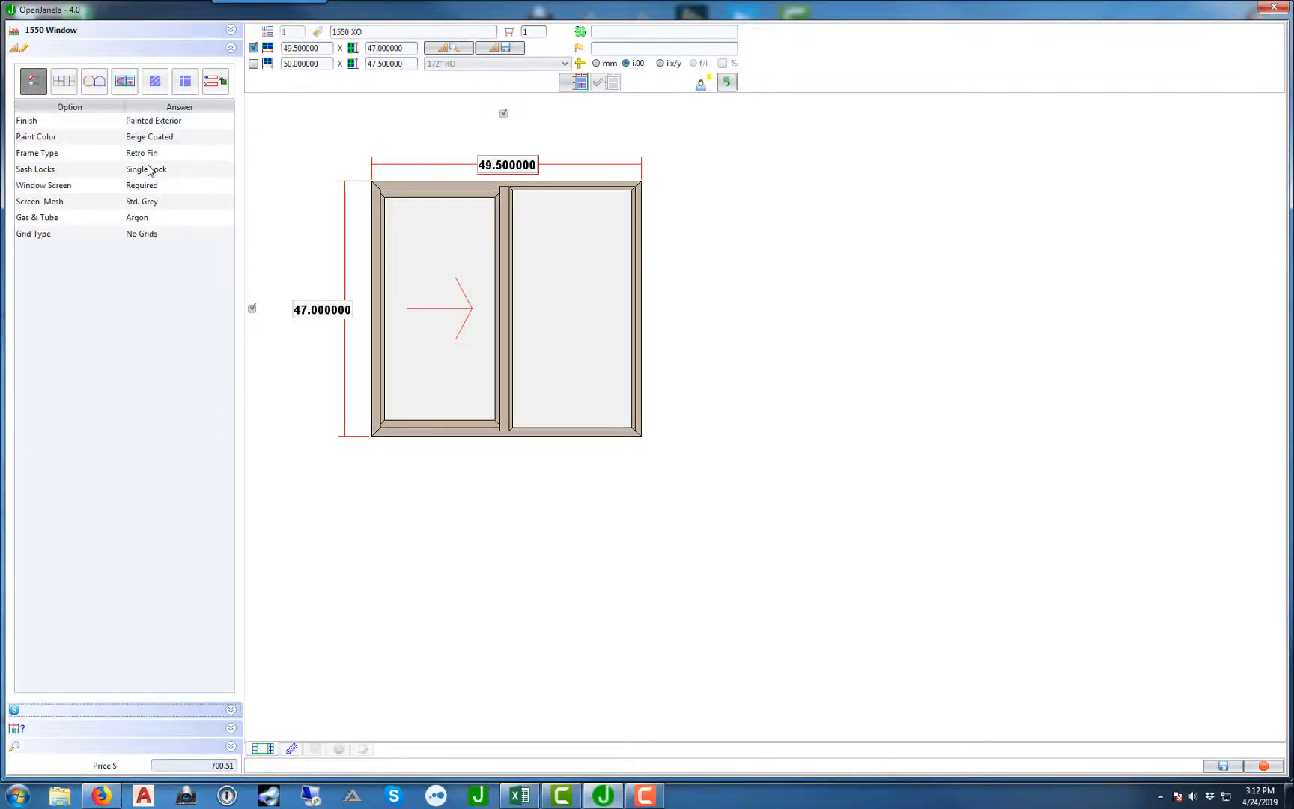
pyautogui.click(177, 137)
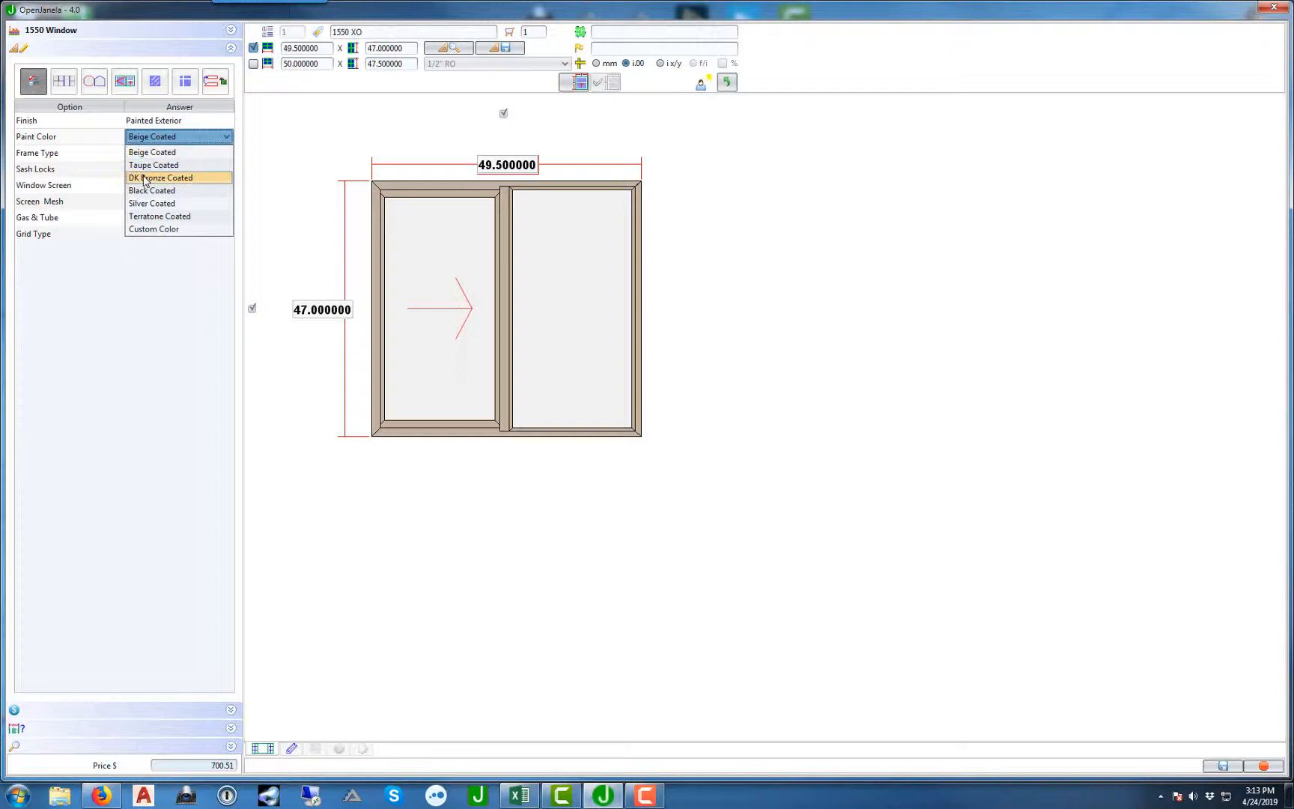
pyautogui.click(161, 178)
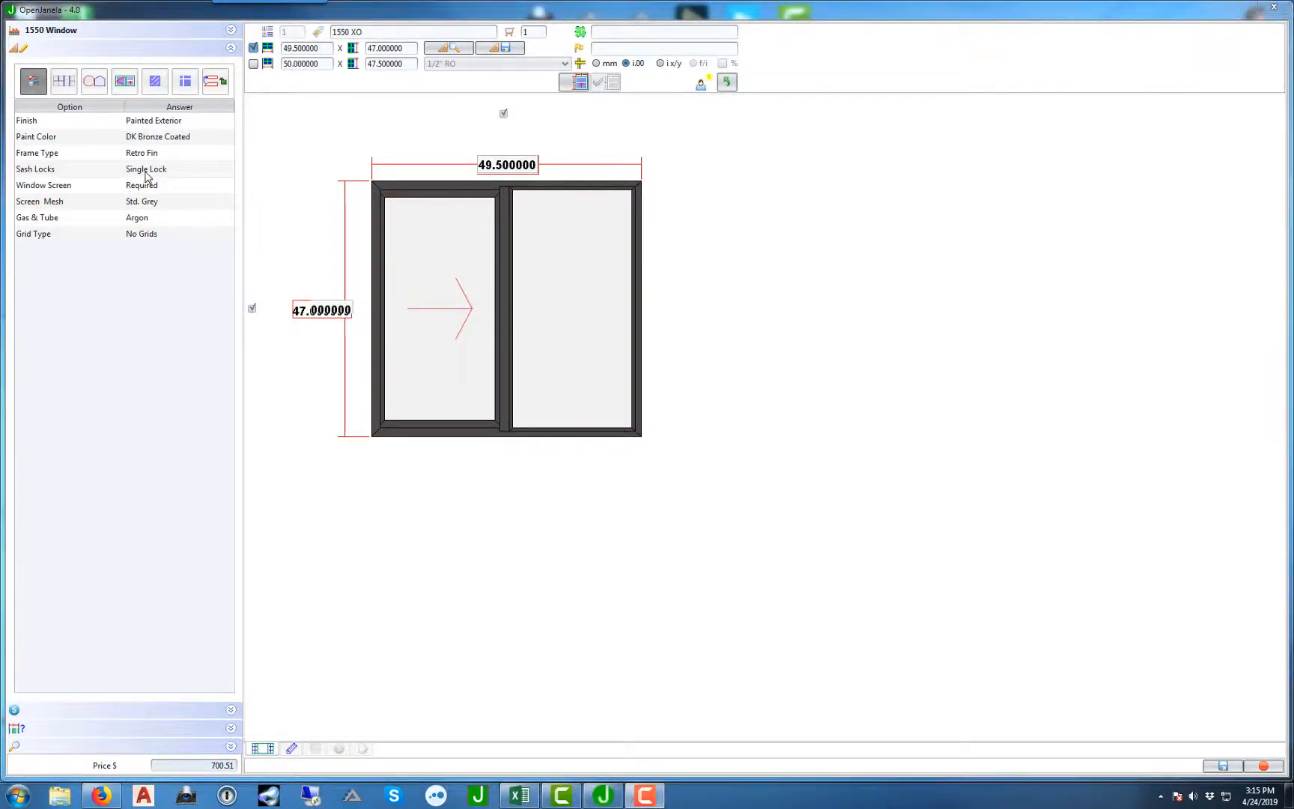
pyautogui.moveTo(890, 559)
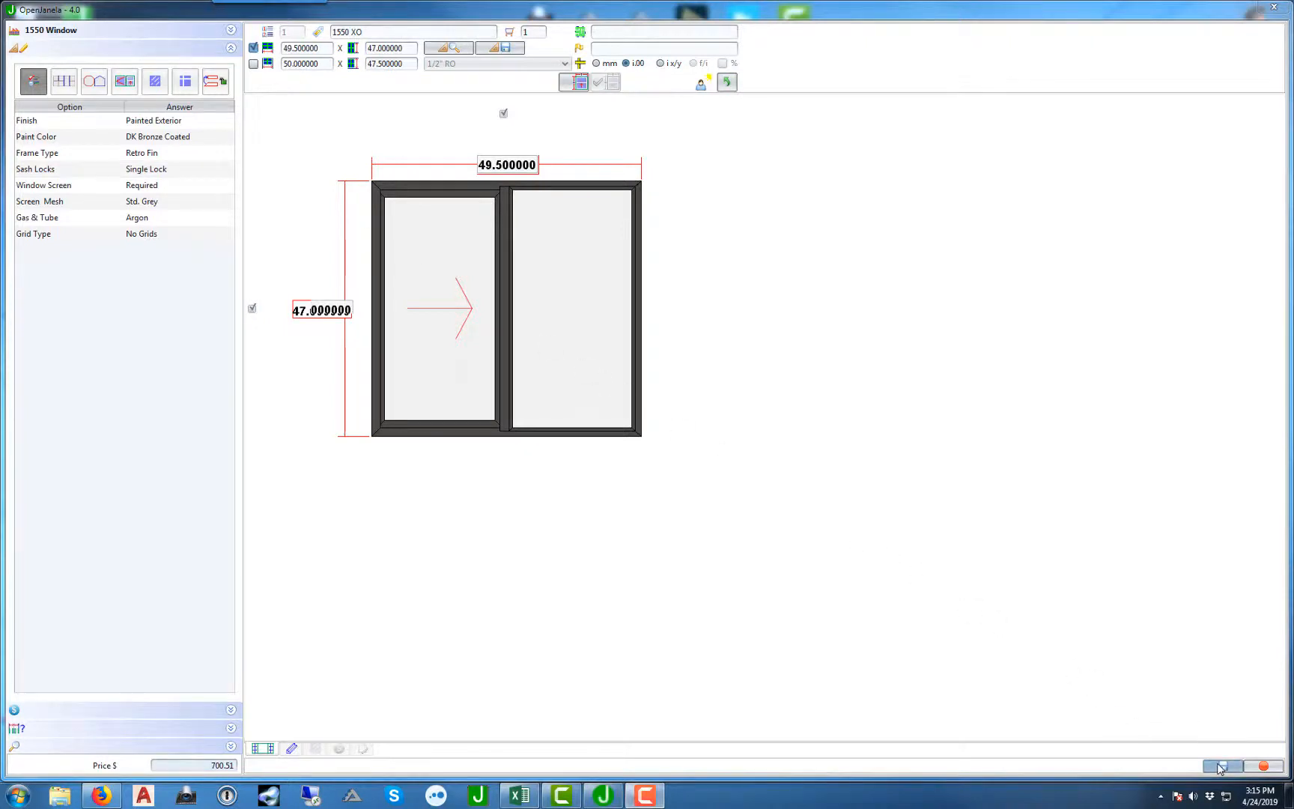
# Step: Save the configured window and confirm its item details, listing it as Item No. 1
pyautogui.click(1218, 767)
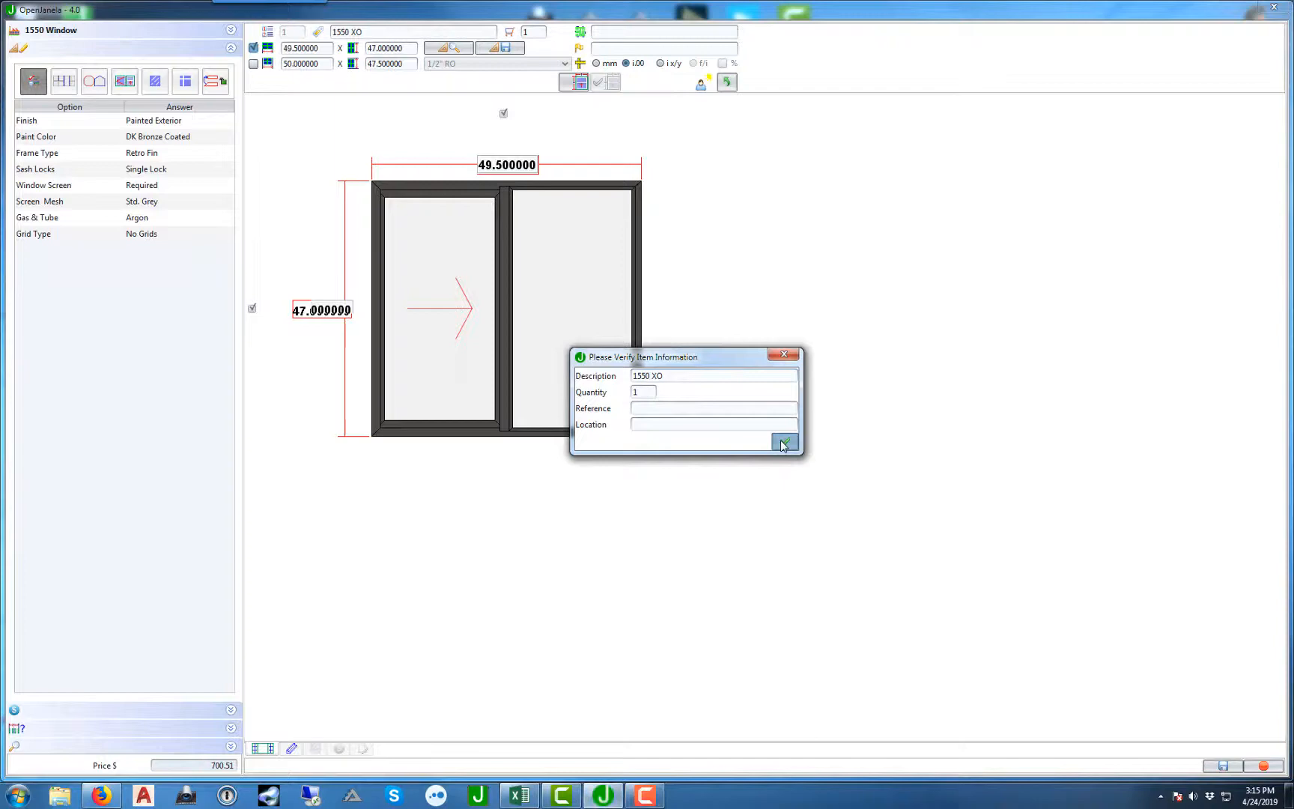
pyautogui.click(782, 443)
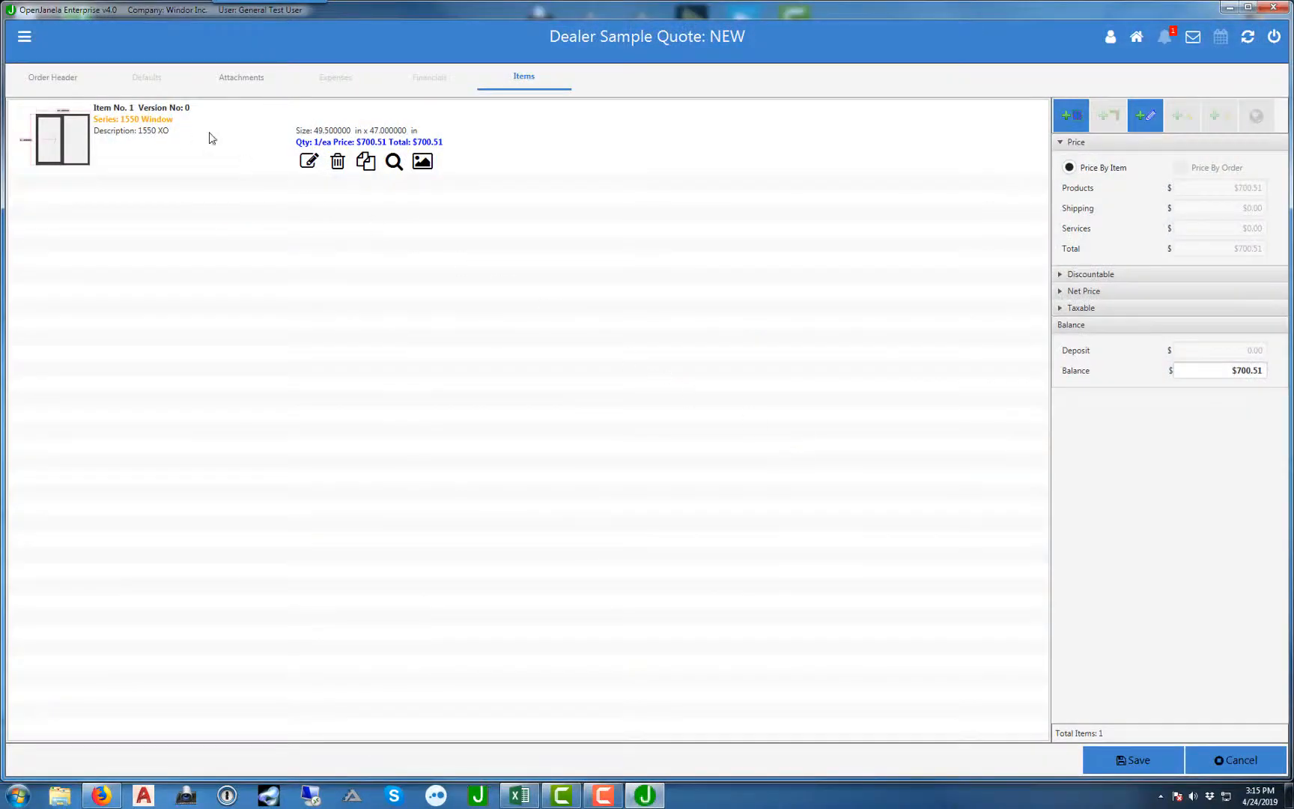
pyautogui.moveTo(796, 203)
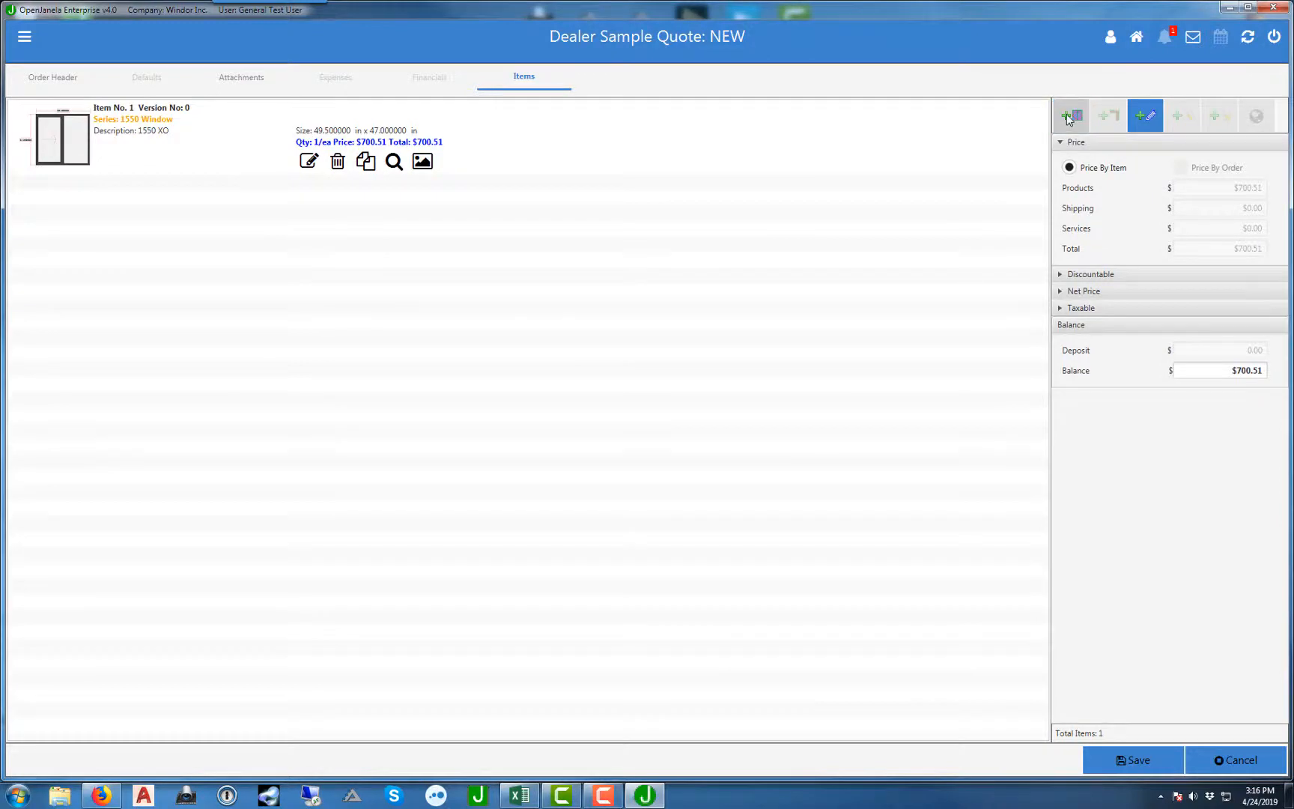
pyautogui.moveTo(1030, 738)
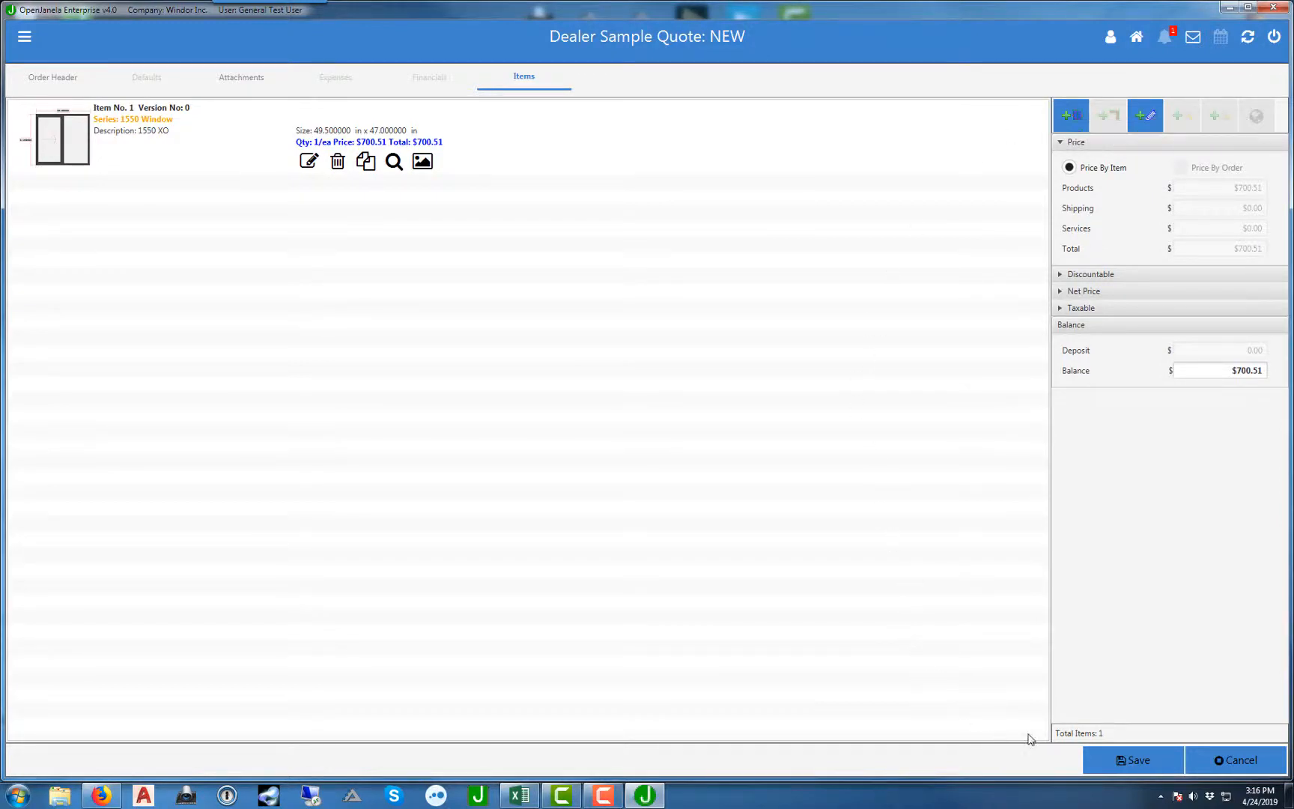
# Step: Save the quote and choose Print, bringing up the Reports list with Order checked
pyautogui.click(1137, 760)
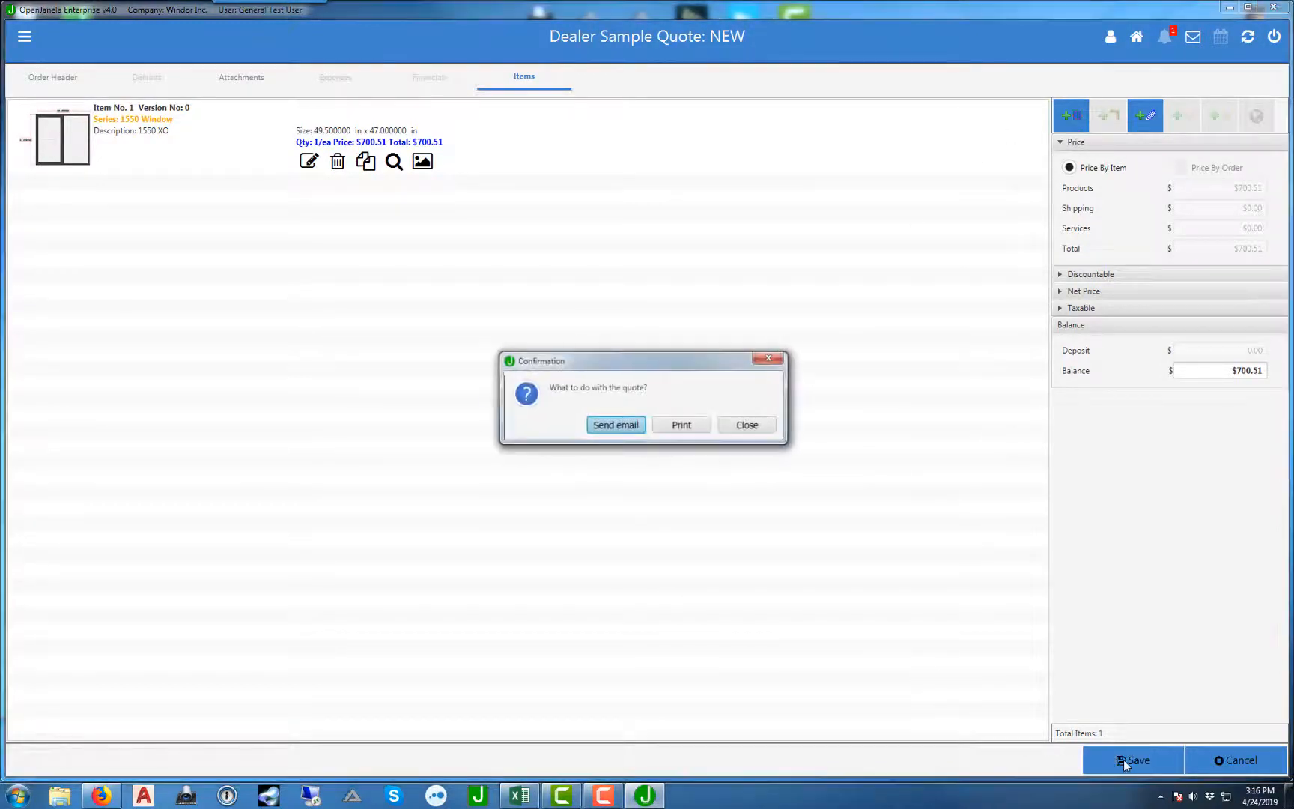
pyautogui.moveTo(617, 438)
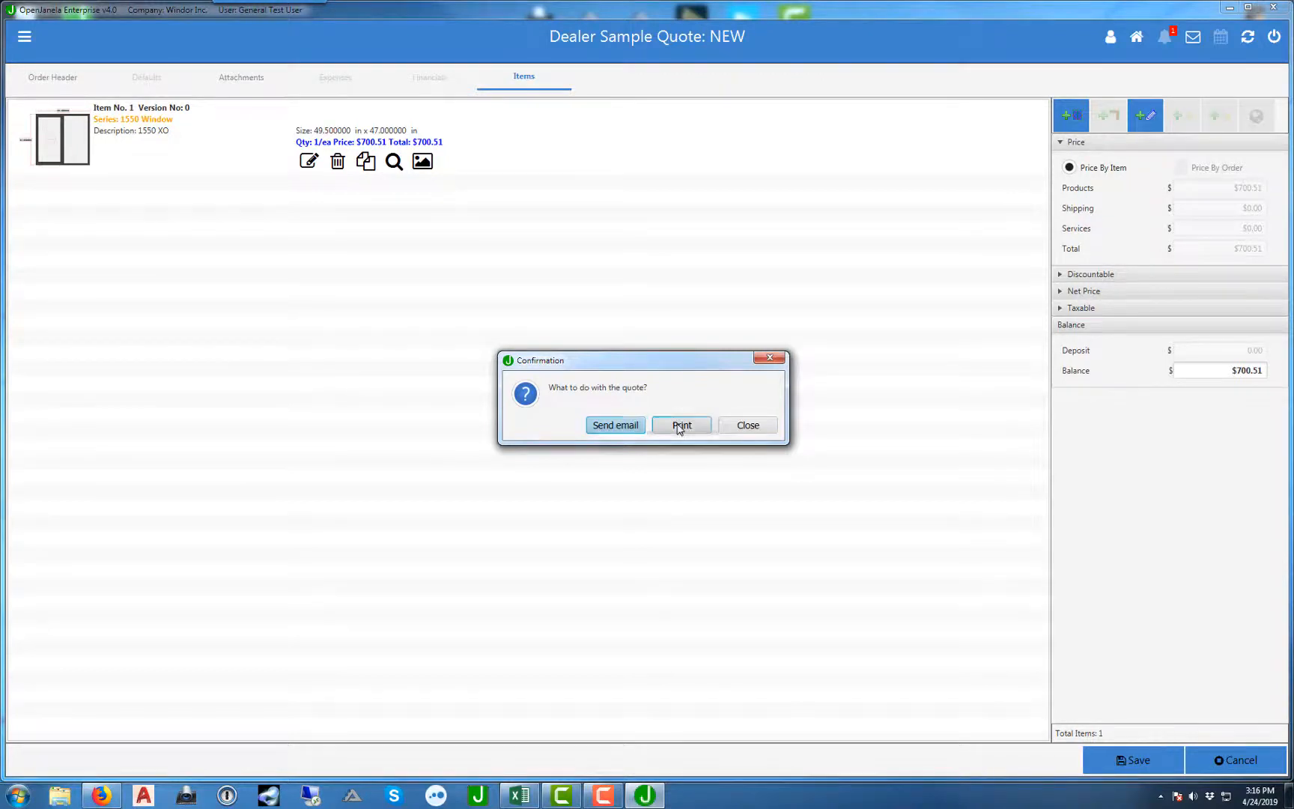
pyautogui.click(681, 425)
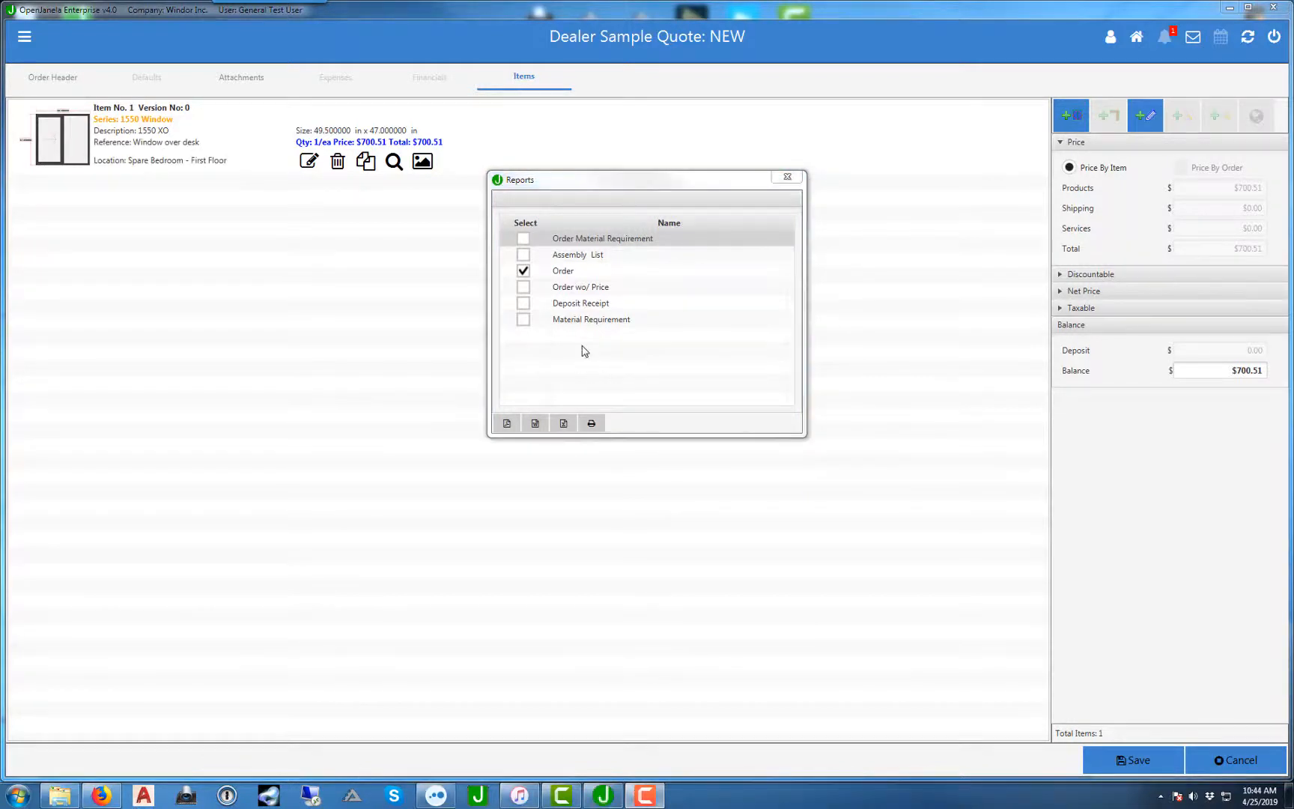
pyautogui.moveTo(585, 254)
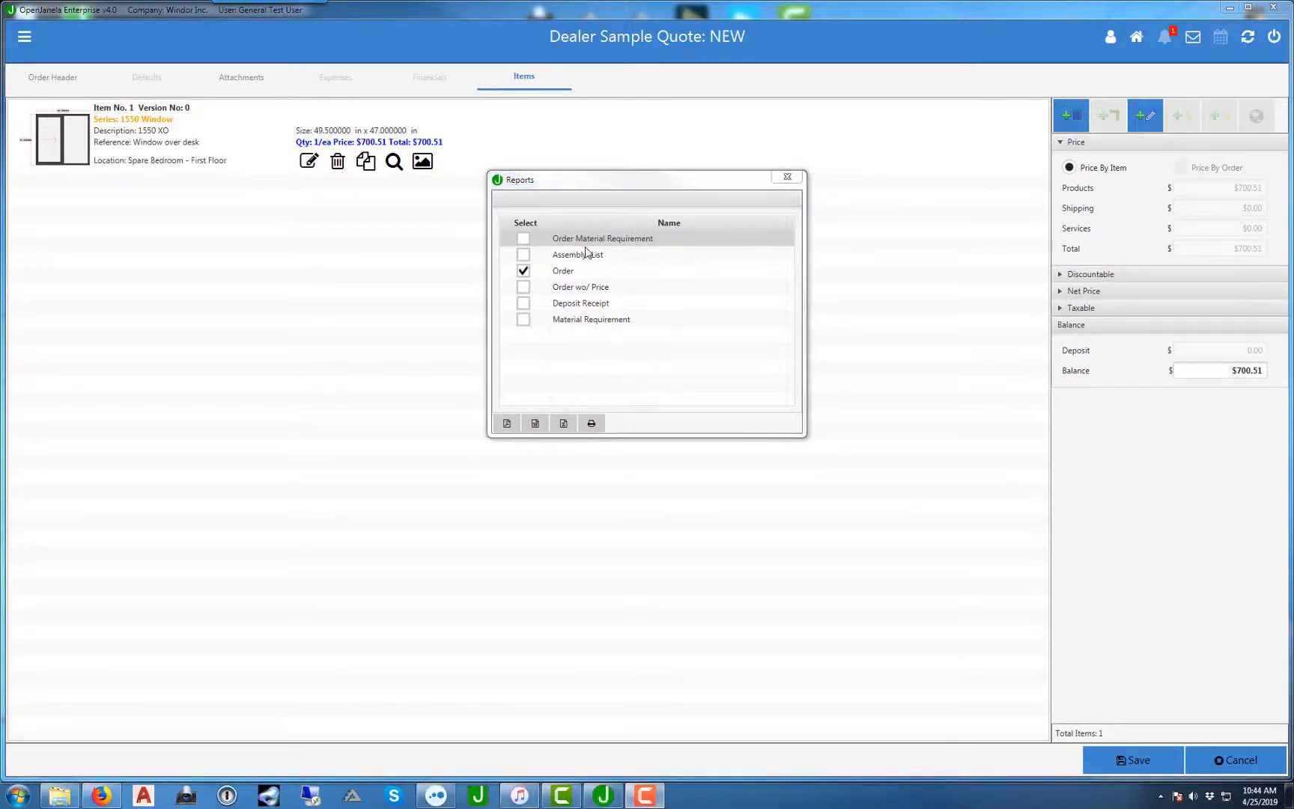
pyautogui.moveTo(567, 297)
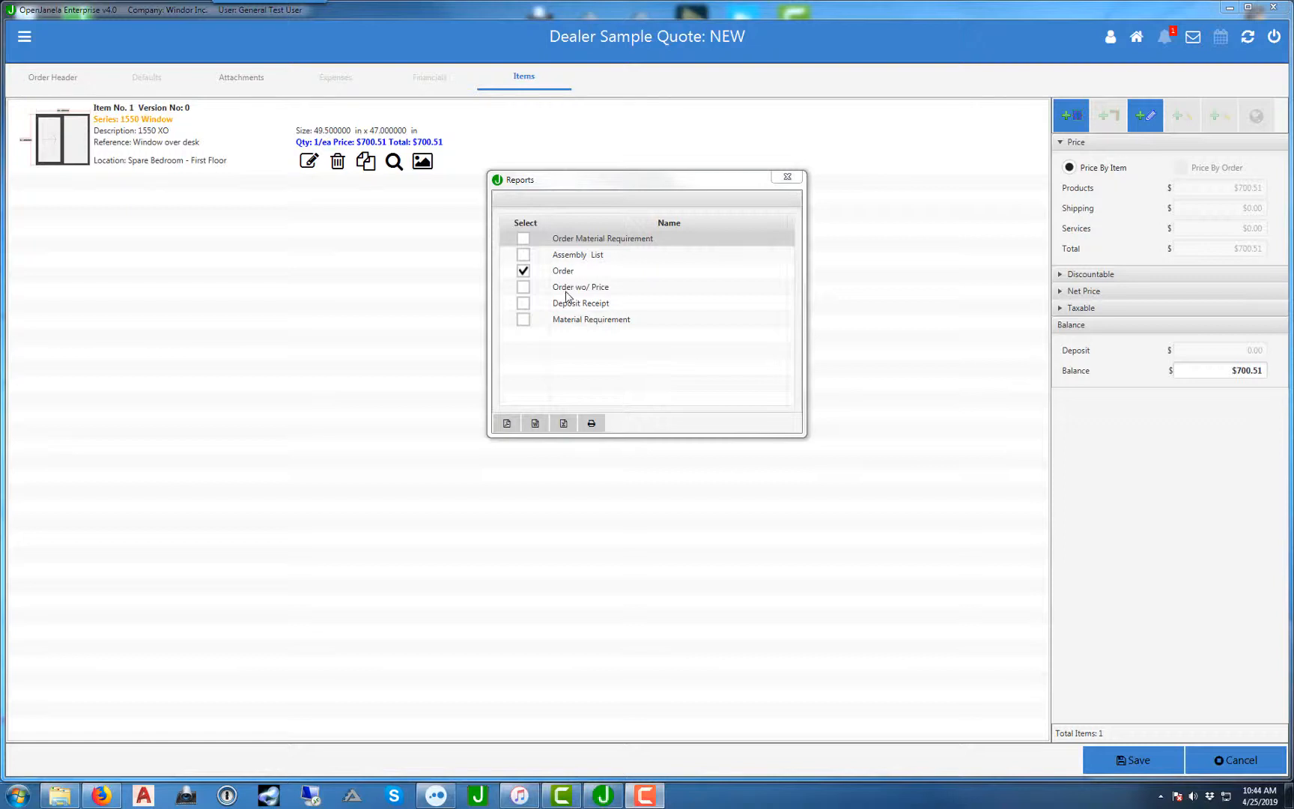
pyautogui.moveTo(564, 332)
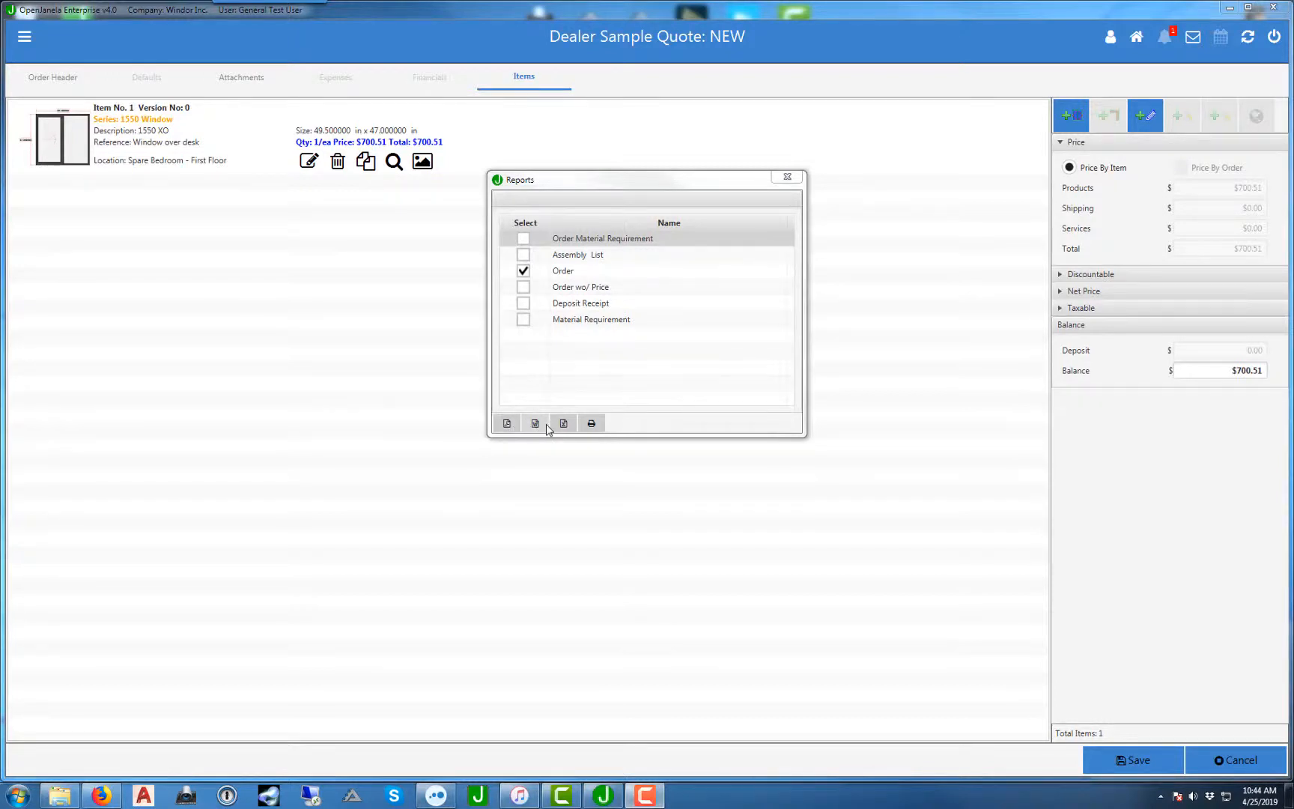
pyautogui.moveTo(591, 423)
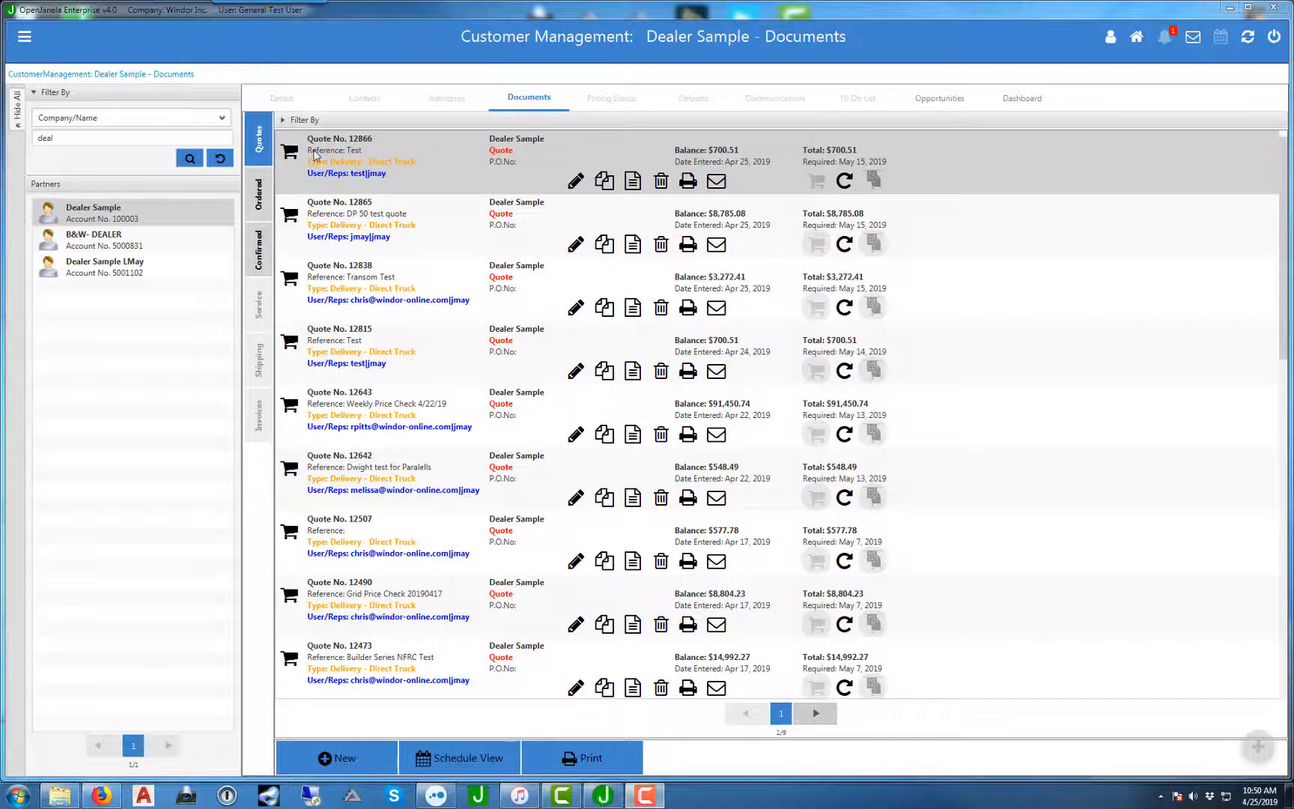
pyautogui.moveTo(486, 171)
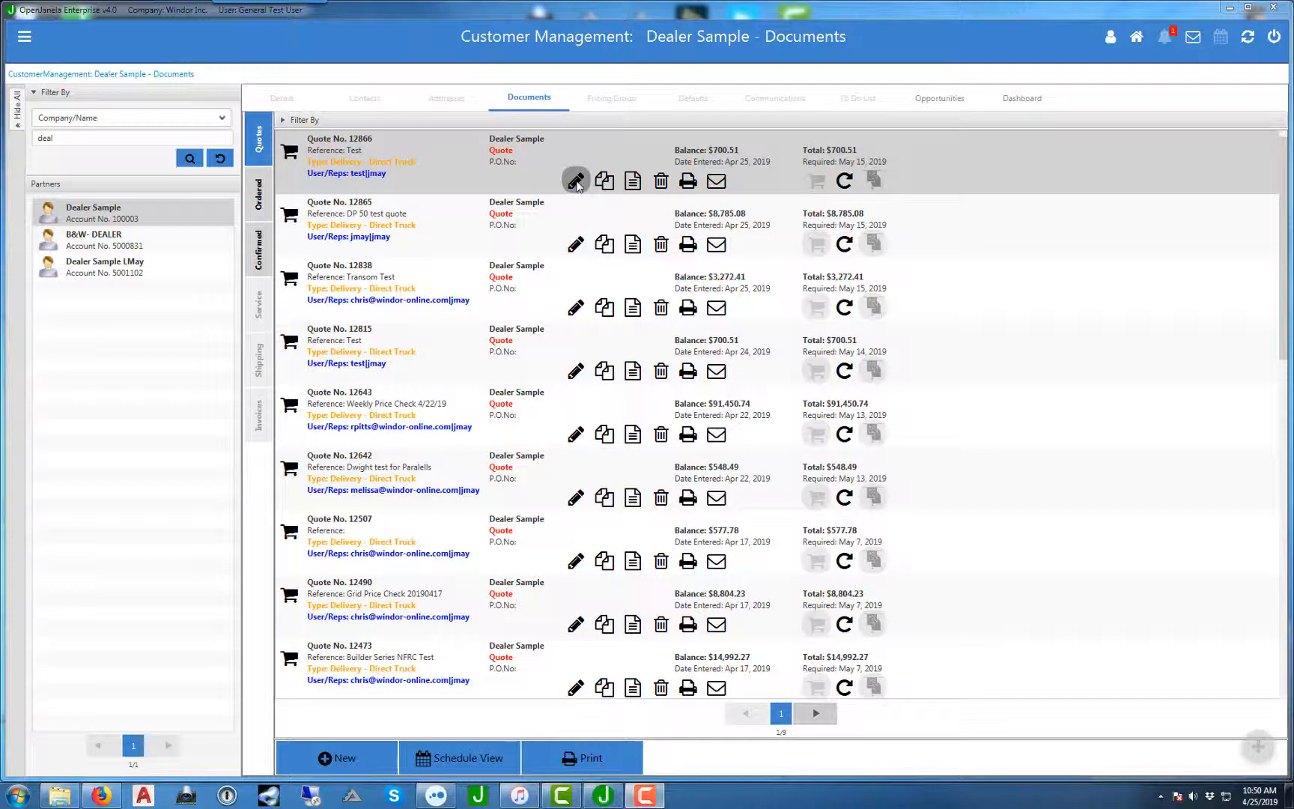
pyautogui.moveTo(604, 180)
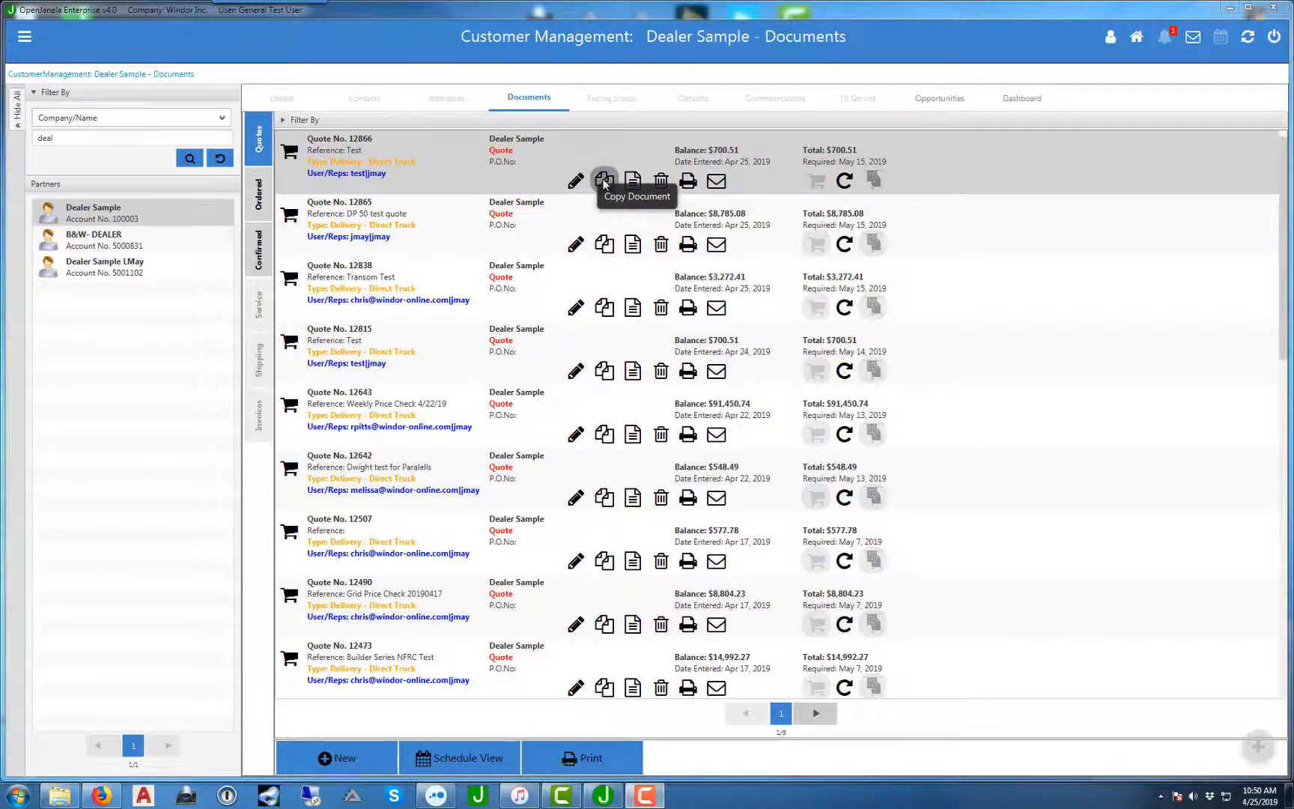
pyautogui.moveTo(631, 180)
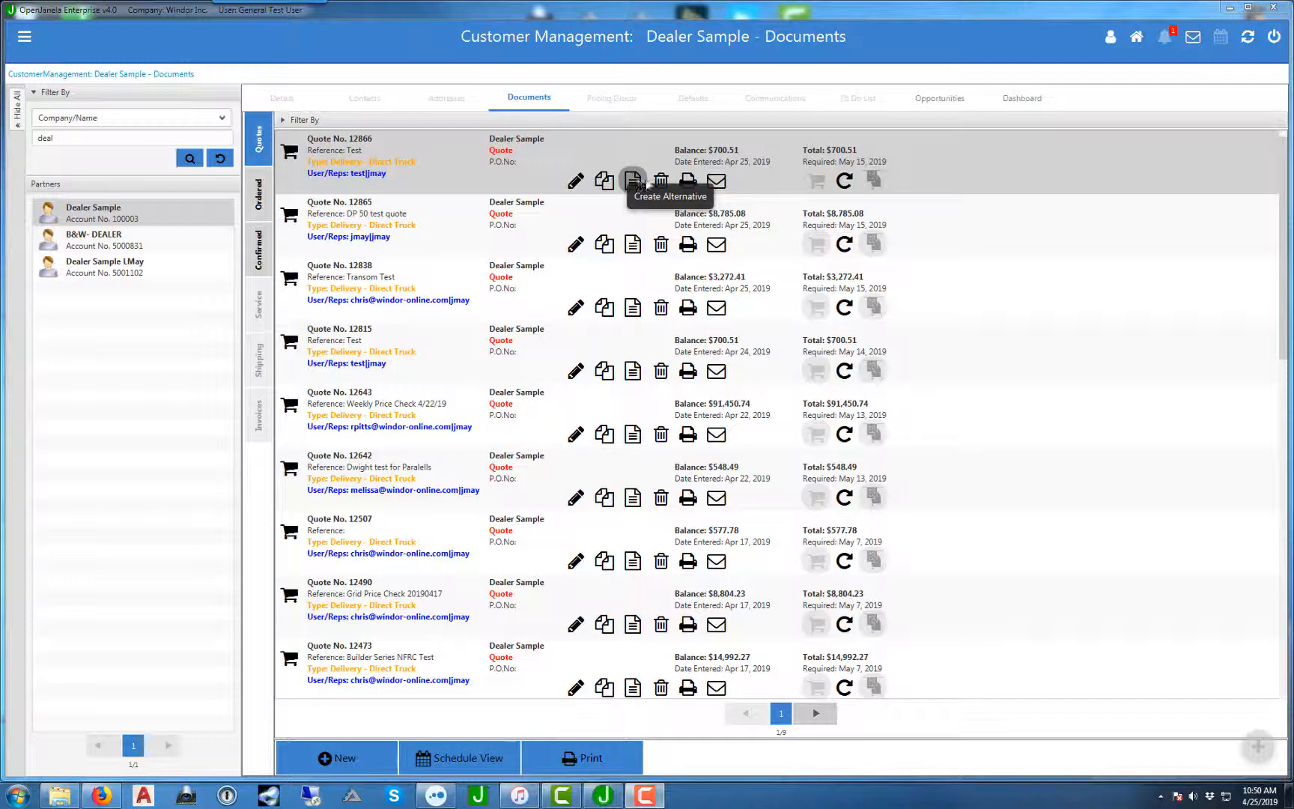
pyautogui.moveTo(687, 180)
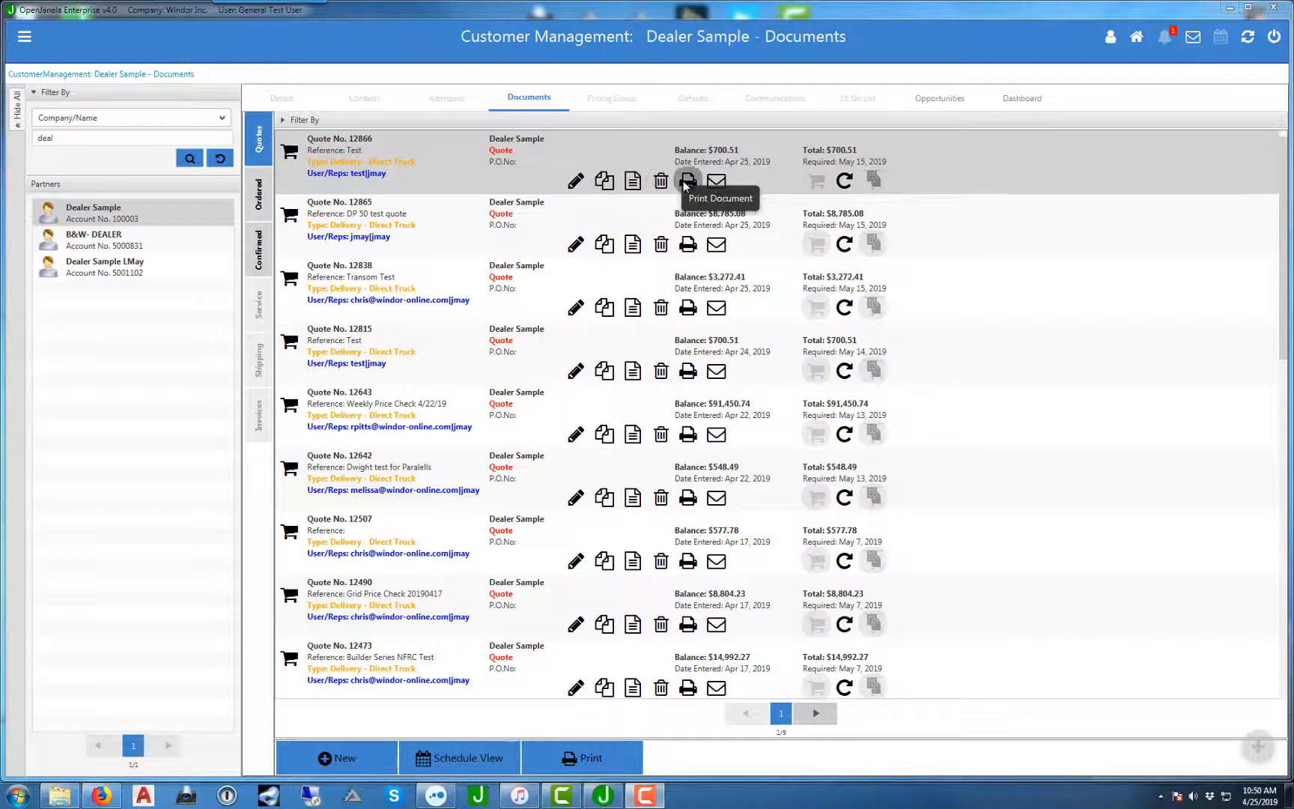
pyautogui.moveTo(715, 181)
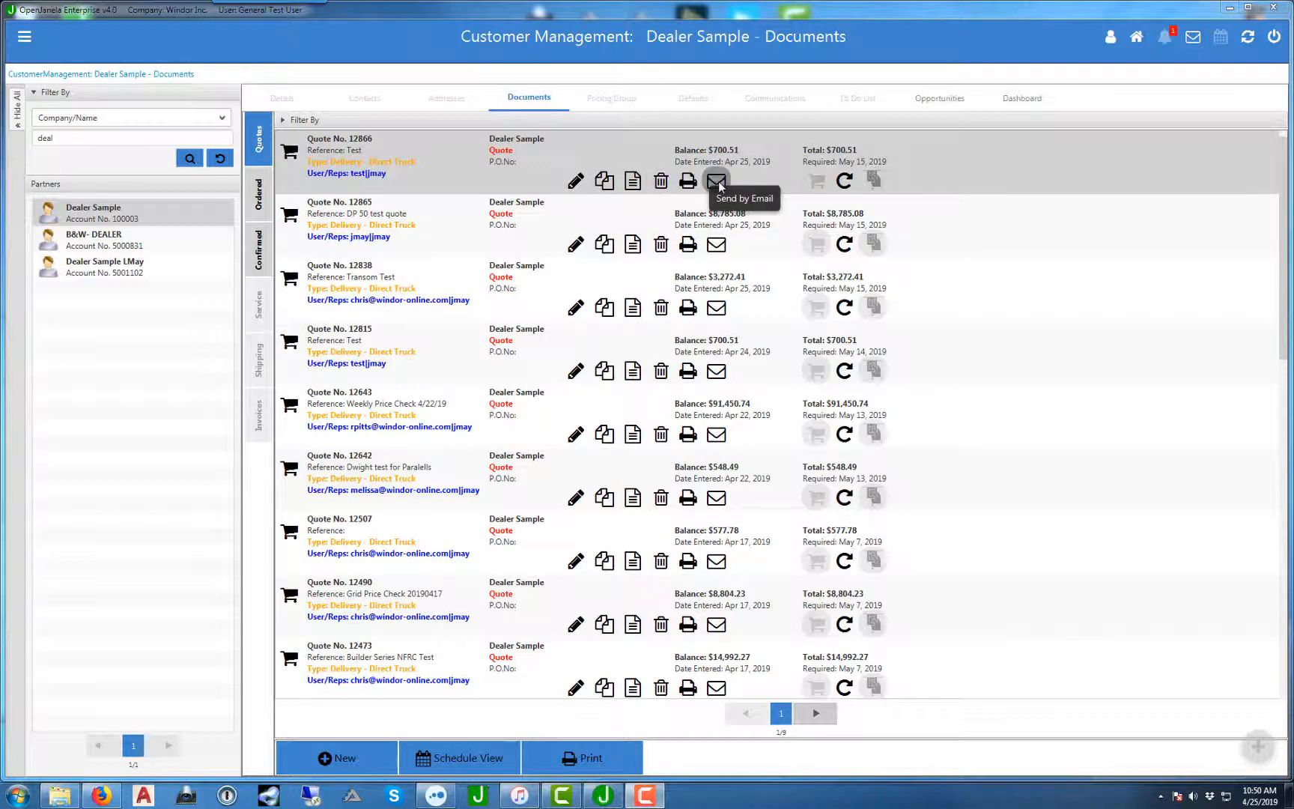
pyautogui.moveTo(576, 181)
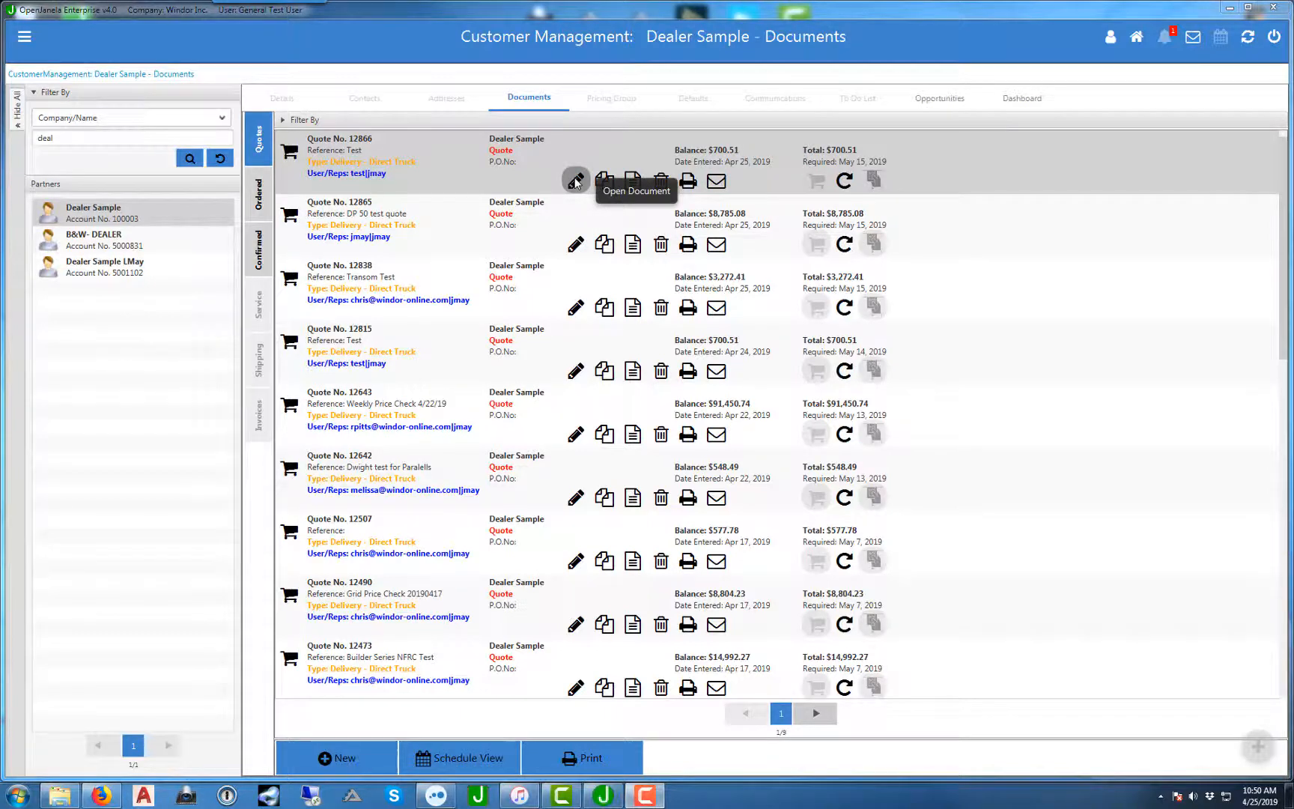
# Step: Reopen Quote No. 12866 from Dealer Sample's documents using its pencil icon
pyautogui.click(575, 180)
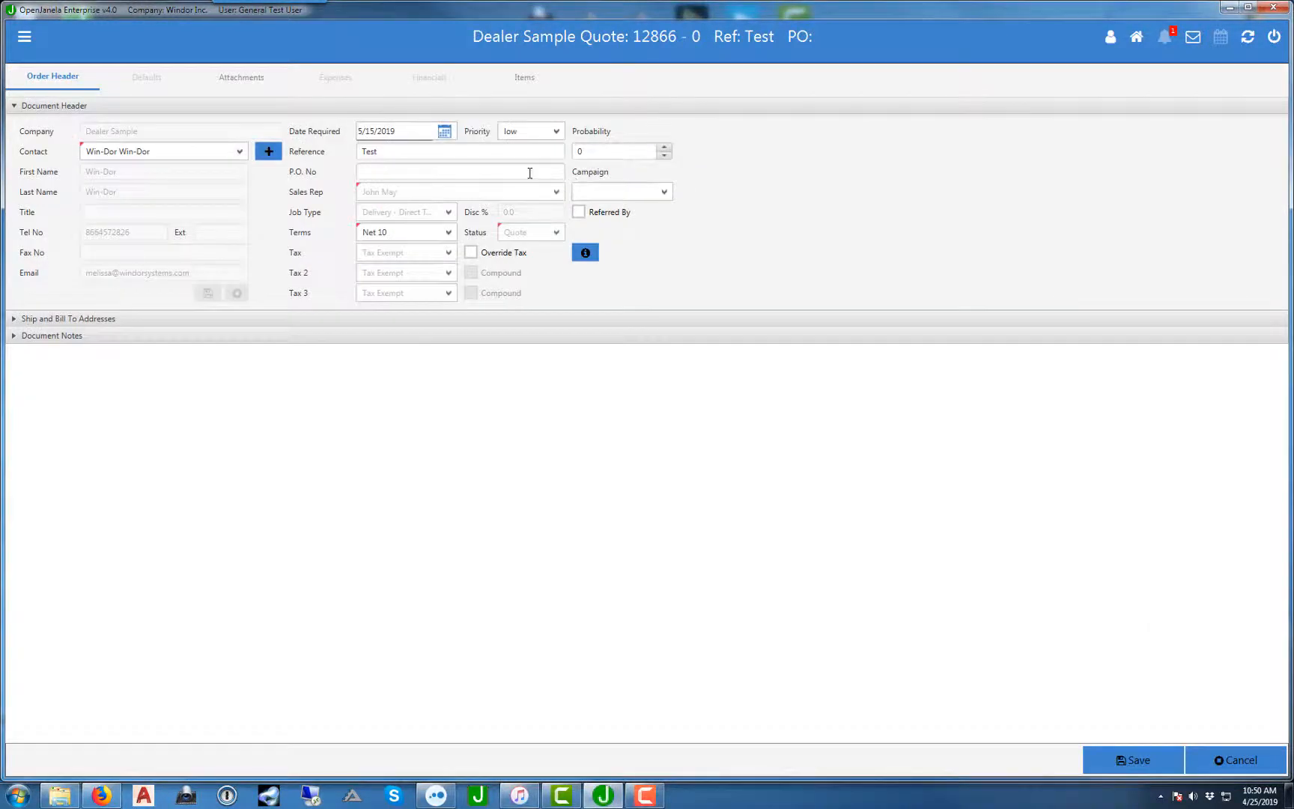
pyautogui.moveTo(225, 164)
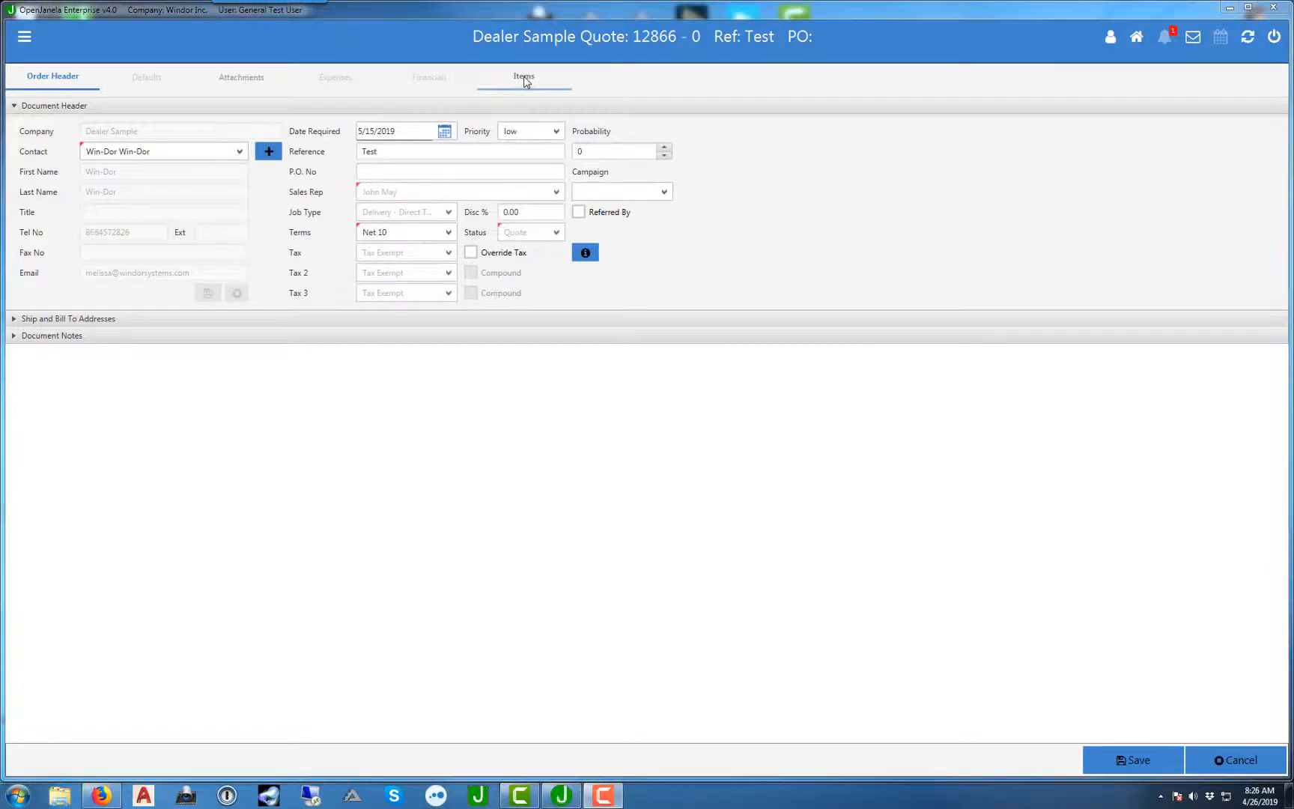
# Step: Go to quote 12866's Items page and select the 1550 XO window item
pyautogui.click(525, 76)
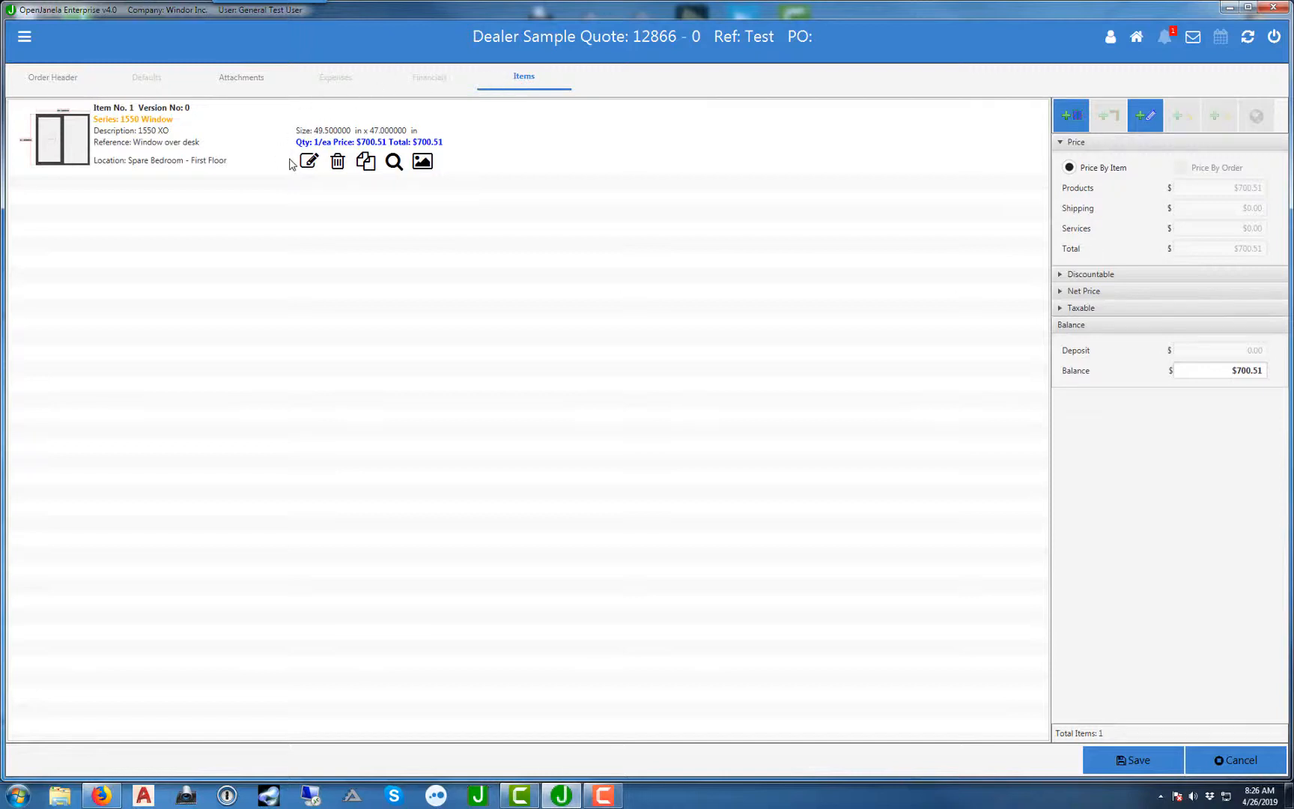
pyautogui.click(309, 161)
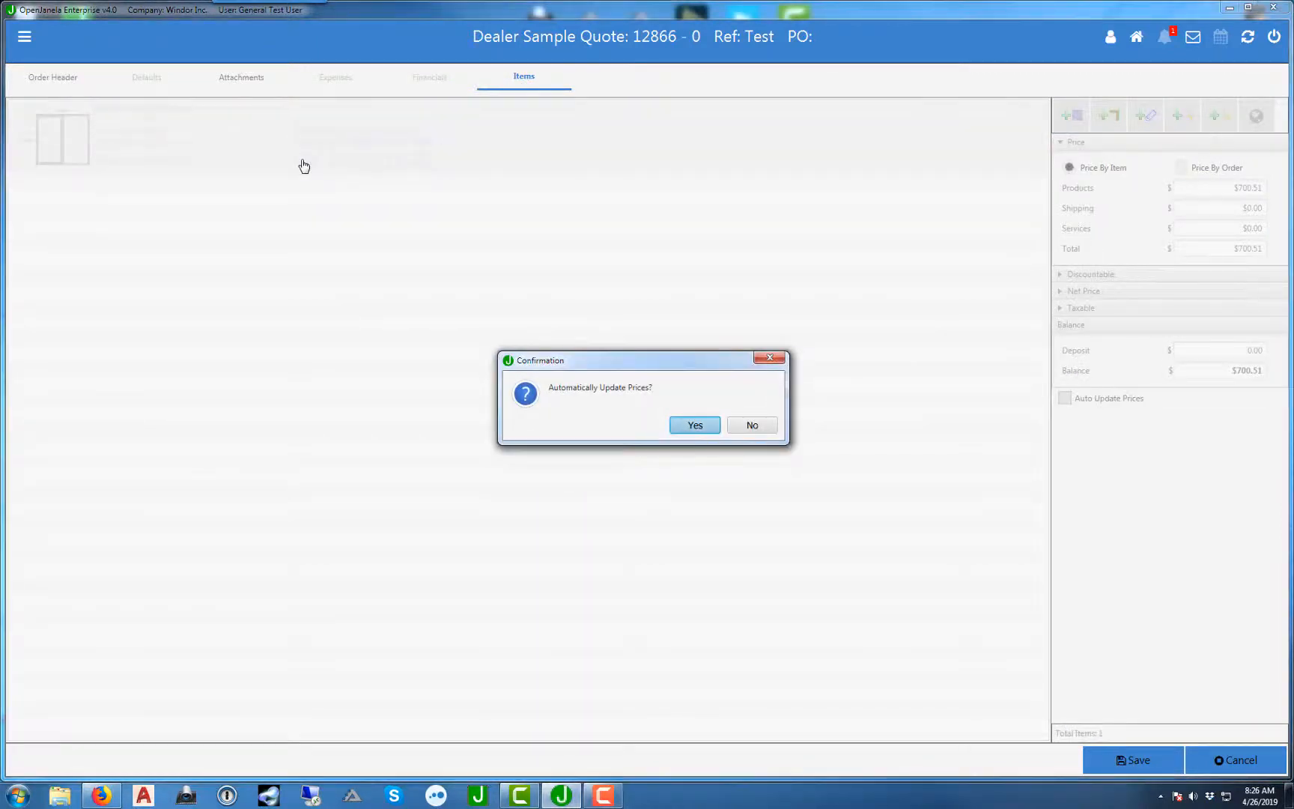
pyautogui.moveTo(606, 456)
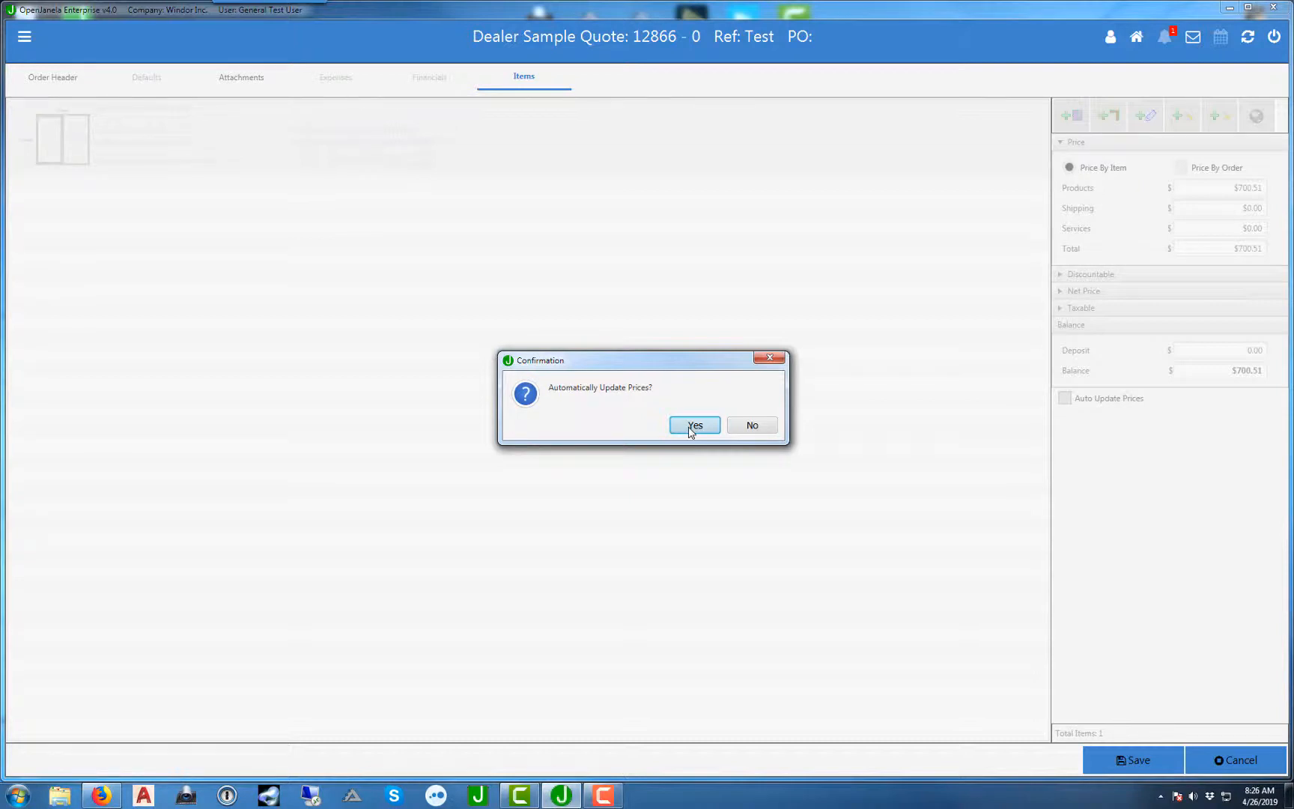
# Step: Accept automatic price updates and reopen the 1550 XO window priced at 700.51
pyautogui.click(694, 426)
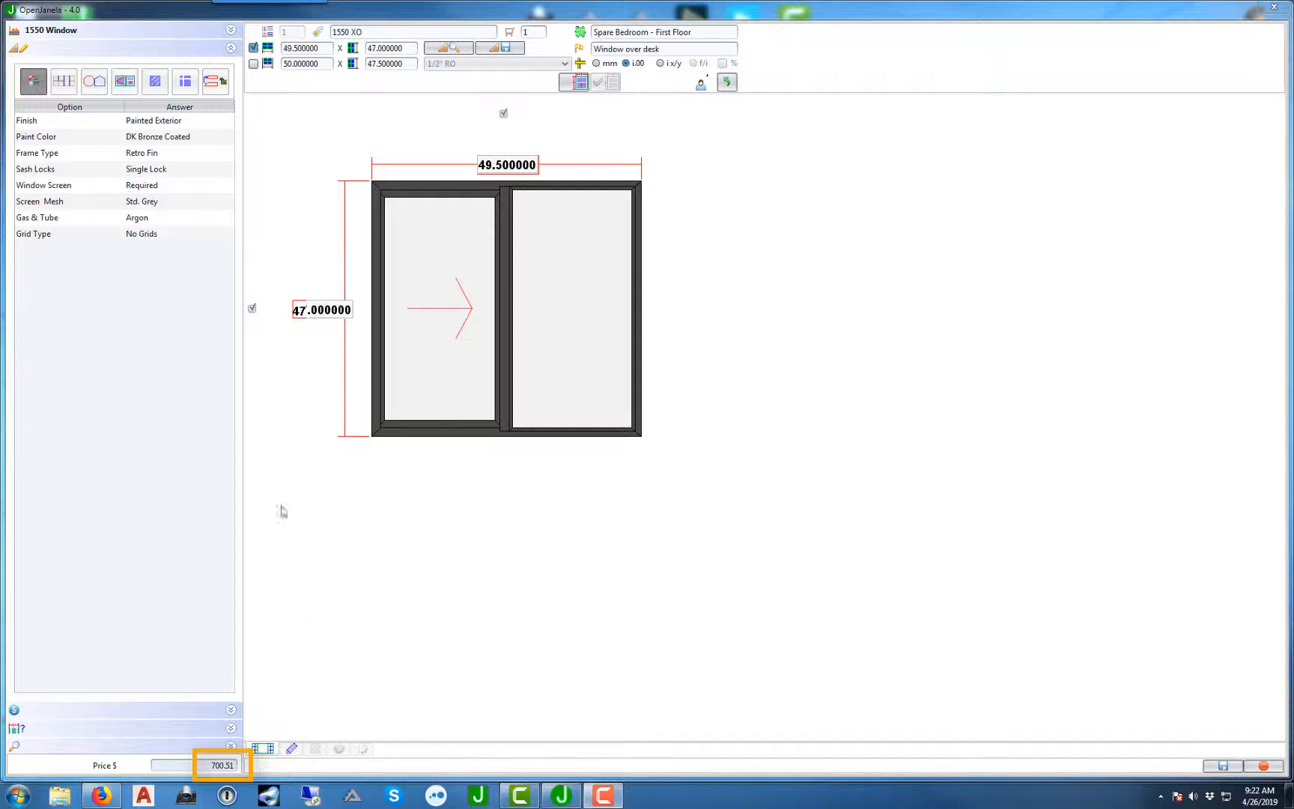
# Step: Set the window finish to Beige Extruded, dropping the price to 602.53, and show the pricing details
pyautogui.click(179, 121)
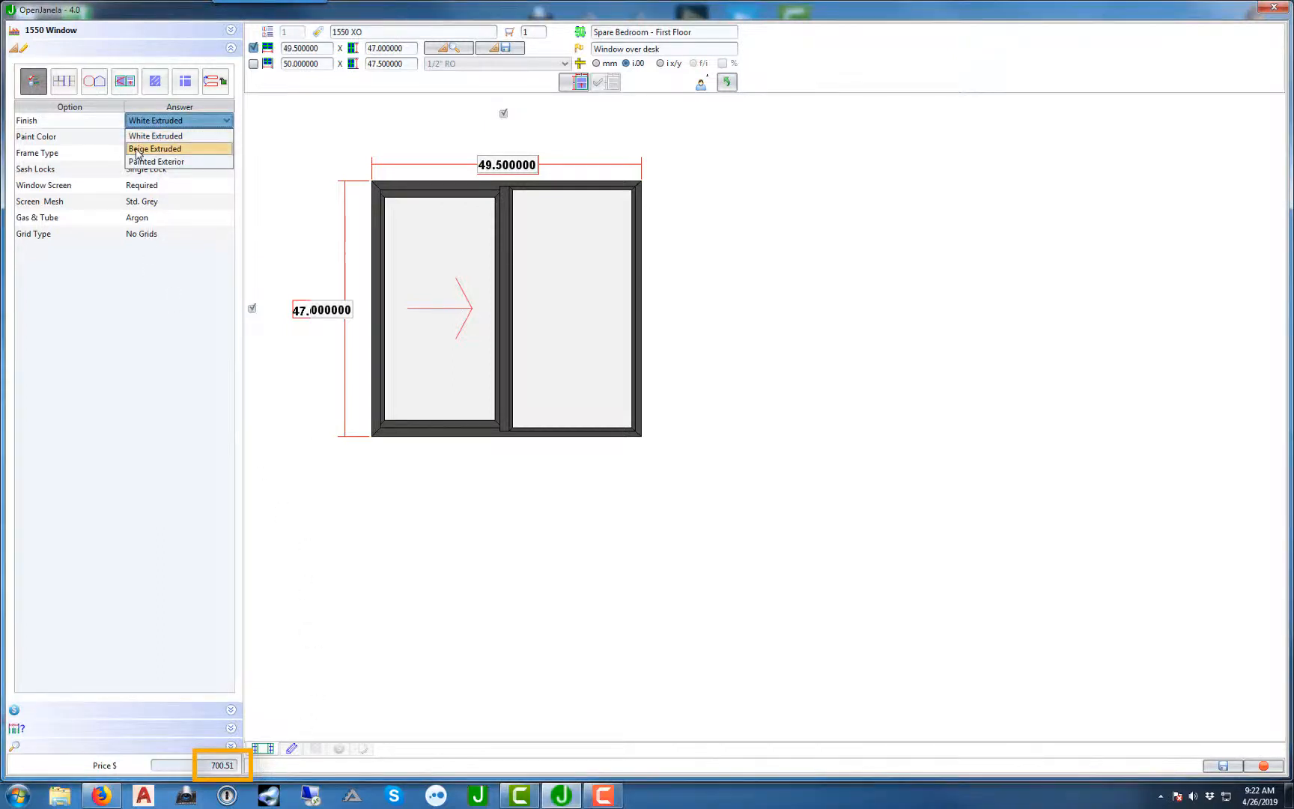
pyautogui.click(155, 148)
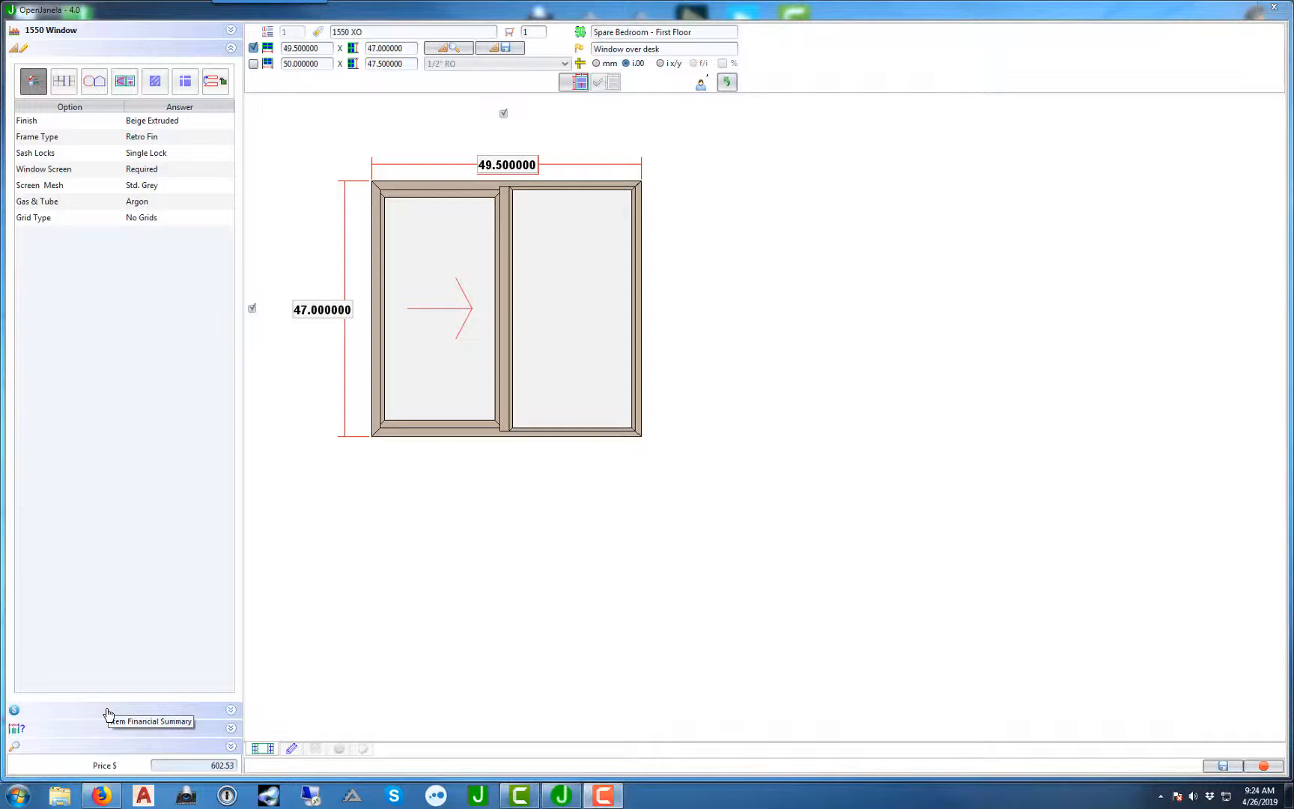
pyautogui.click(15, 728)
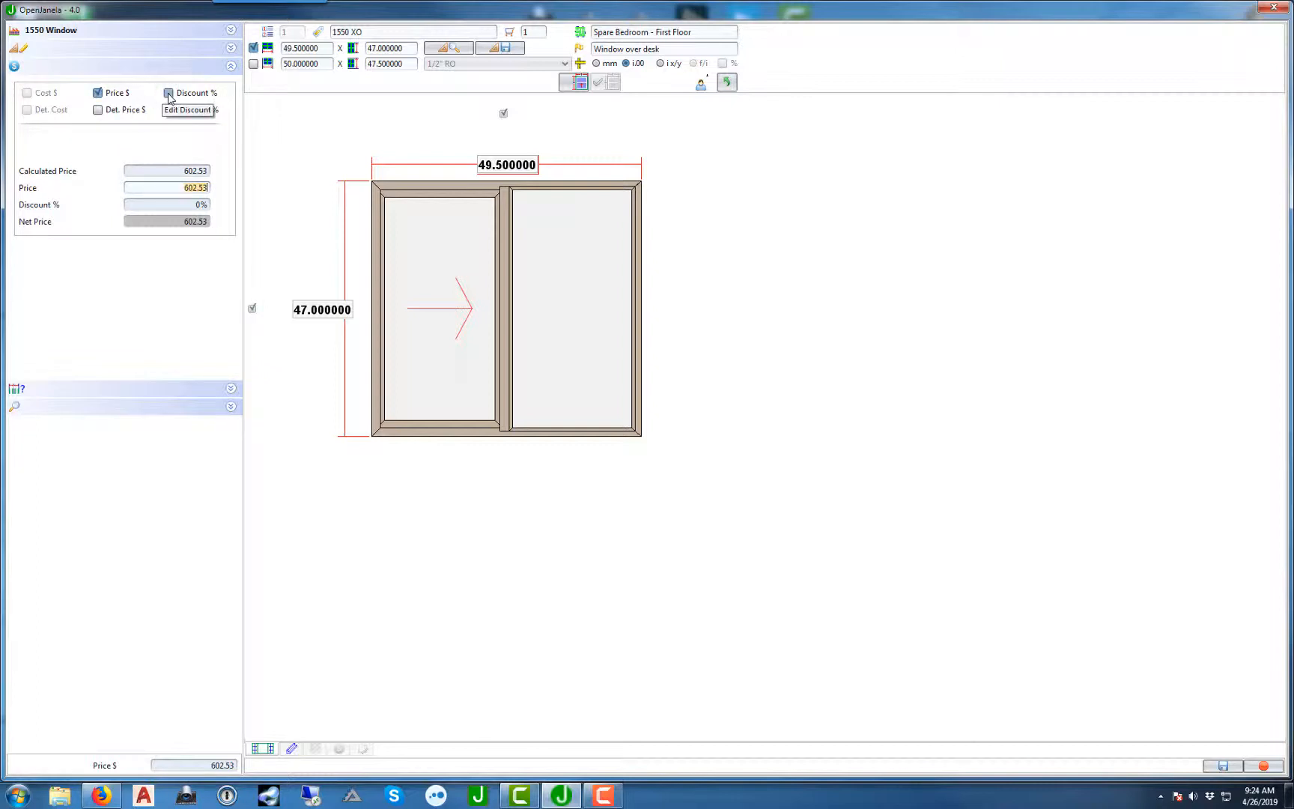
# Step: Apply a 10% discount for a 542.28 net price and save the window item
pyautogui.click(169, 92)
pyautogui.write('10')
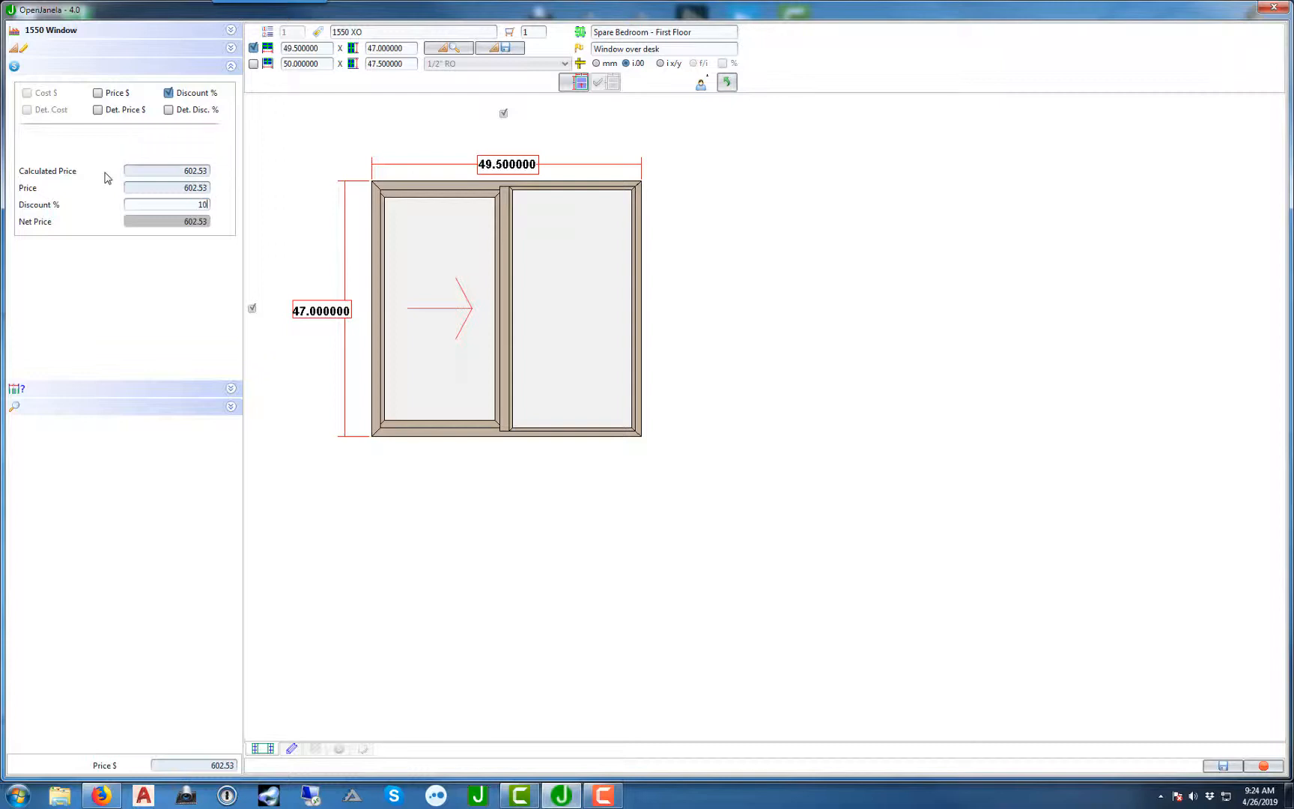
pyautogui.press('Return')
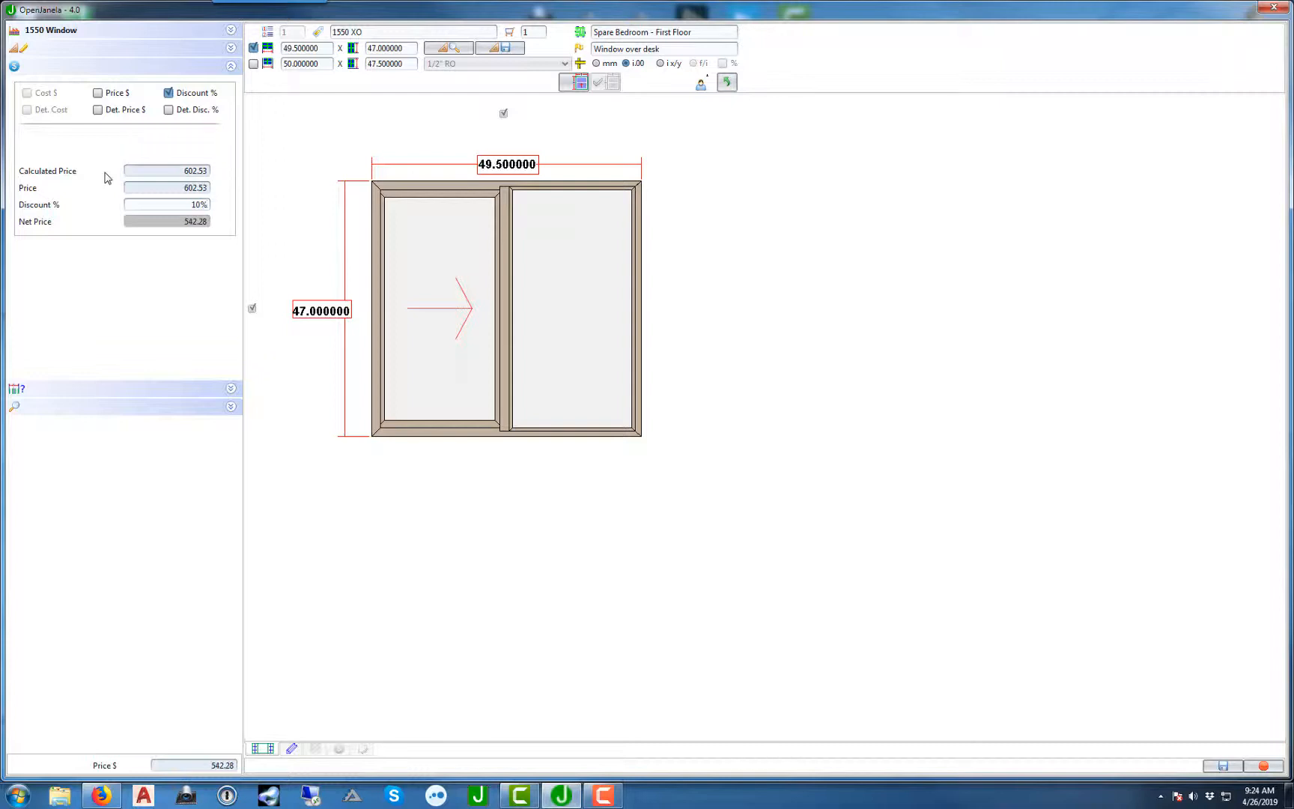
pyautogui.moveTo(1202, 771)
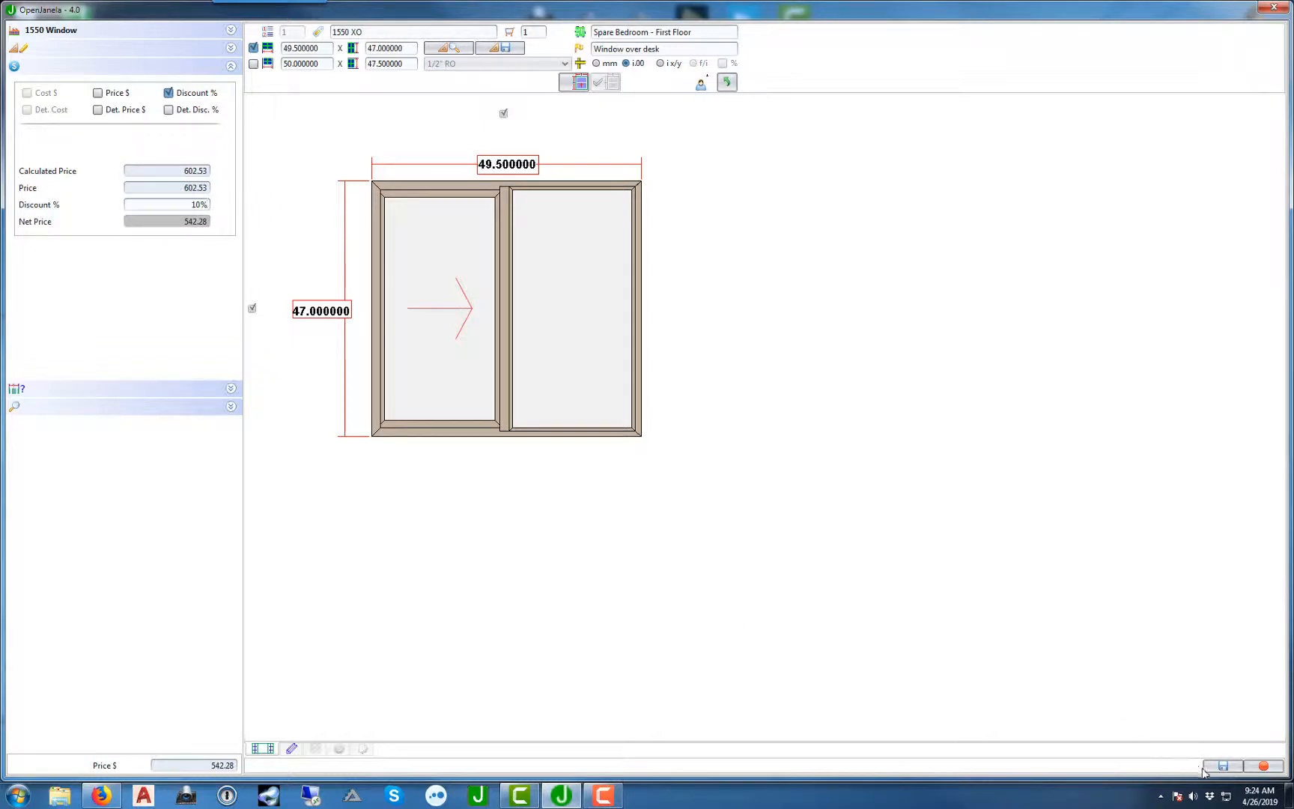
pyautogui.click(1224, 767)
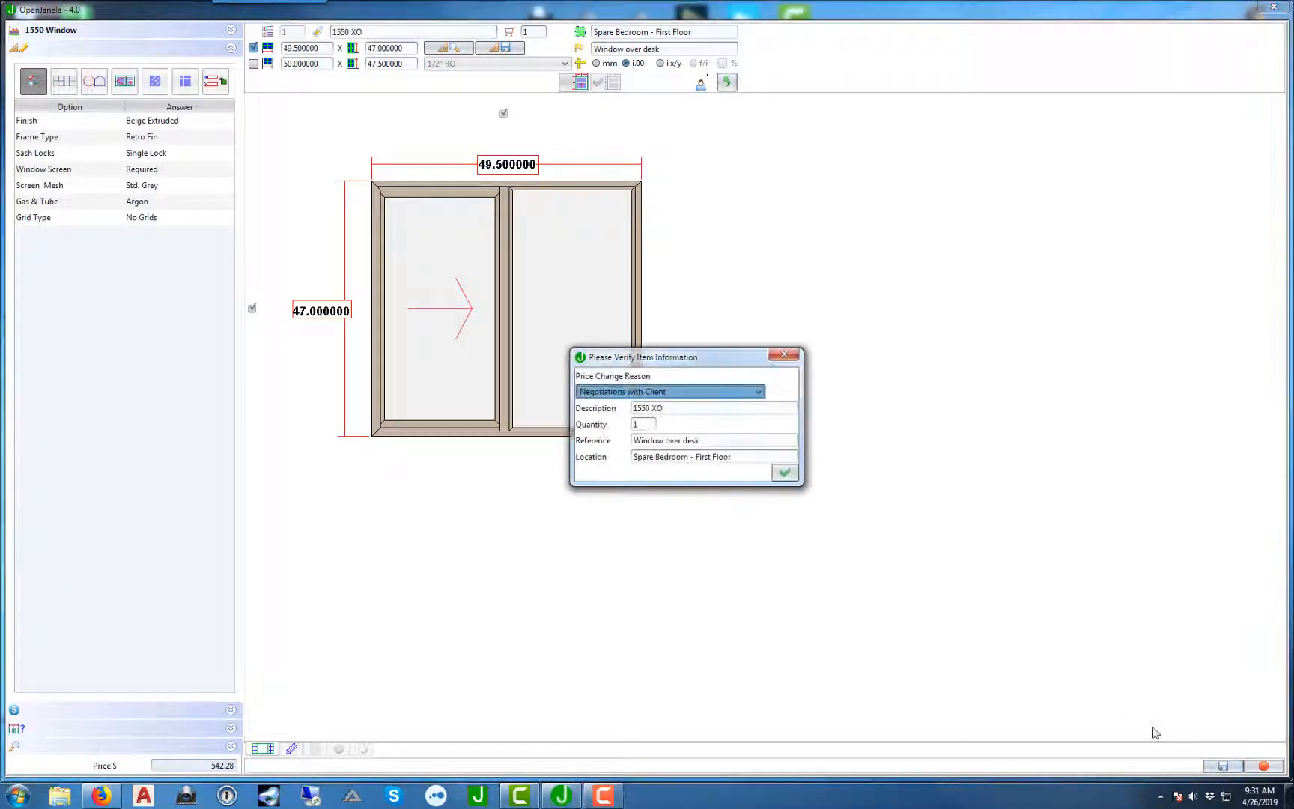
pyautogui.moveTo(790, 398)
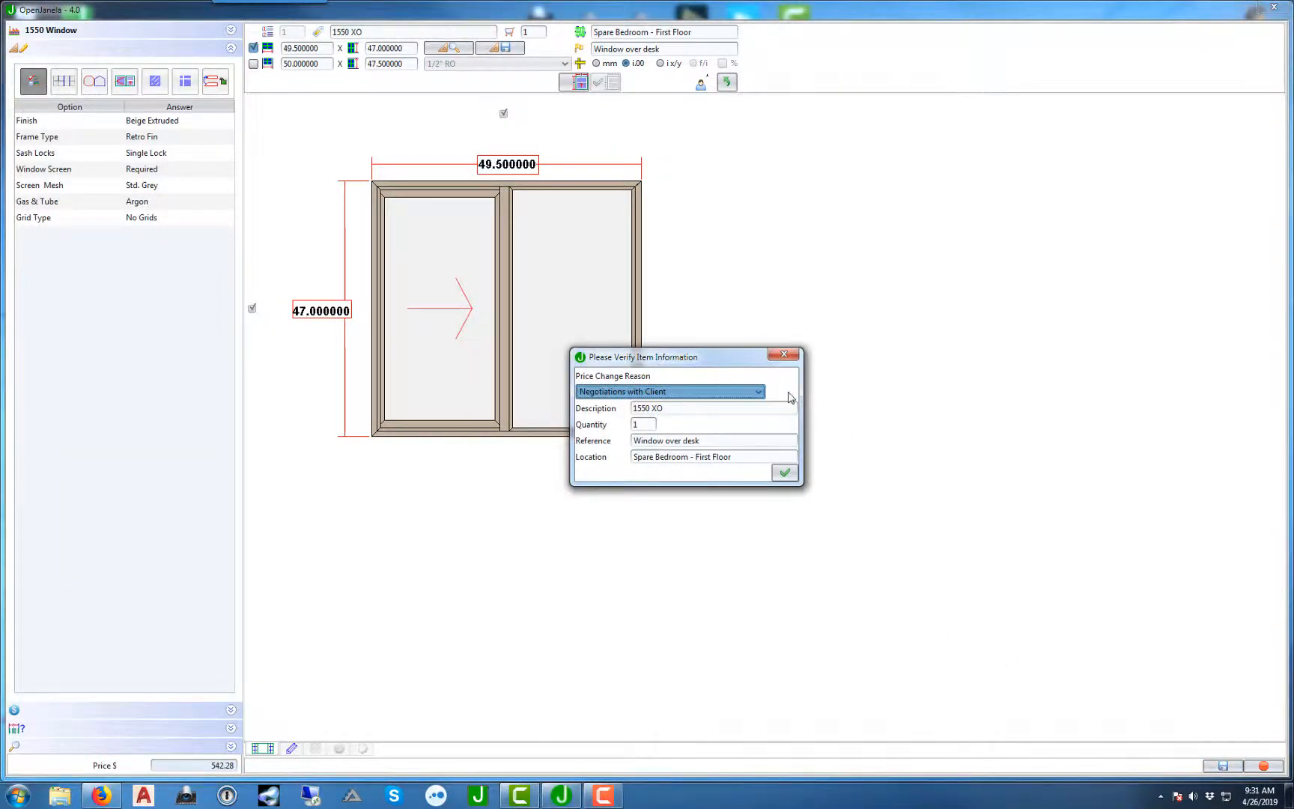
# Step: Confirm Negotiations with Client as the price change reason and finish saving the window
pyautogui.click(755, 391)
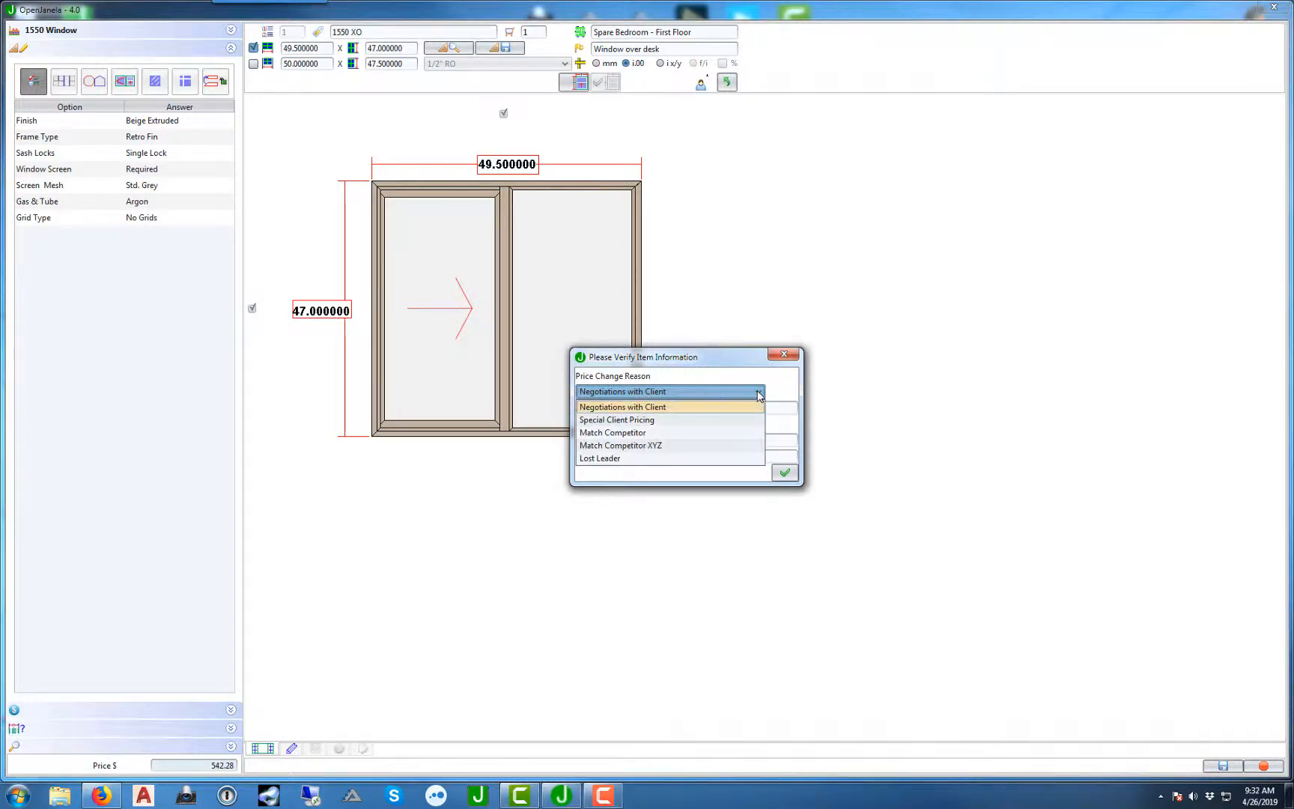
pyautogui.click(622, 406)
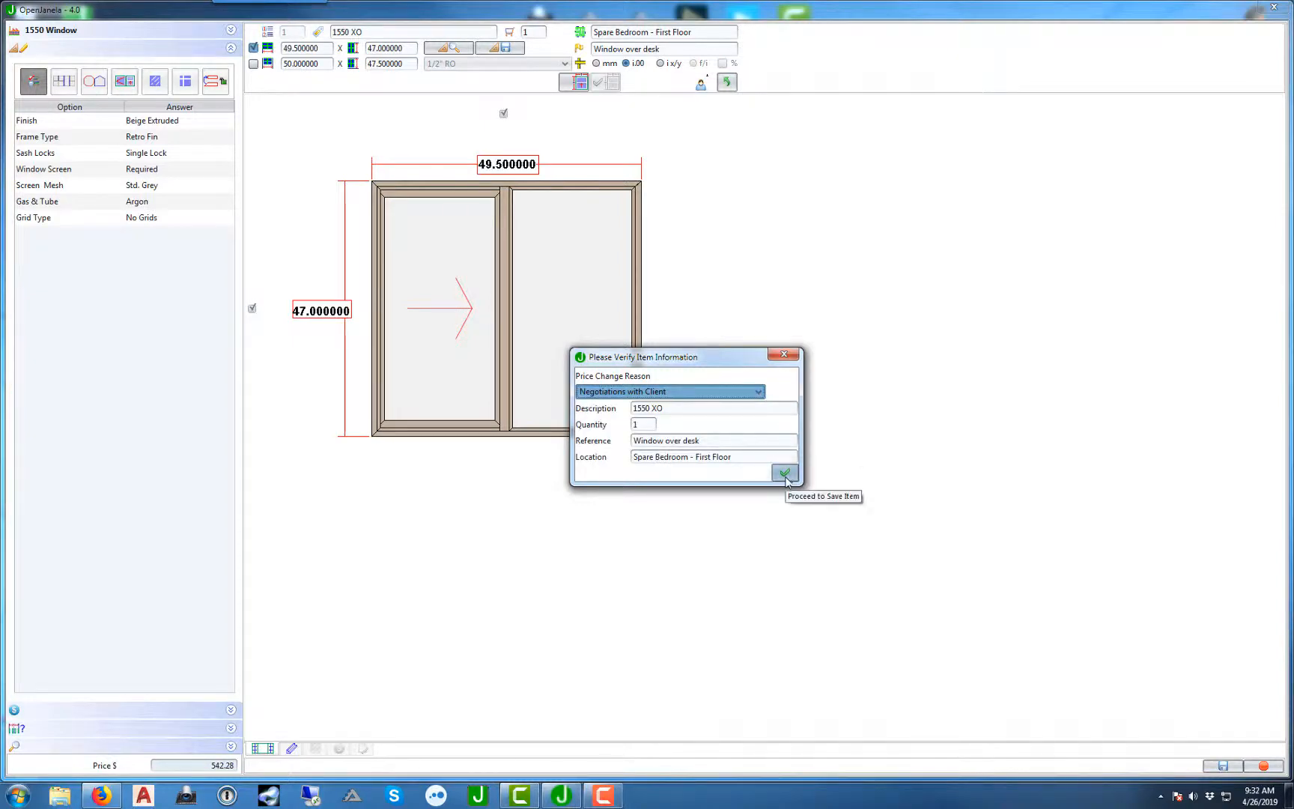
pyautogui.click(784, 473)
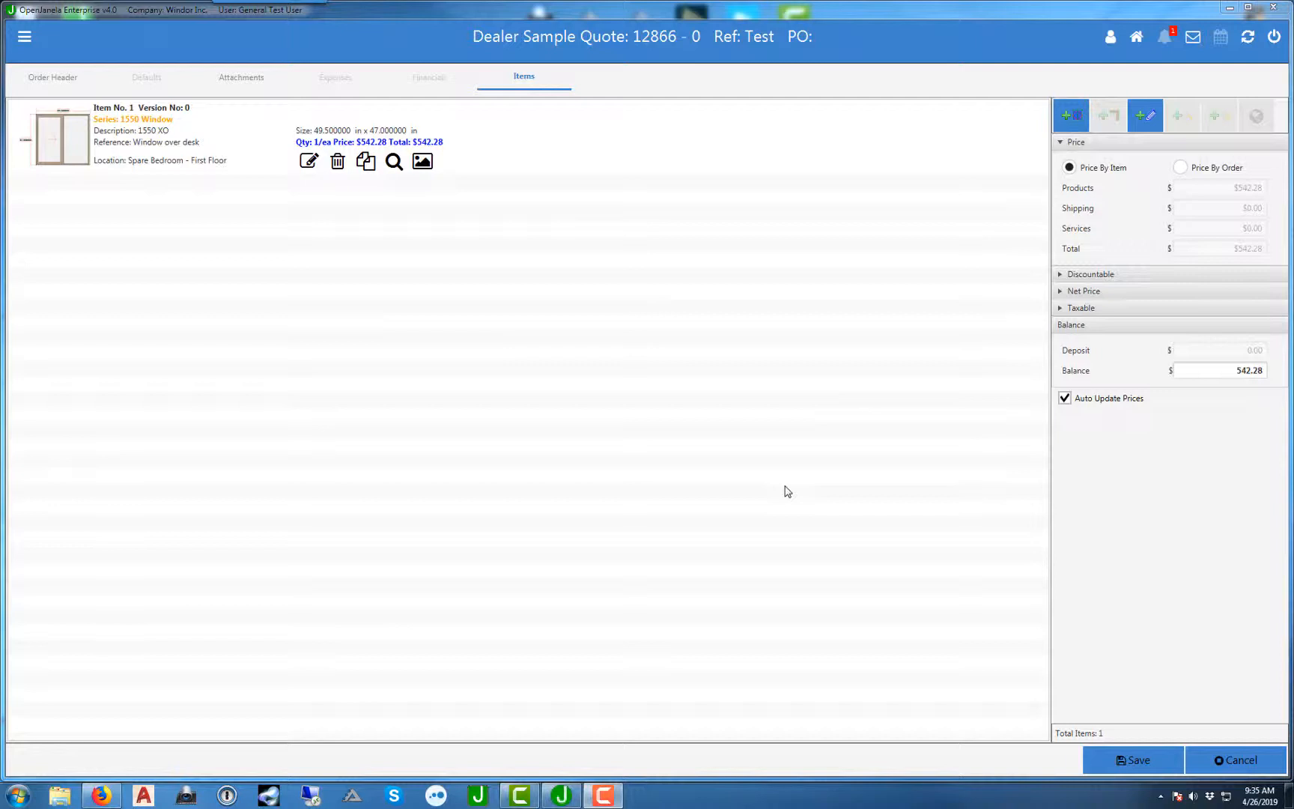
pyautogui.moveTo(1181, 168)
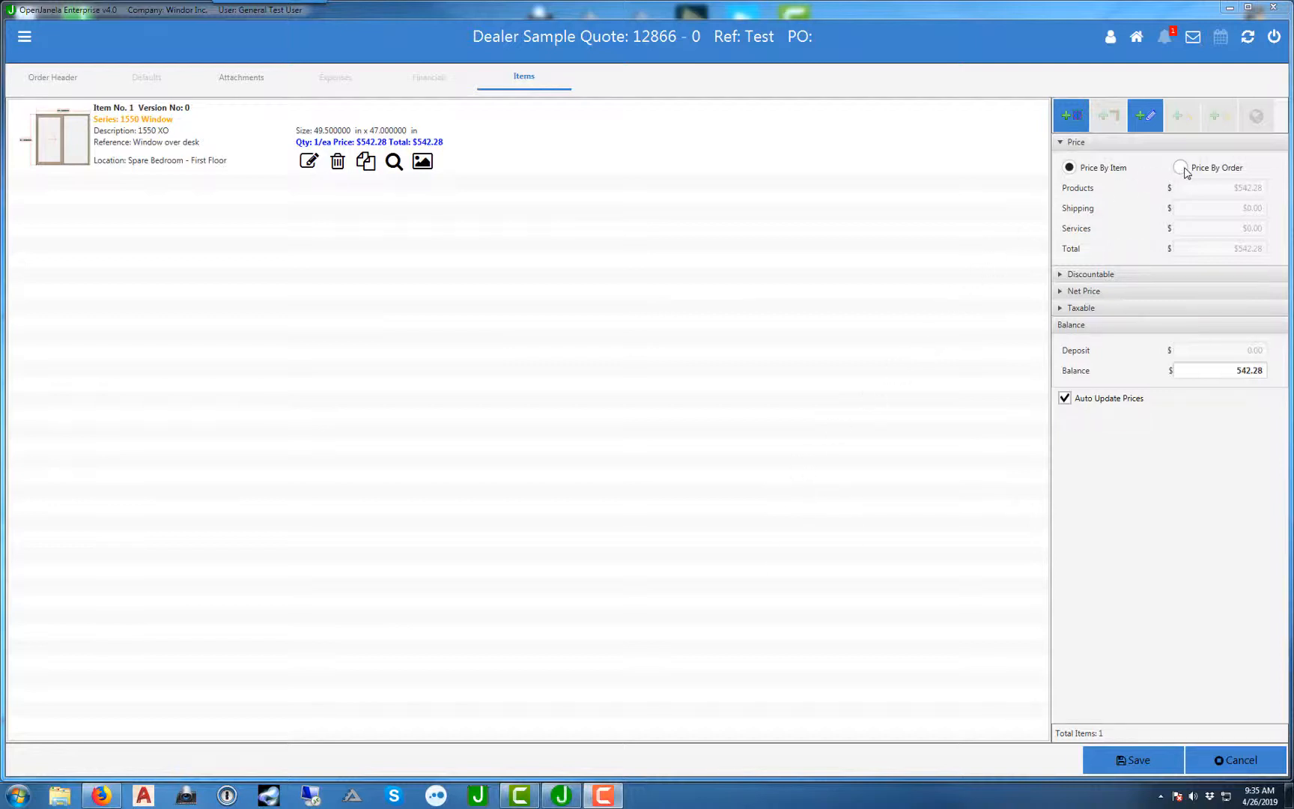
# Step: Price quote 12866 by order at $500, save it, and generate the Order report PDF
pyautogui.click(1179, 167)
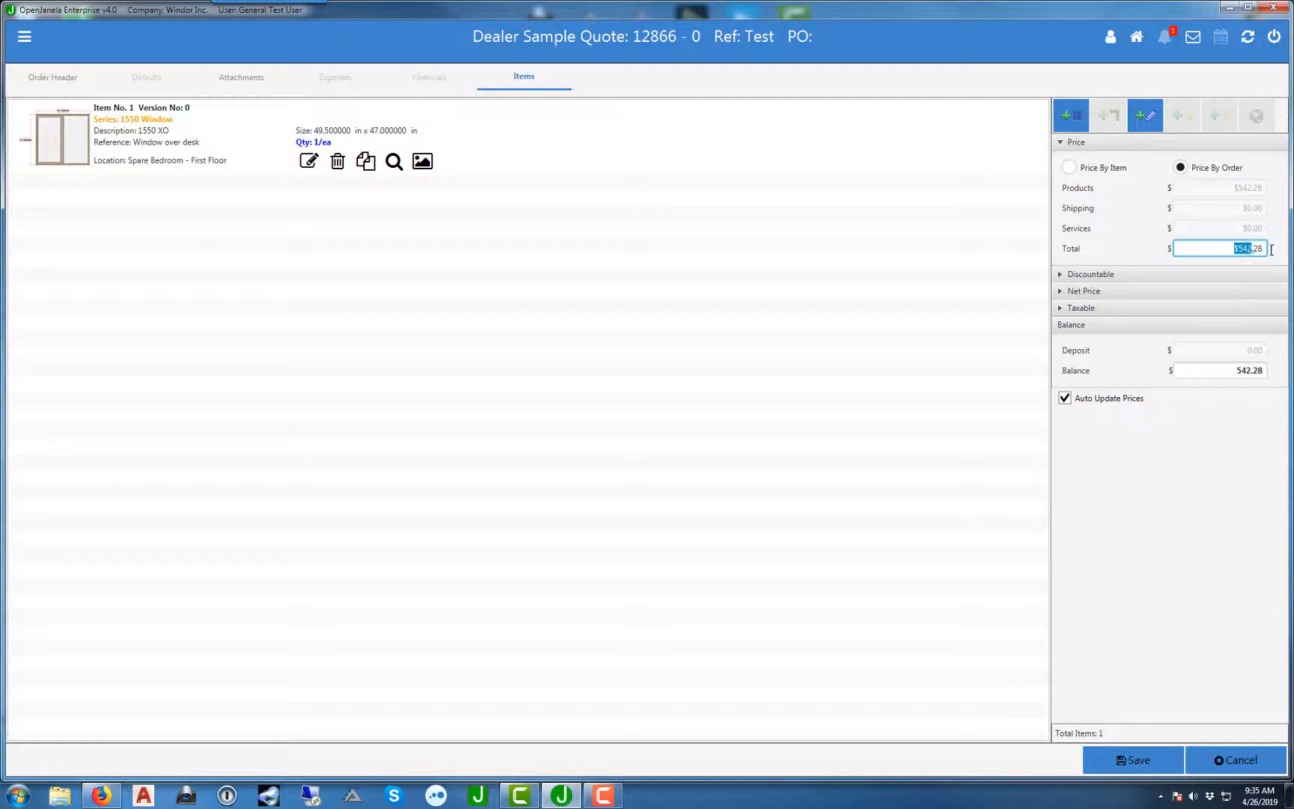
pyautogui.write('500')
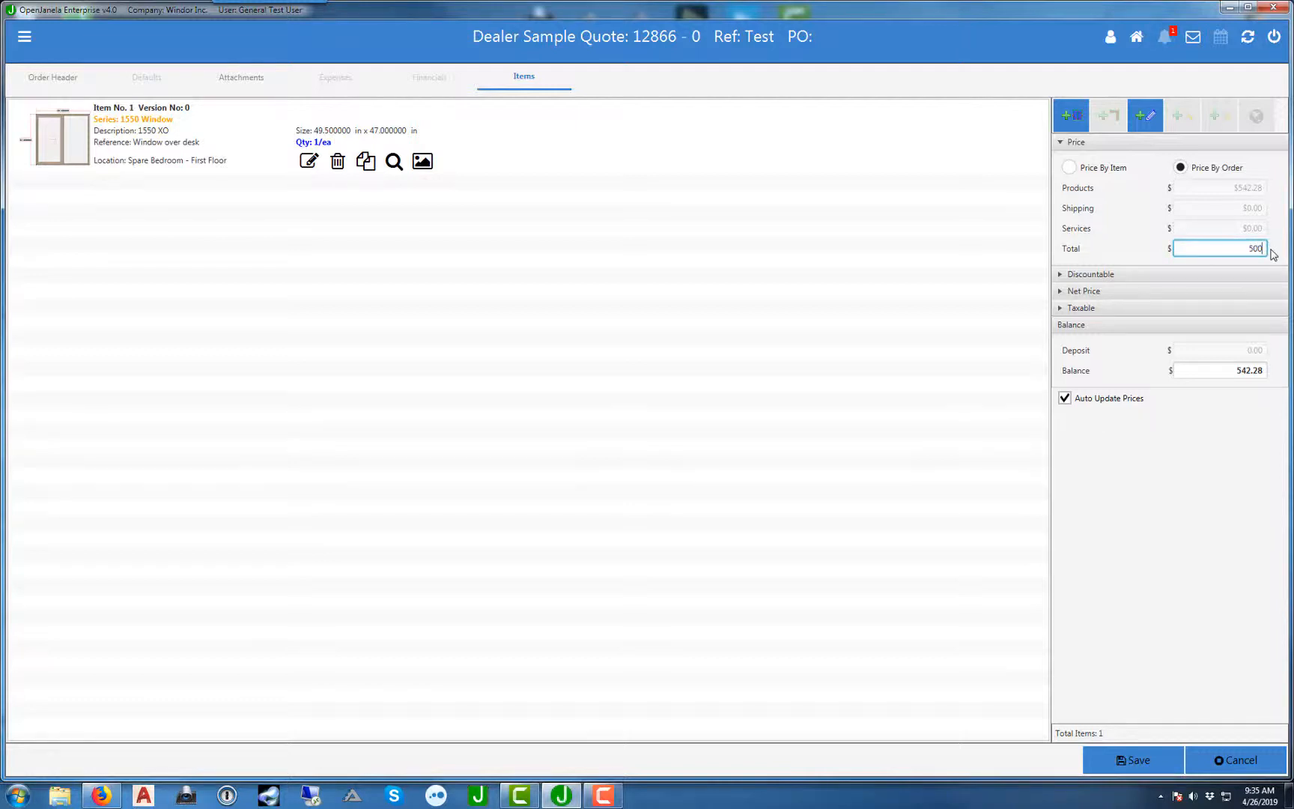
pyautogui.press('Return')
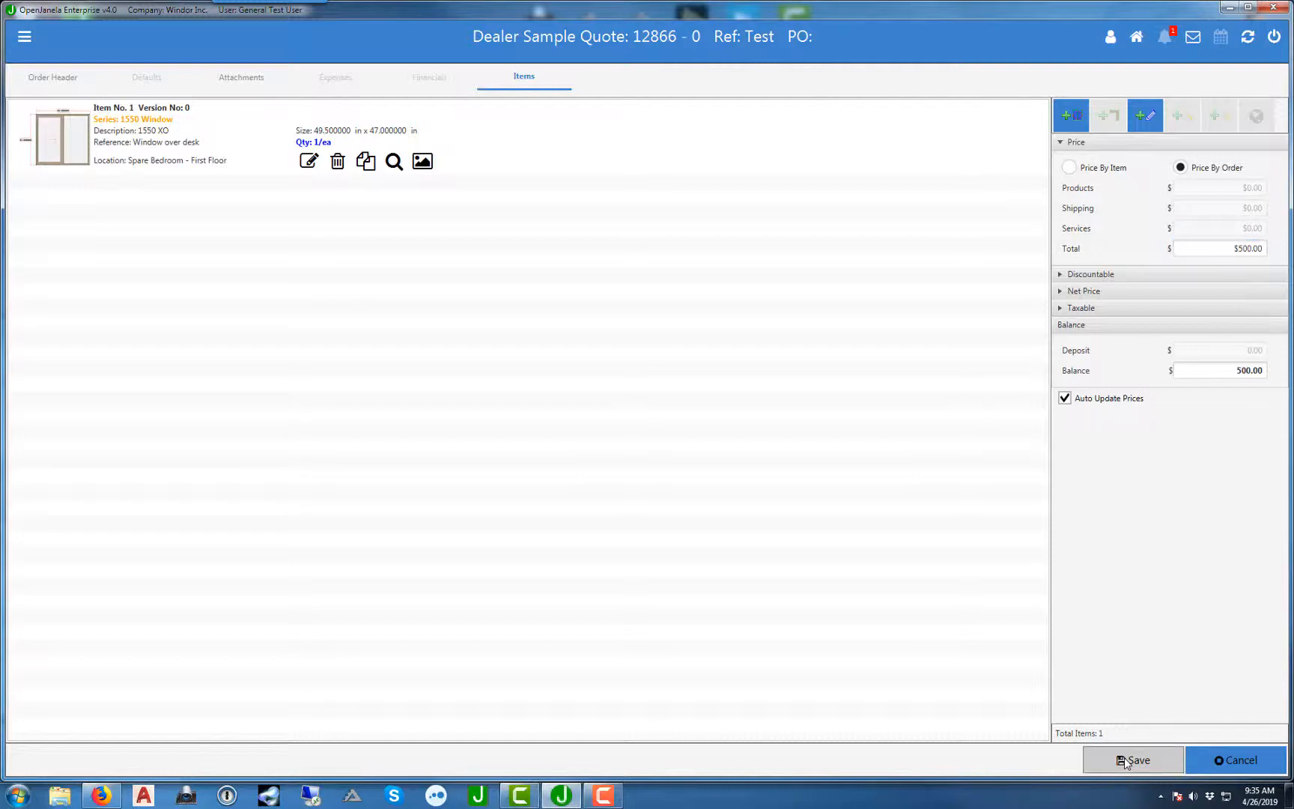
pyautogui.click(1134, 760)
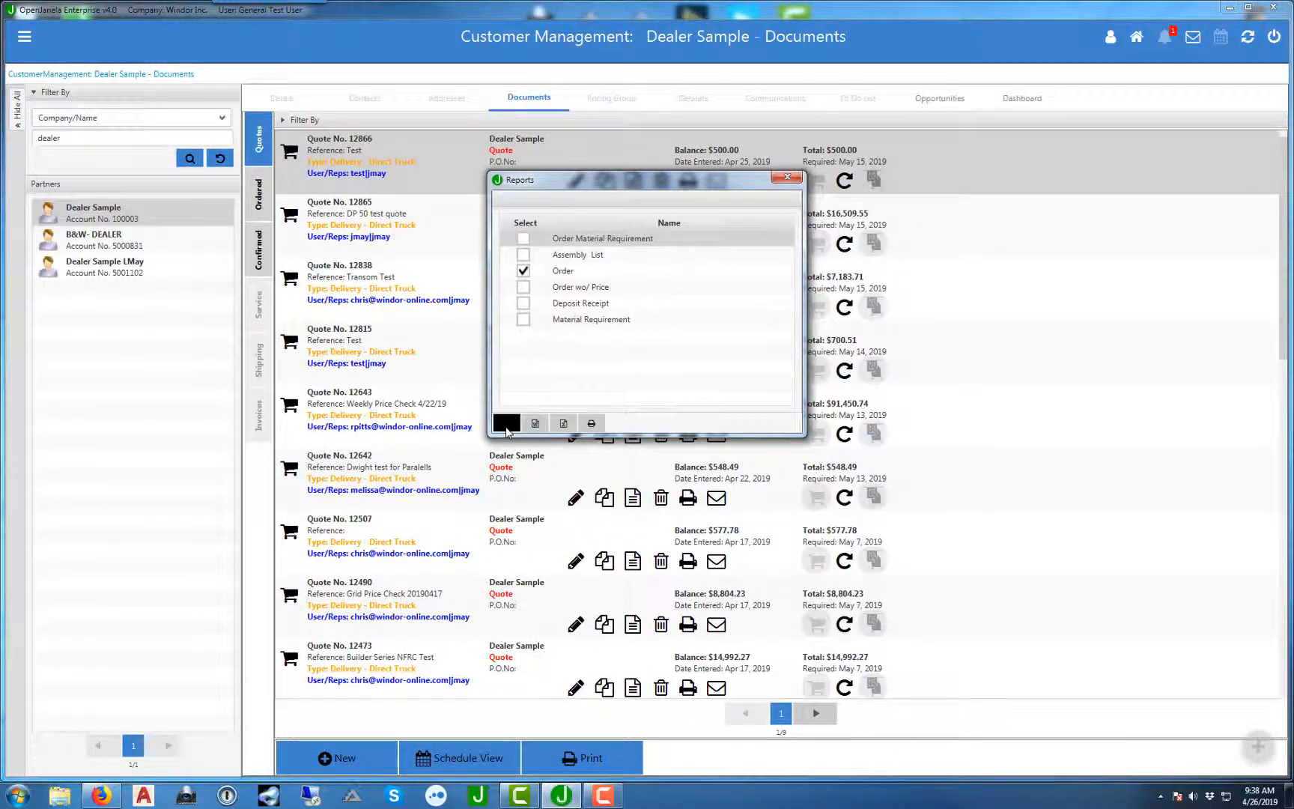
pyautogui.click(506, 423)
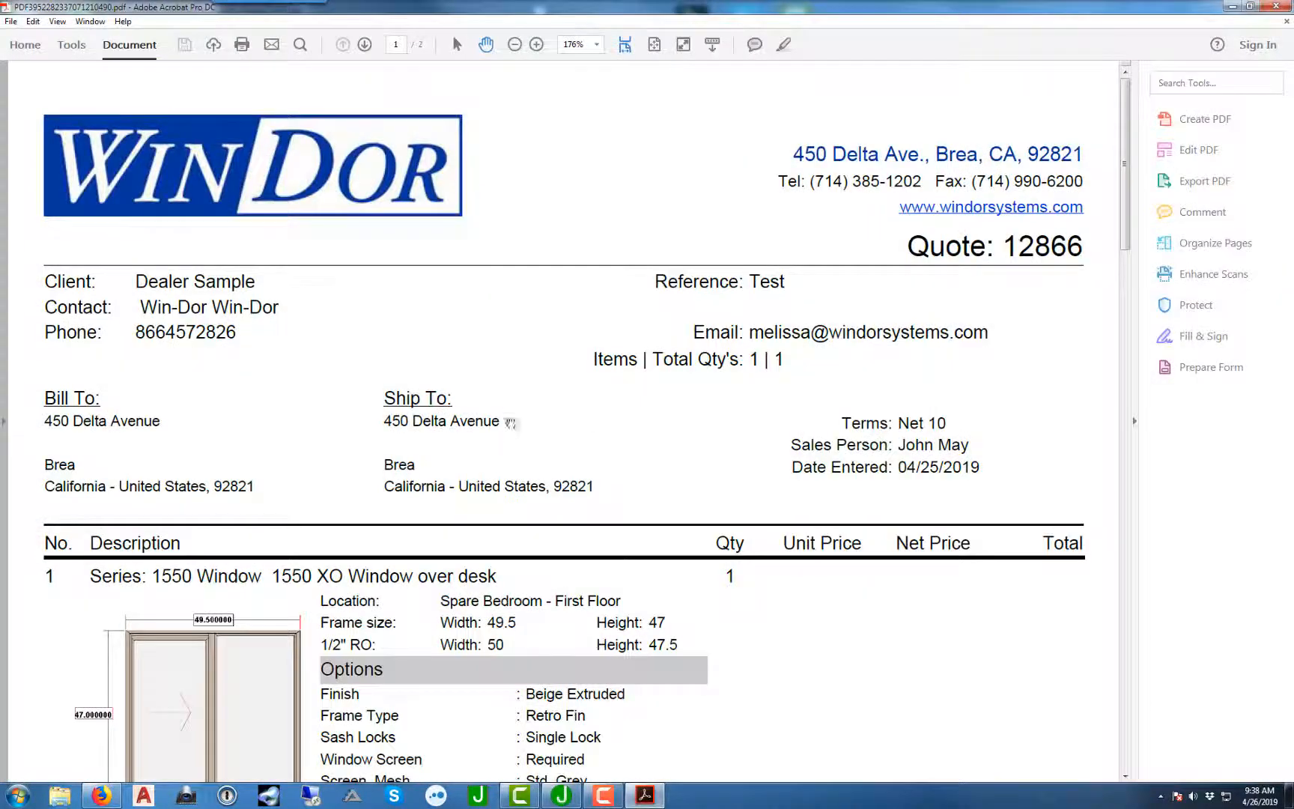
pyautogui.scroll(-3)
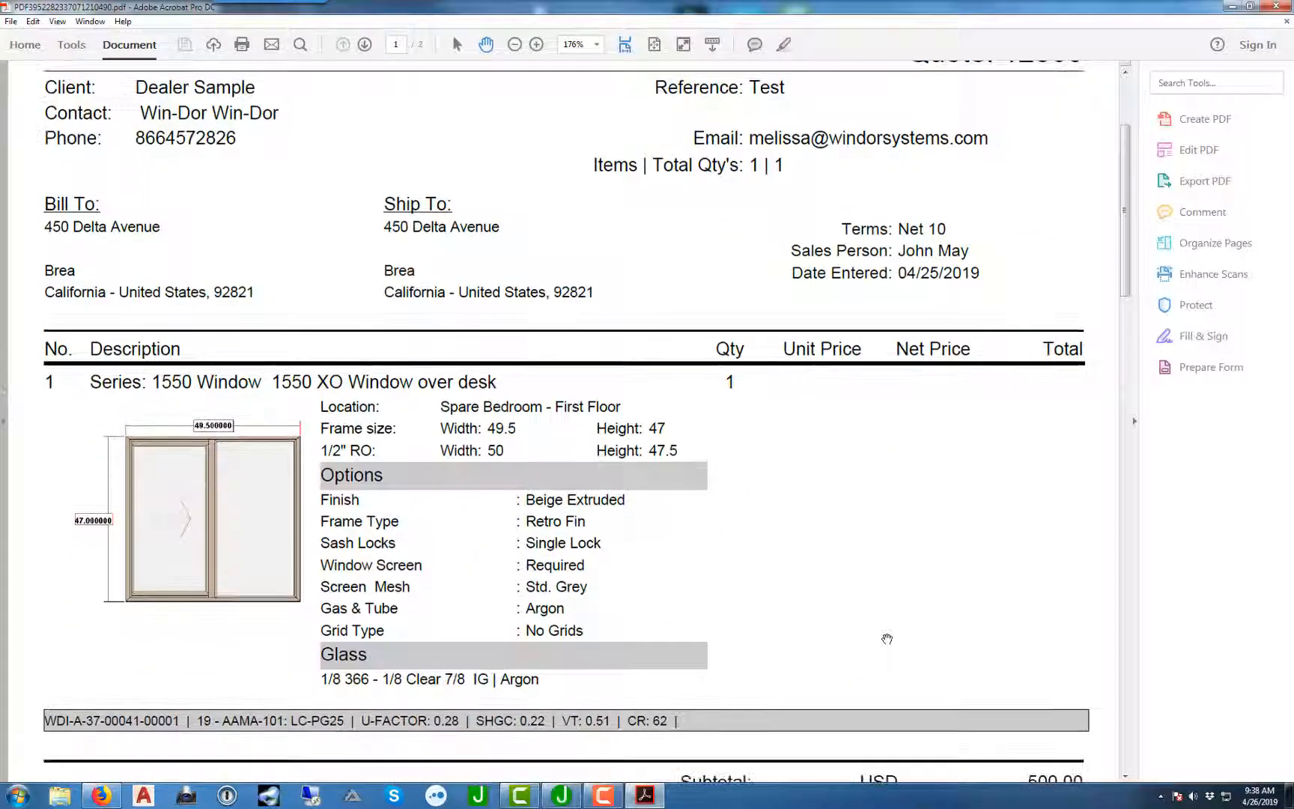
pyautogui.scroll(-3)
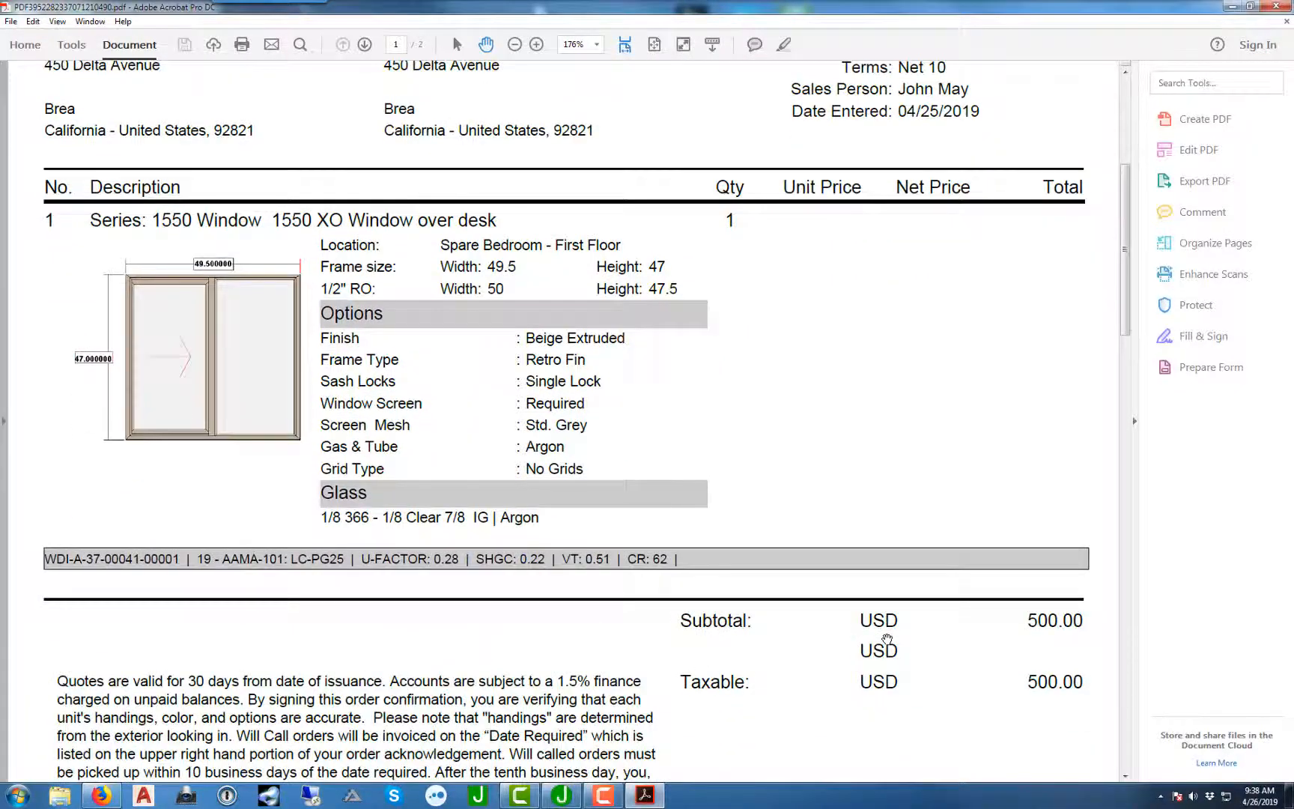
pyautogui.moveTo(948, 318)
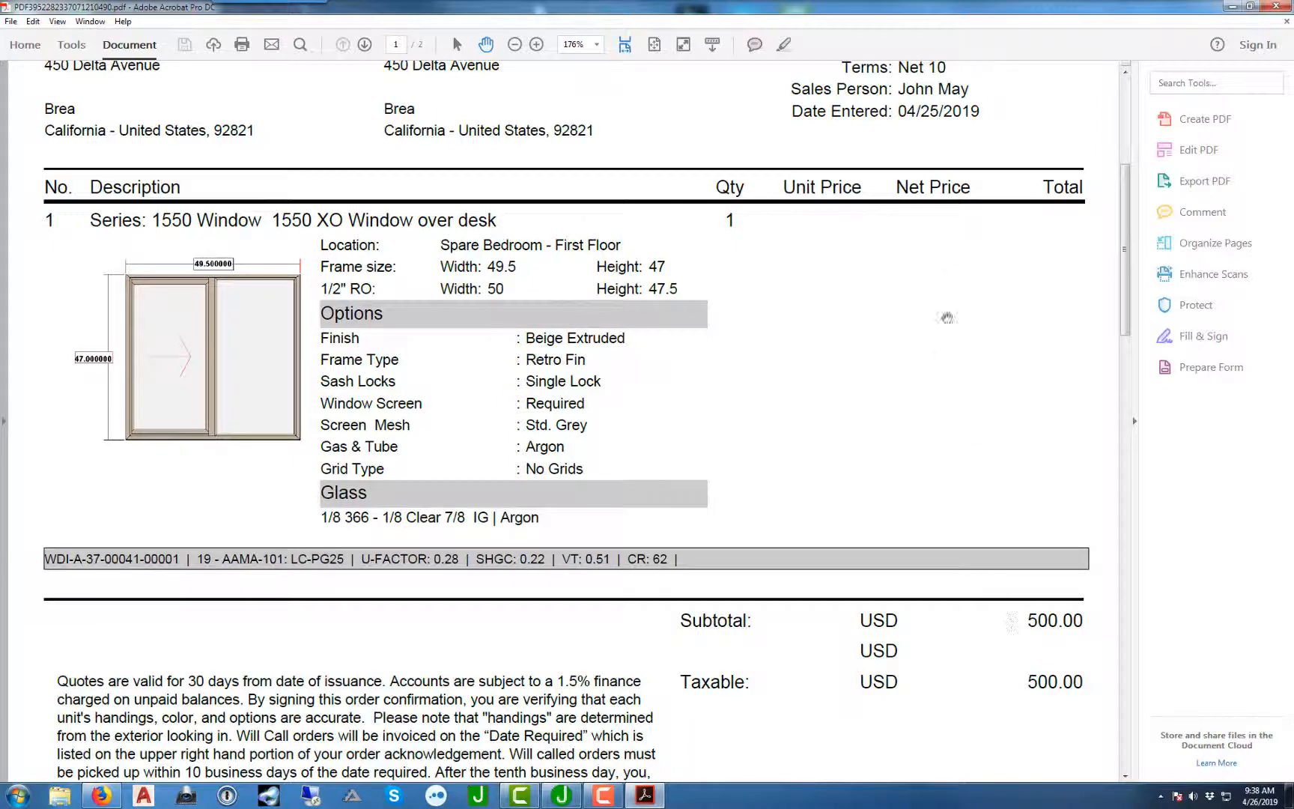
pyautogui.moveTo(963, 242)
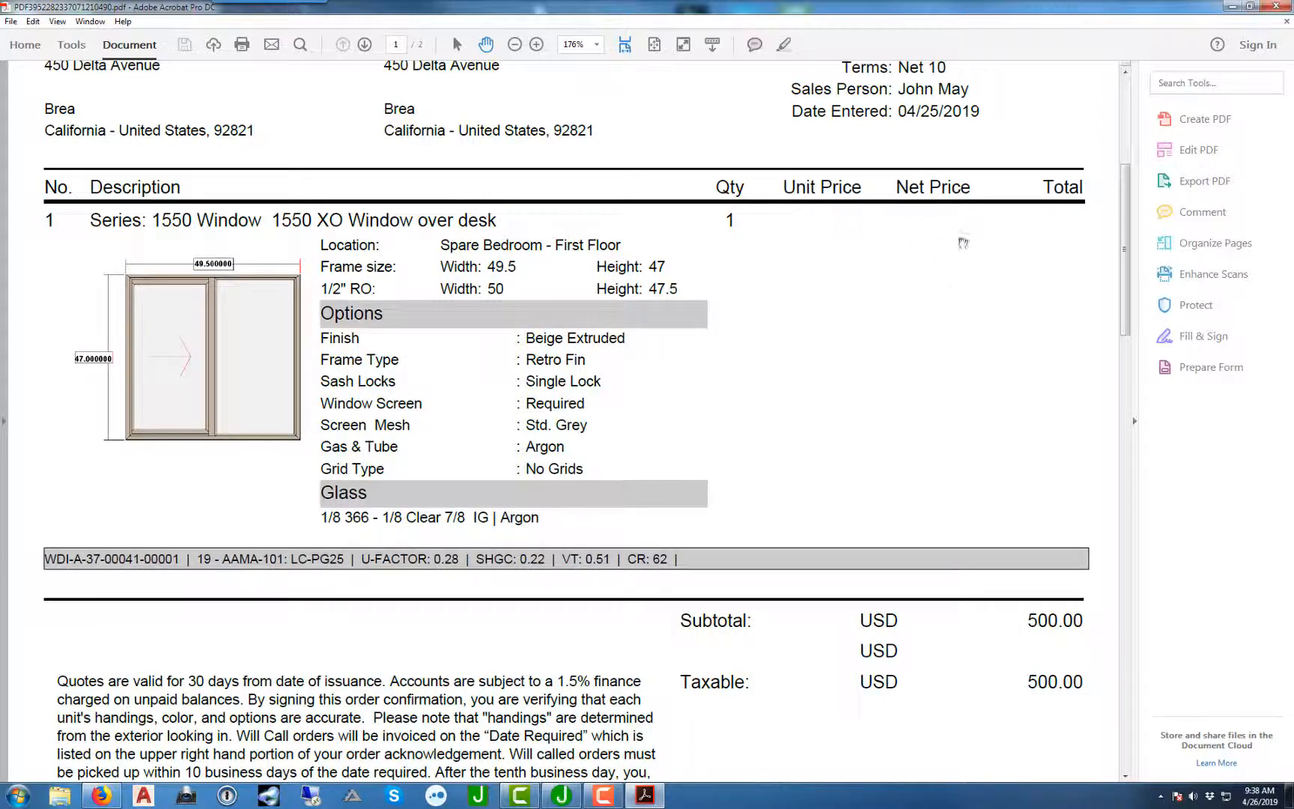